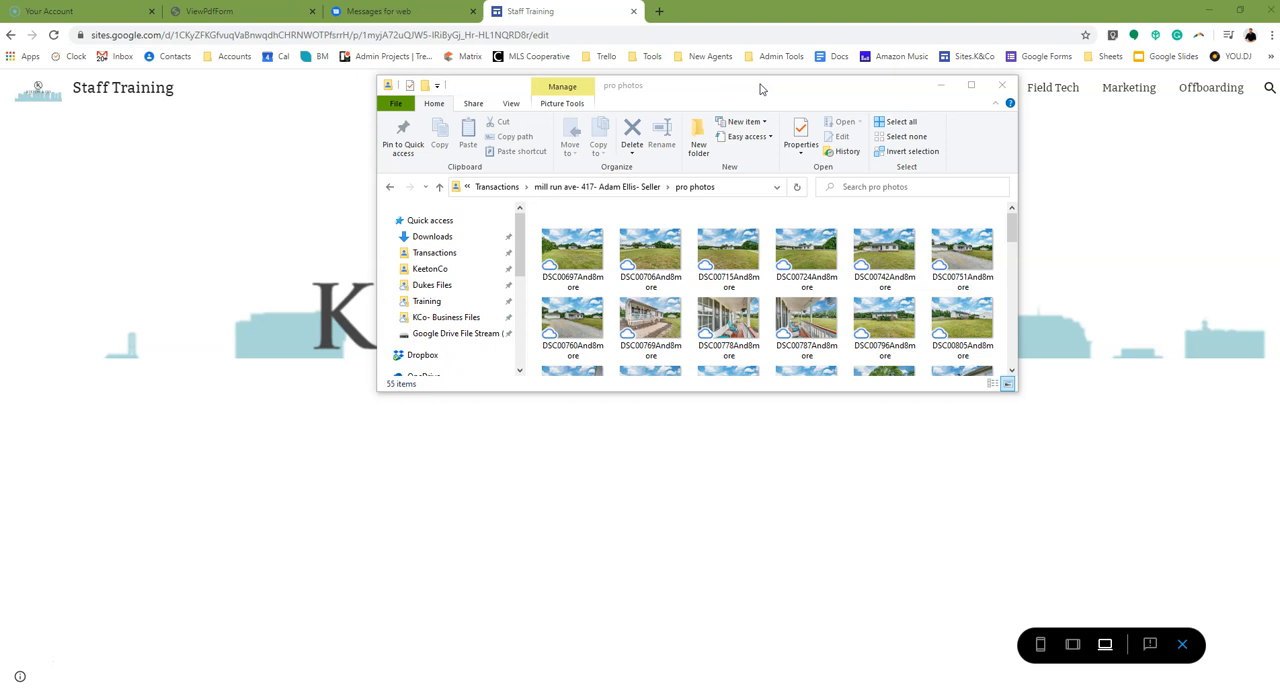
mouse_move(378, 390)
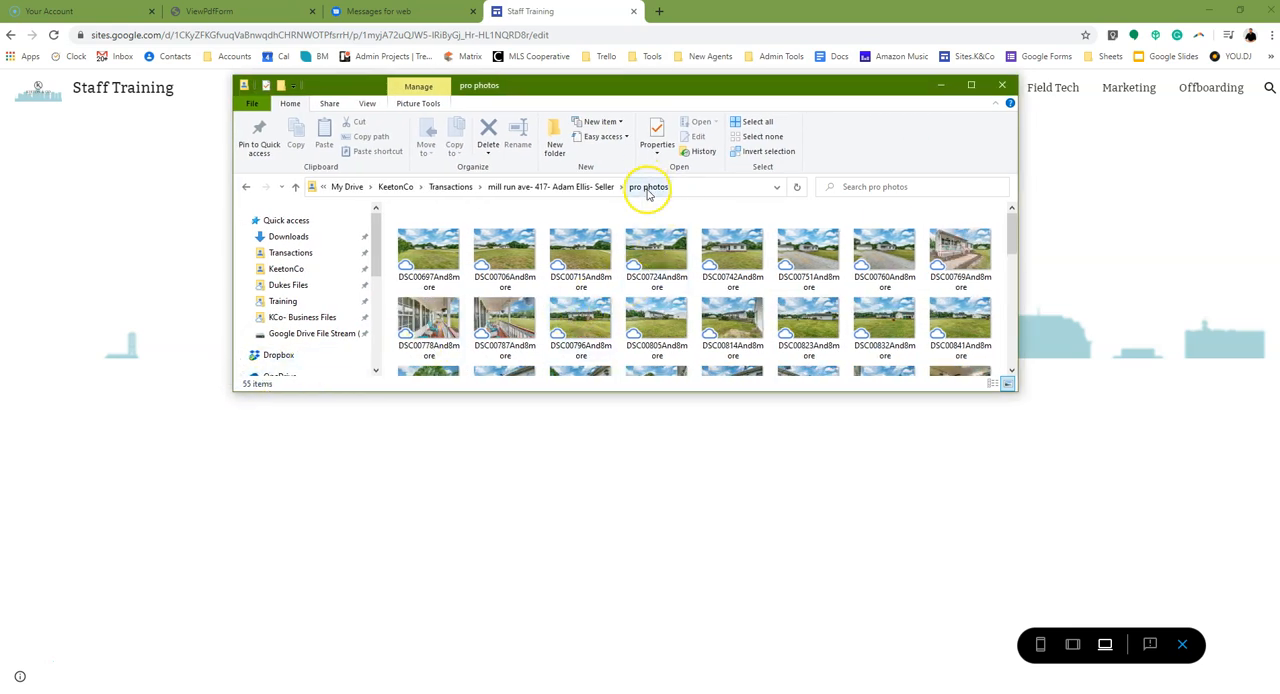
mouse_move(672, 404)
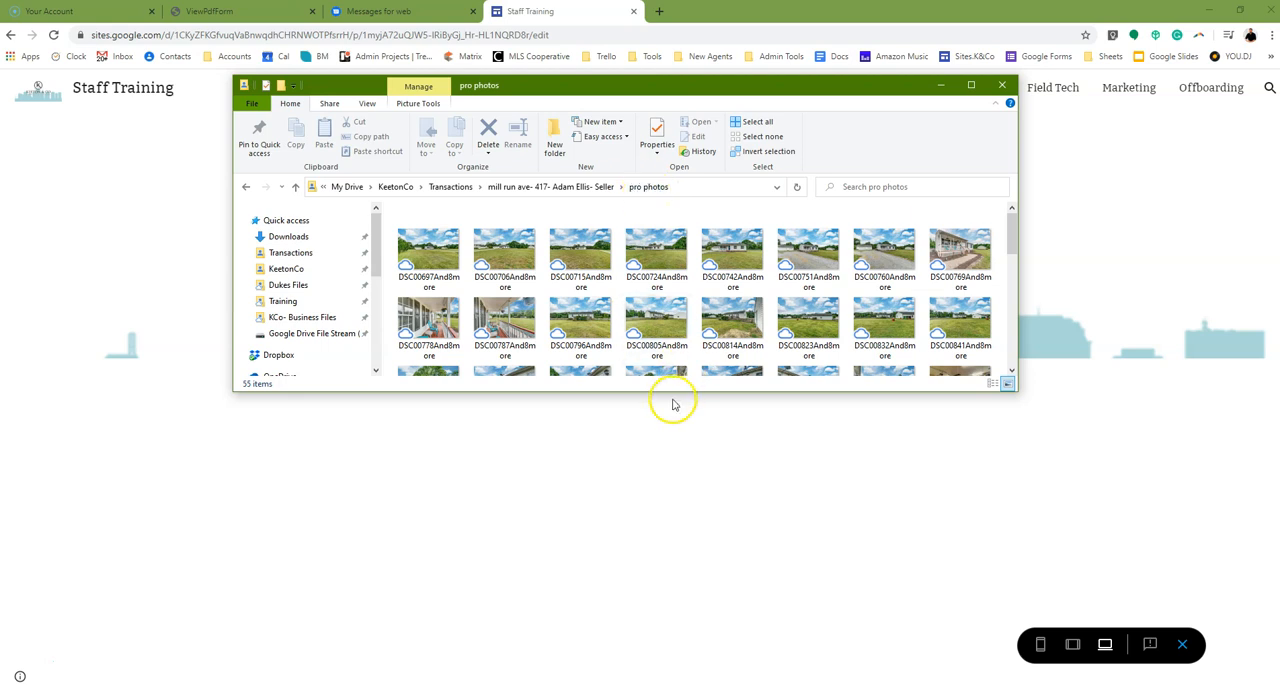
Put the pro photos folder window out of the way, leaving the training site visible
scroll(down, 3)
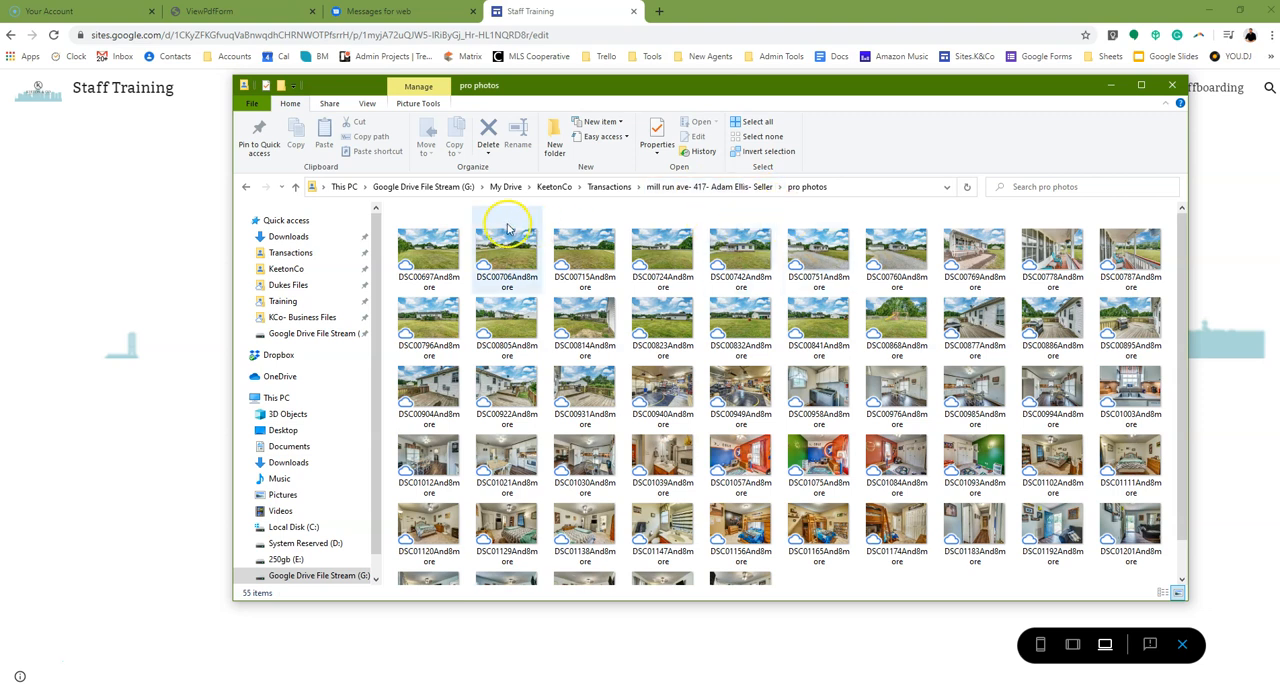
mouse_move(796, 540)
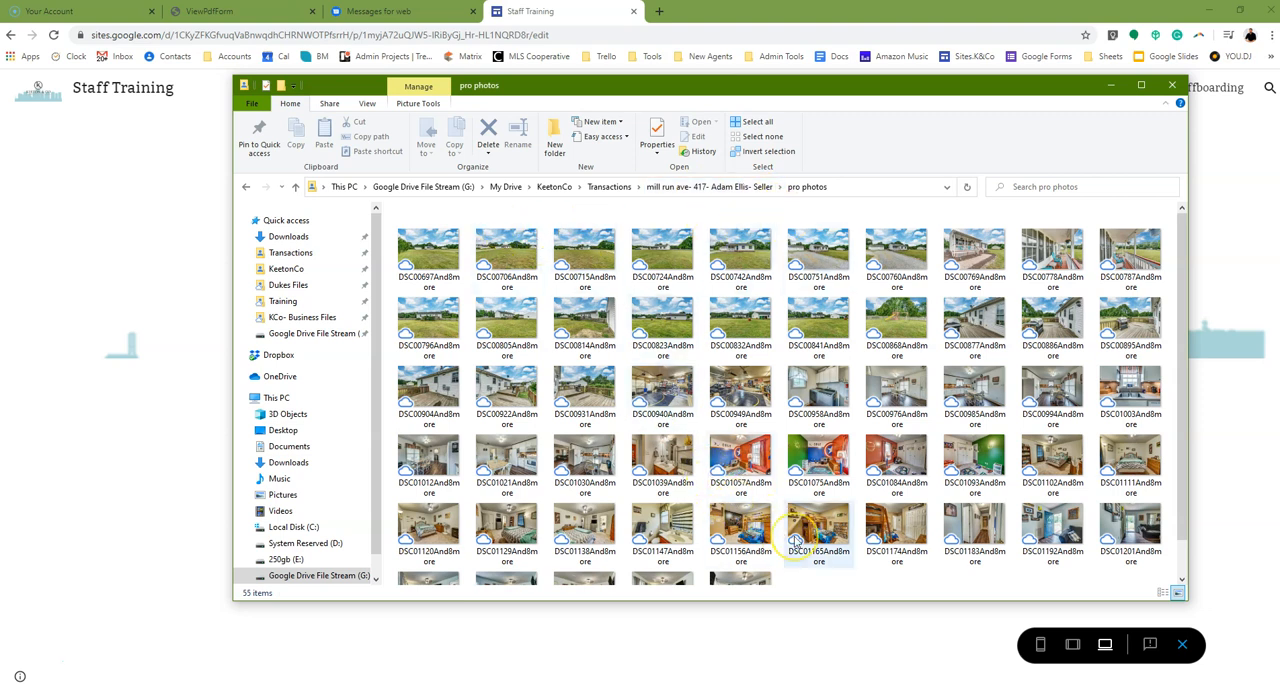
mouse_move(818, 530)
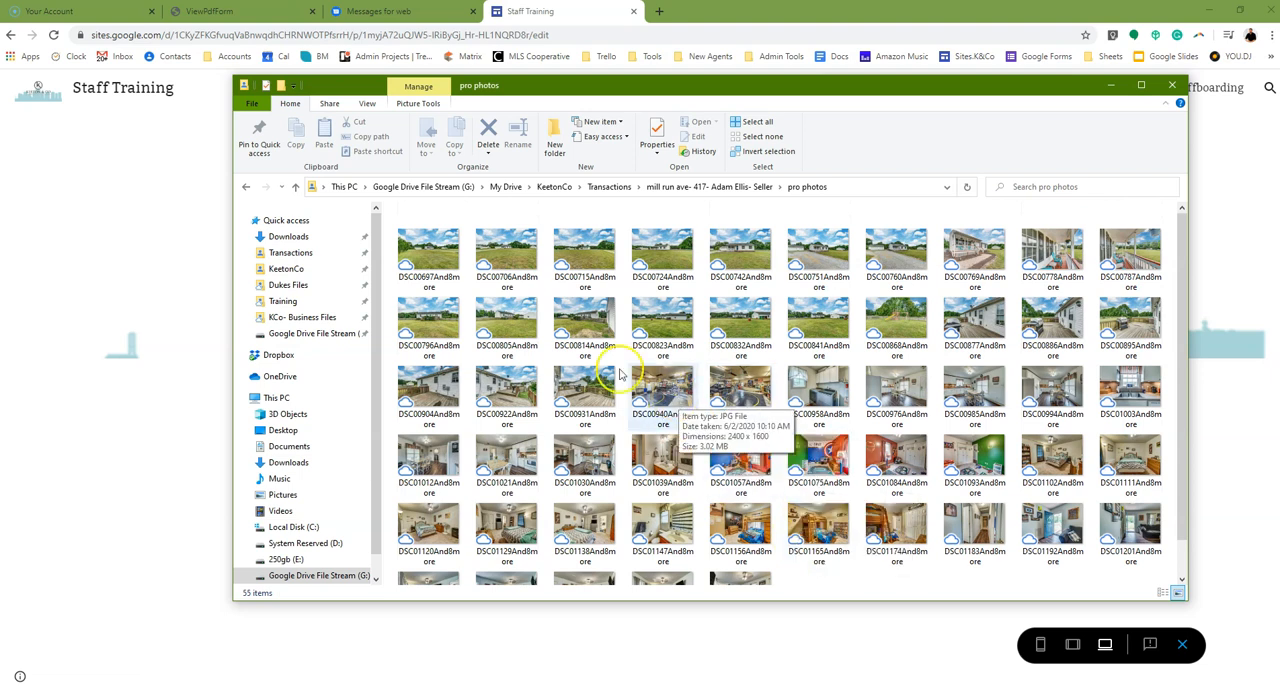
mouse_move(740, 460)
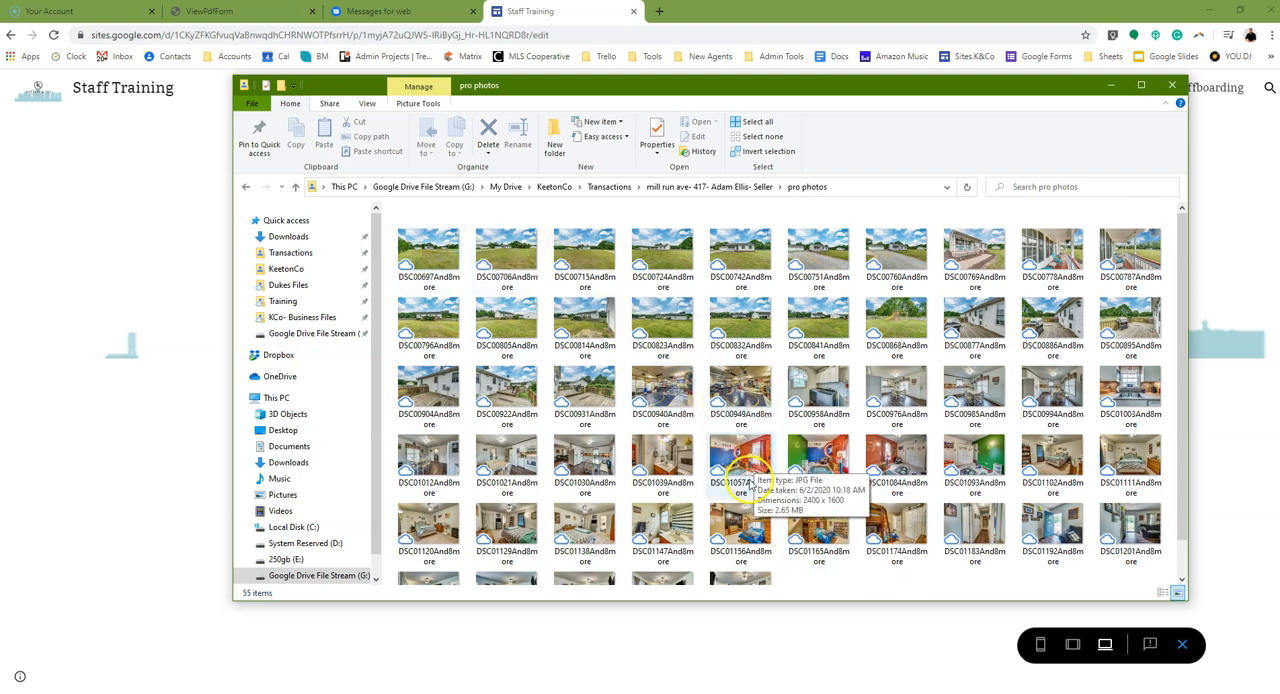
mouse_move(818, 444)
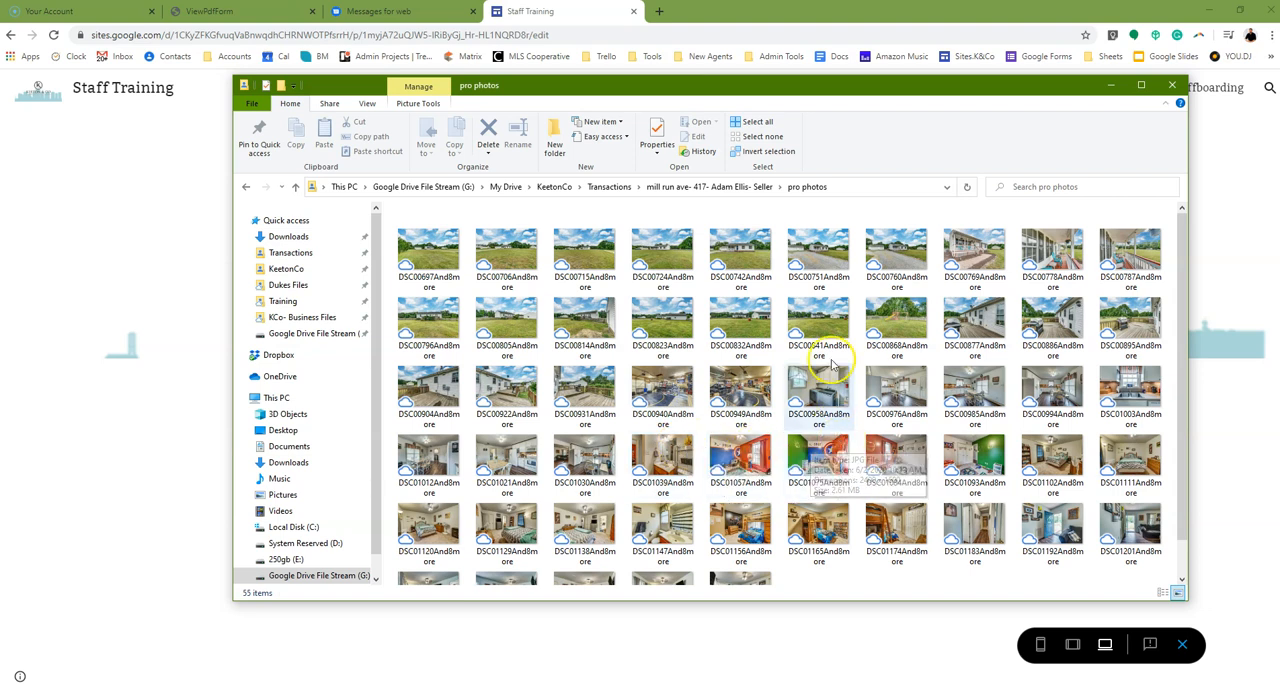
mouse_move(818, 324)
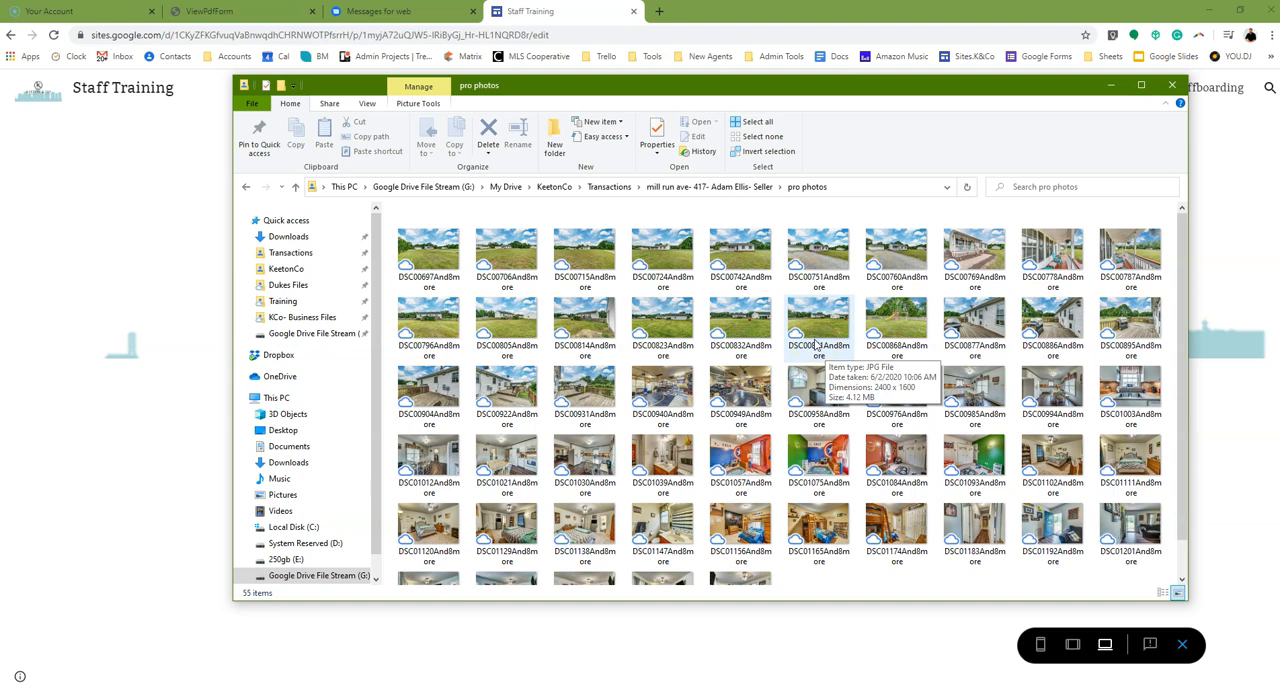
mouse_move(662, 388)
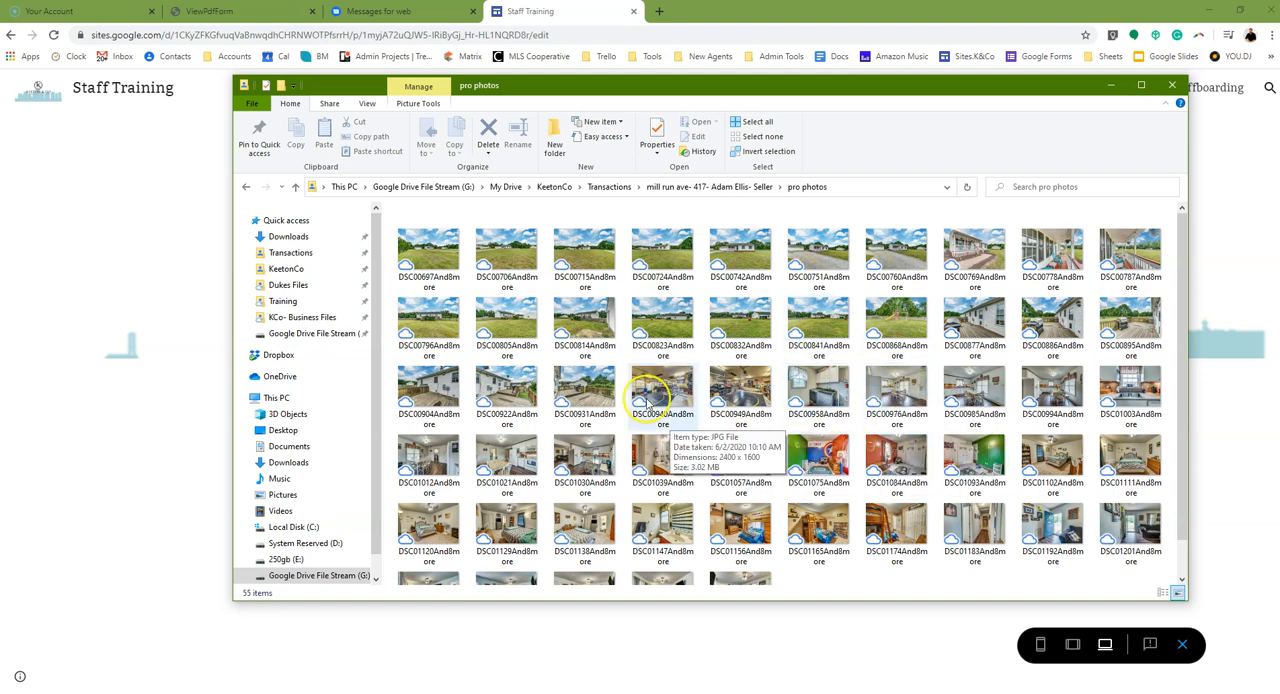
mouse_move(784, 438)
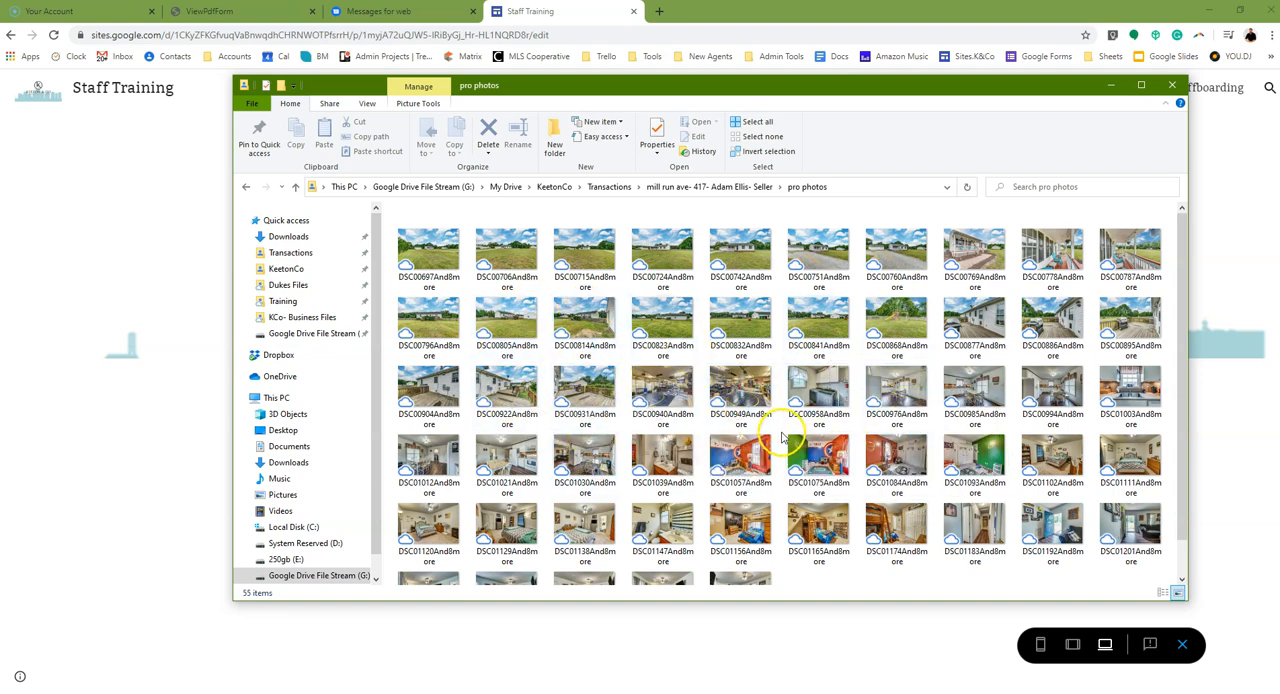
mouse_move(818, 464)
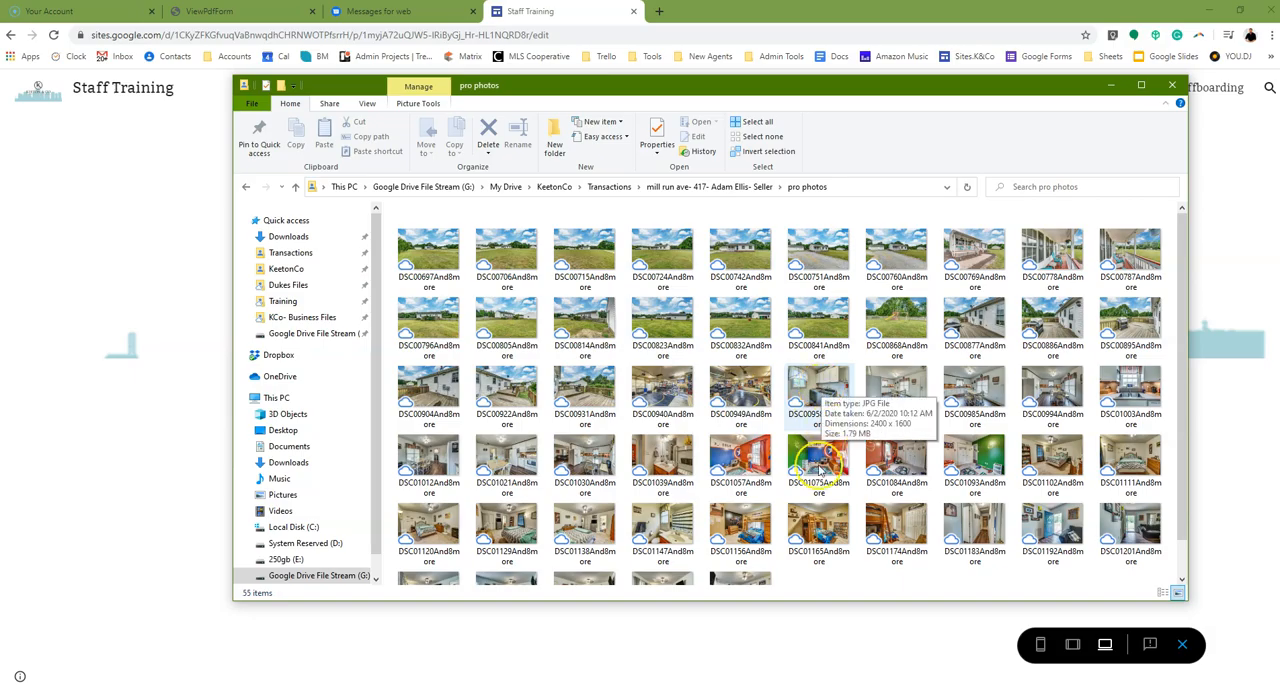
mouse_move(856, 580)
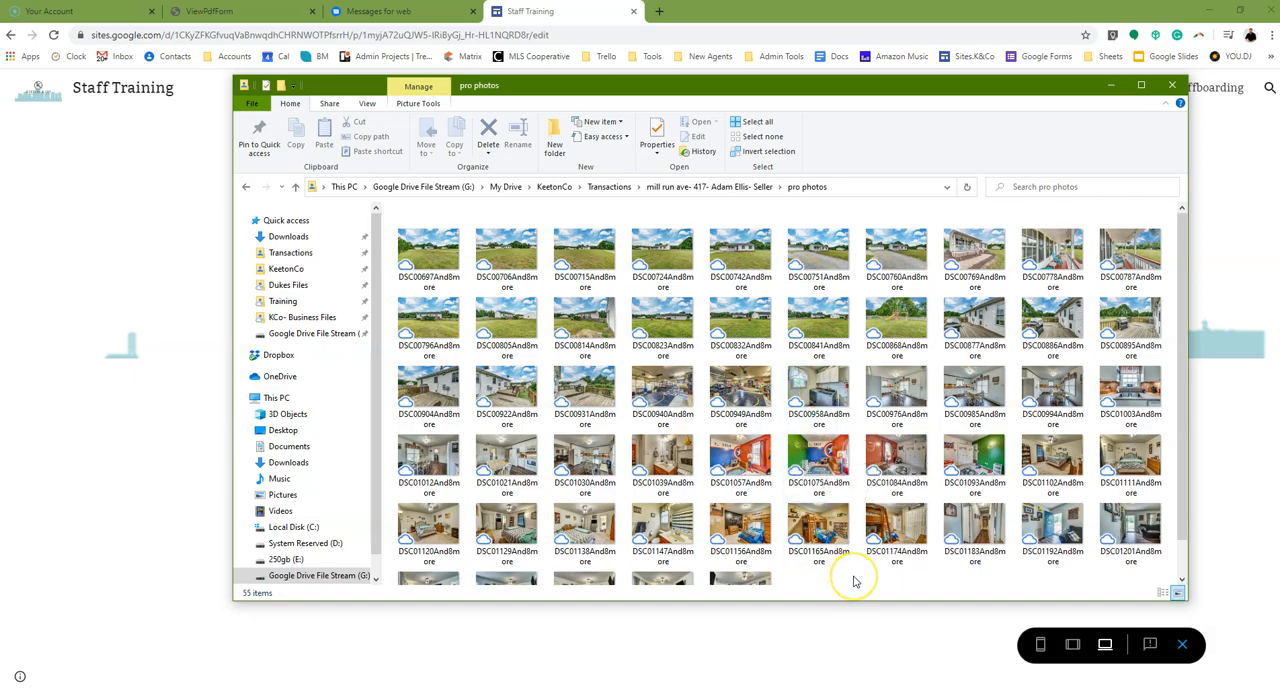
mouse_move(856, 582)
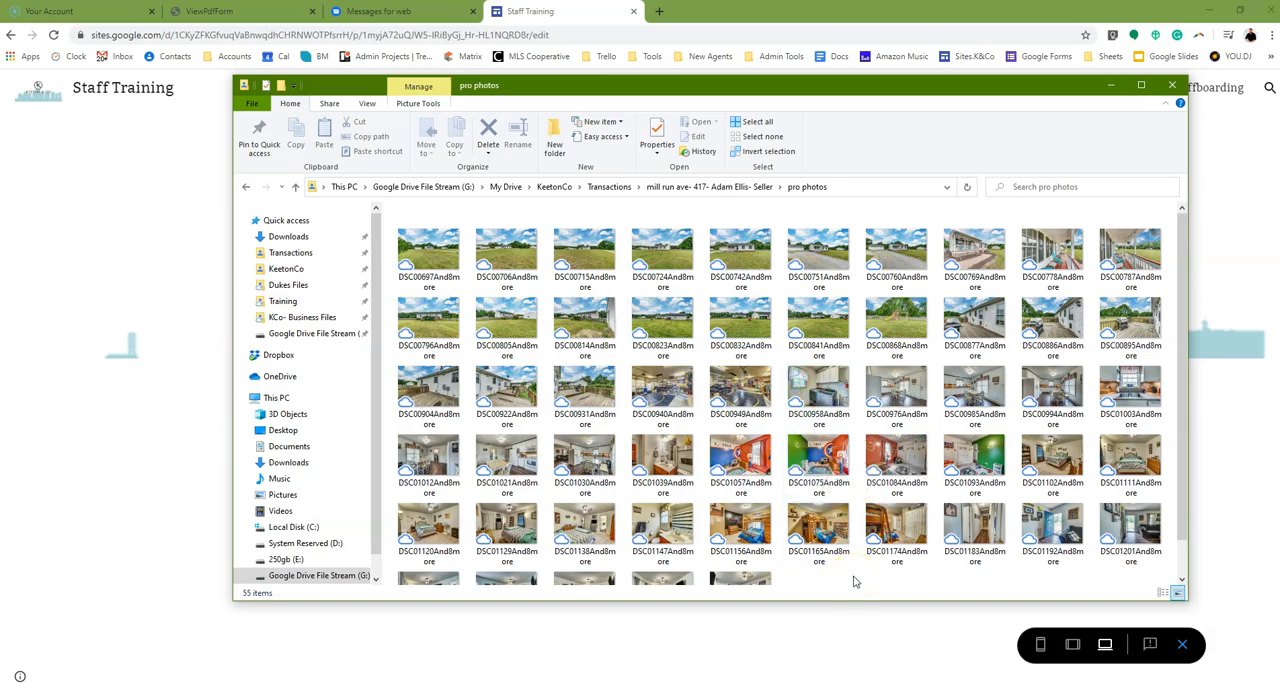
scroll(down, 3)
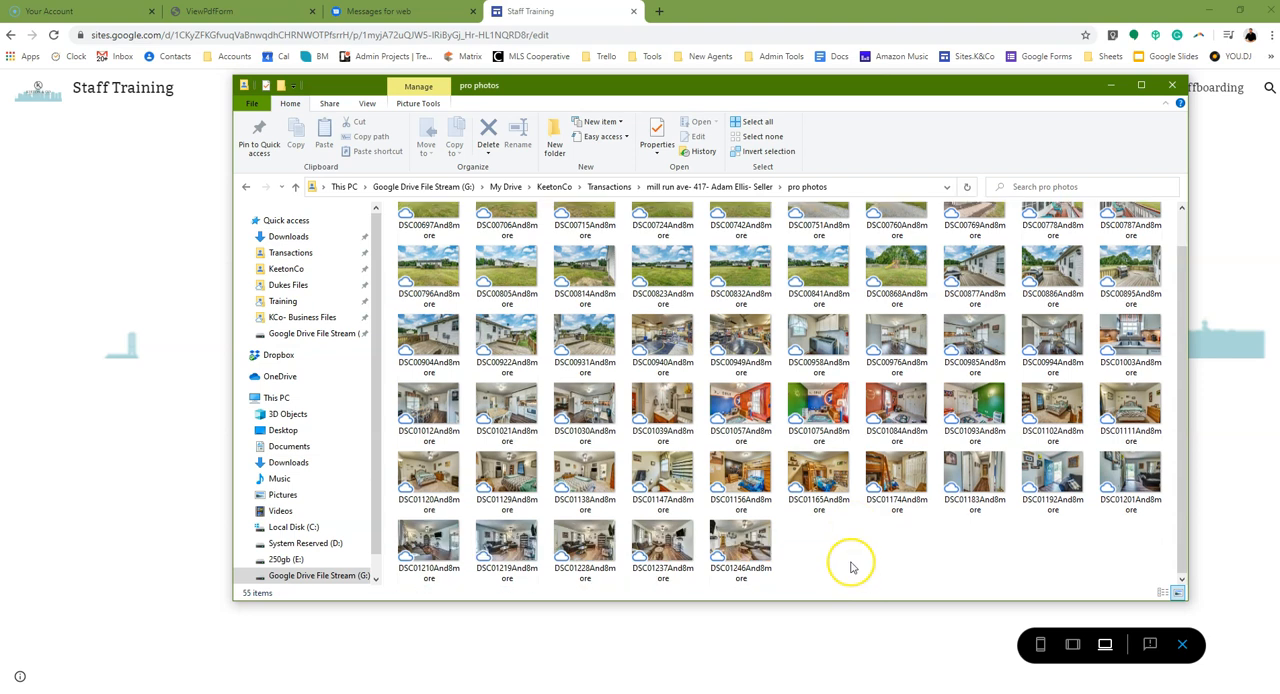
mouse_move(852, 568)
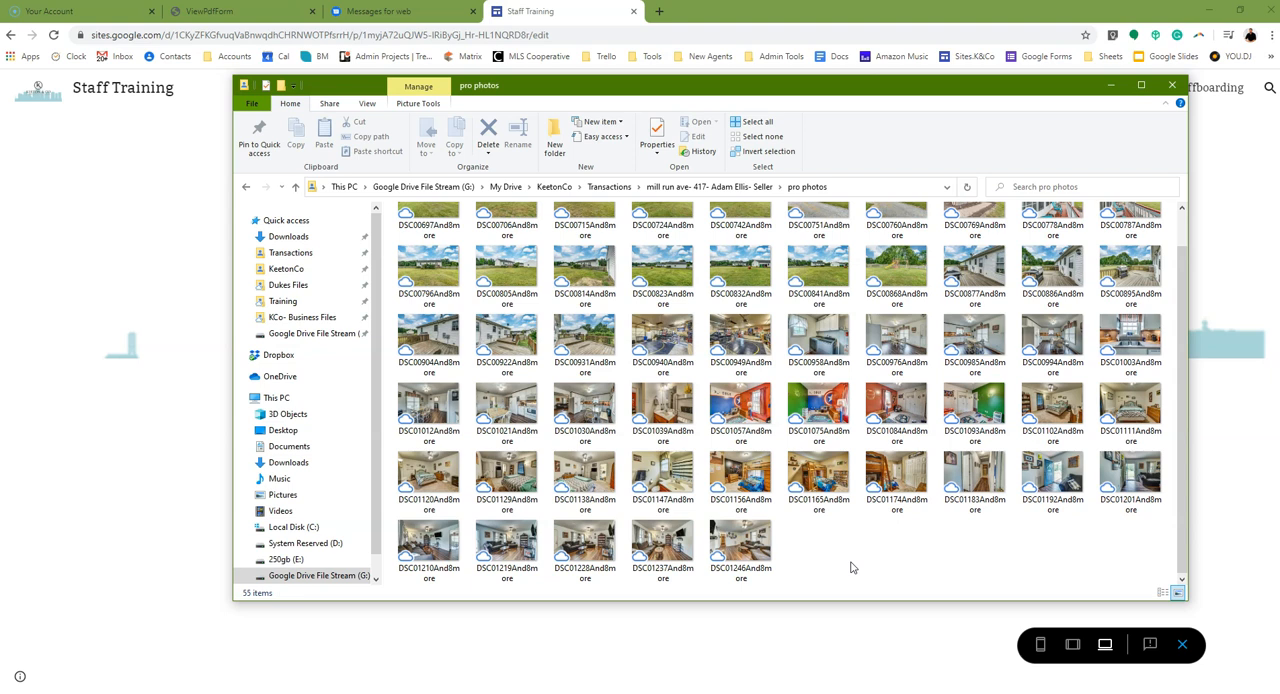
mouse_move(1110, 160)
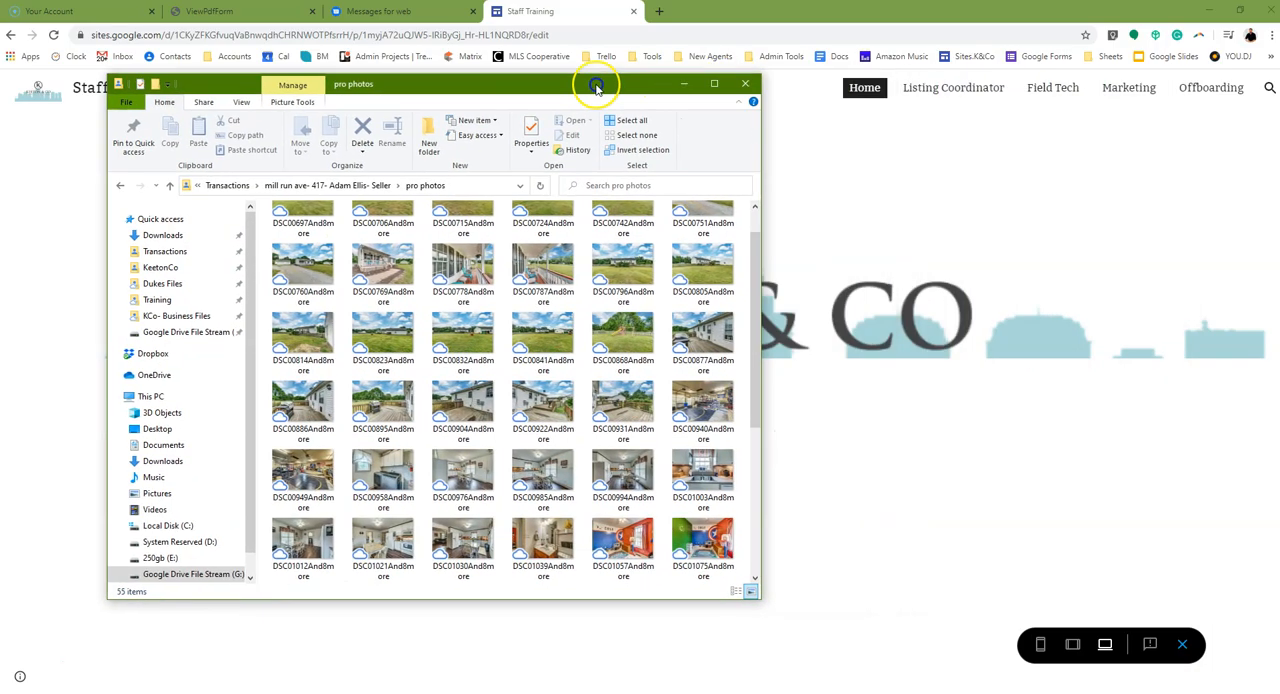
click(744, 84)
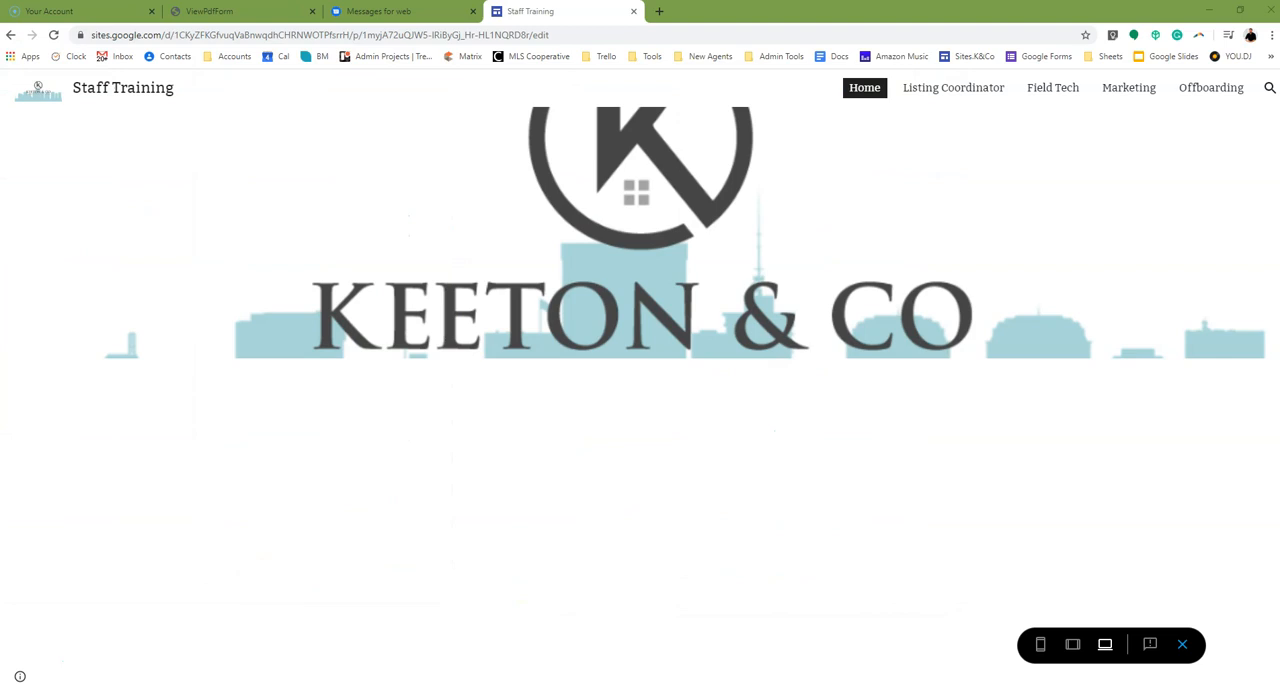
mouse_move(692, 230)
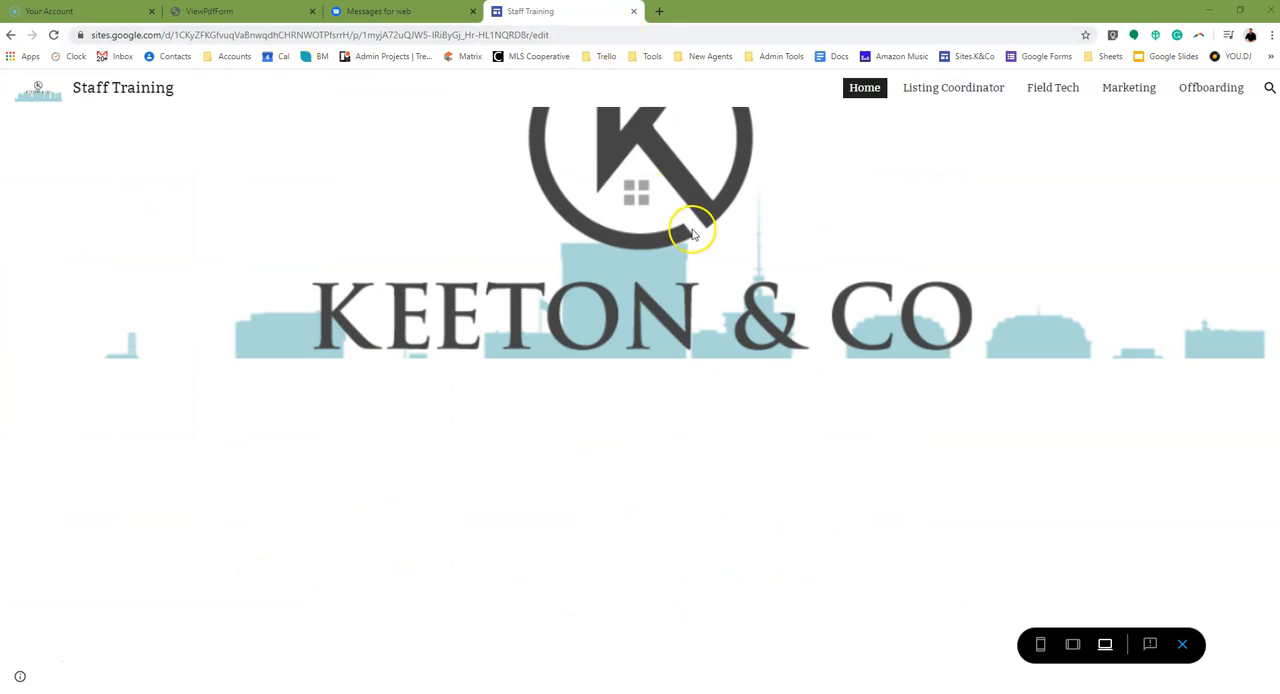
mouse_move(1248, 38)
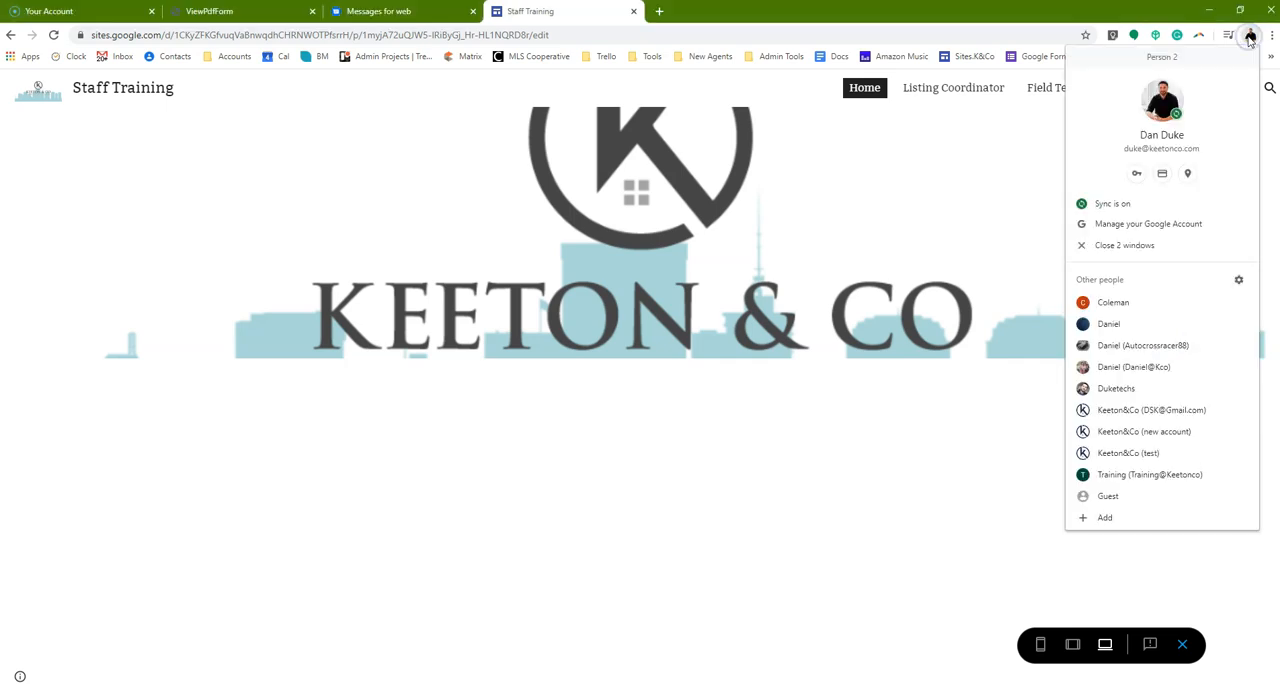
mouse_move(1188, 172)
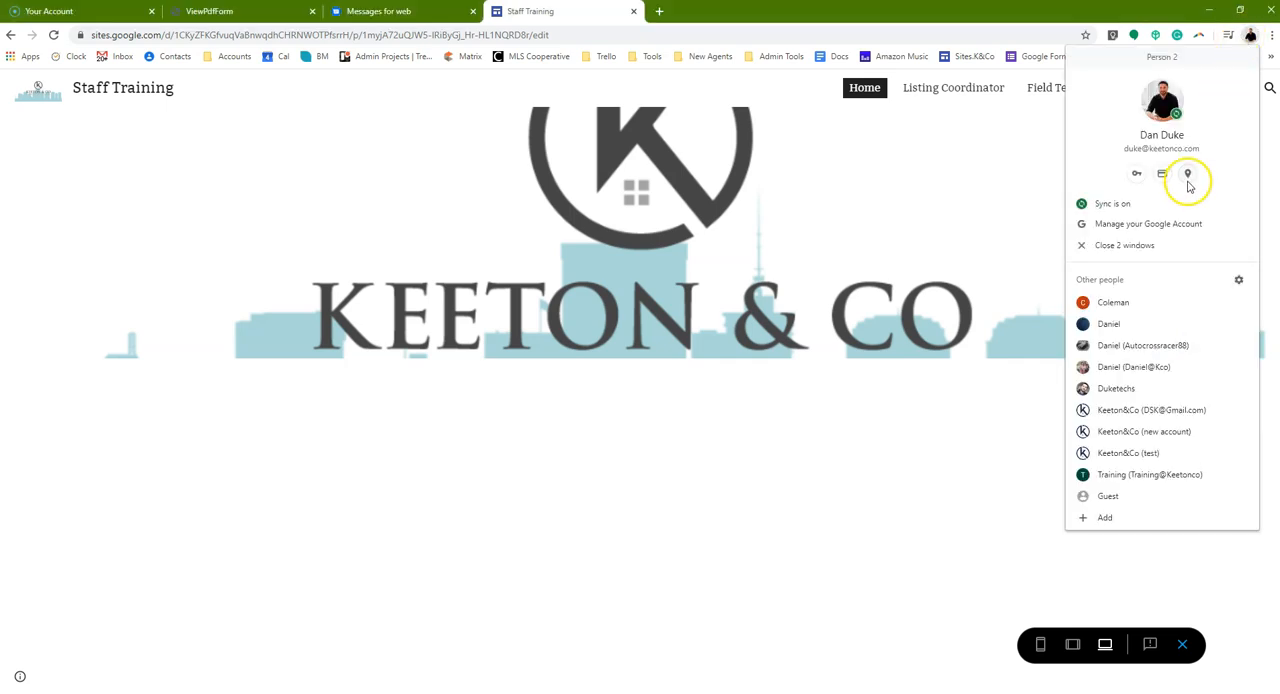
mouse_move(1188, 172)
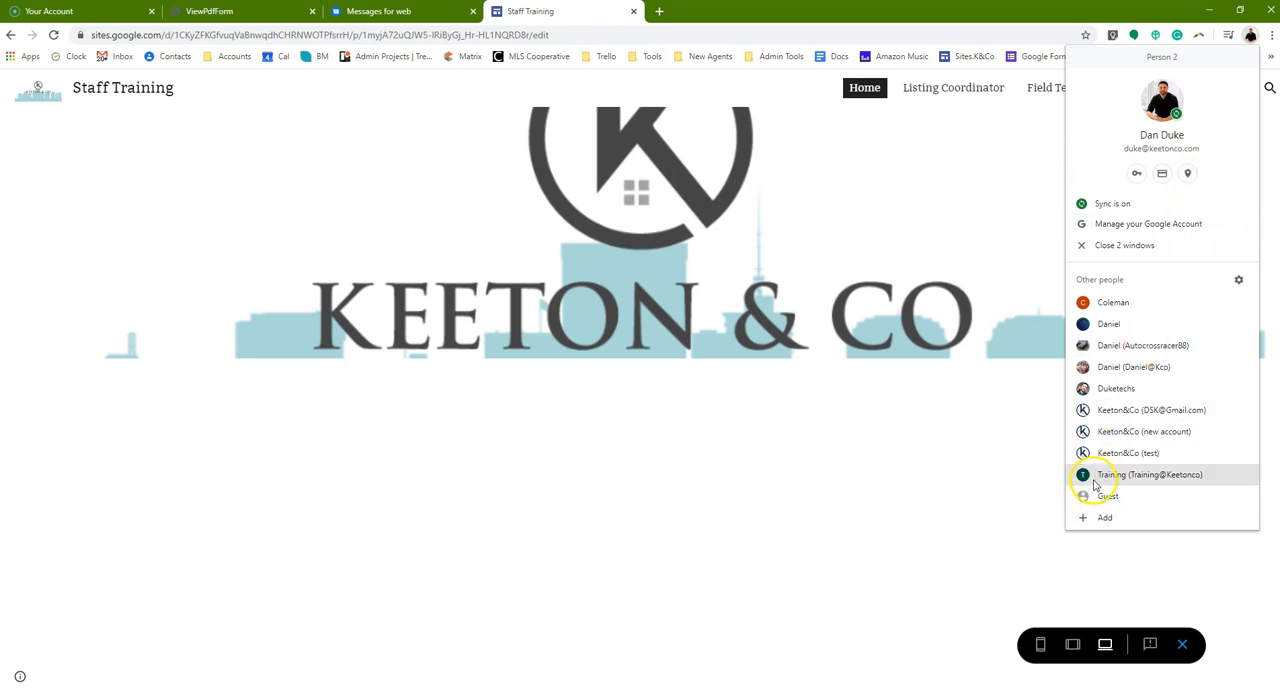
Launch a new Chrome window for the Training profile and confirm its account
click(1144, 474)
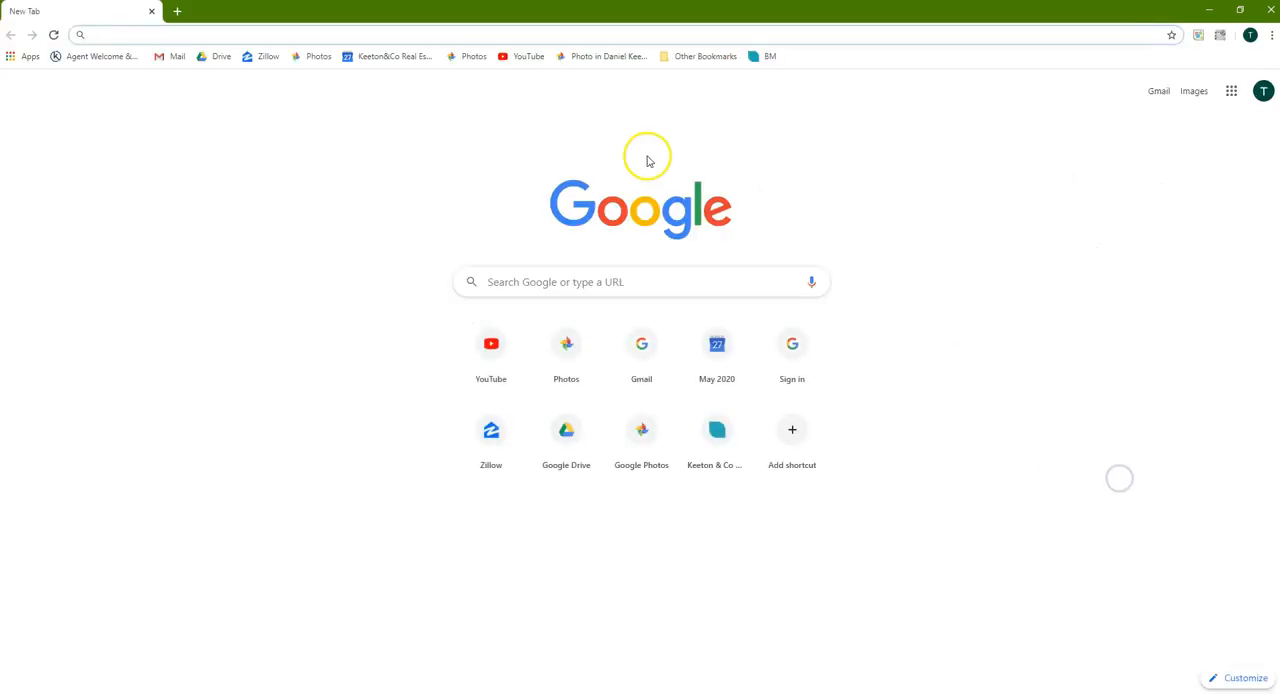
mouse_move(1188, 116)
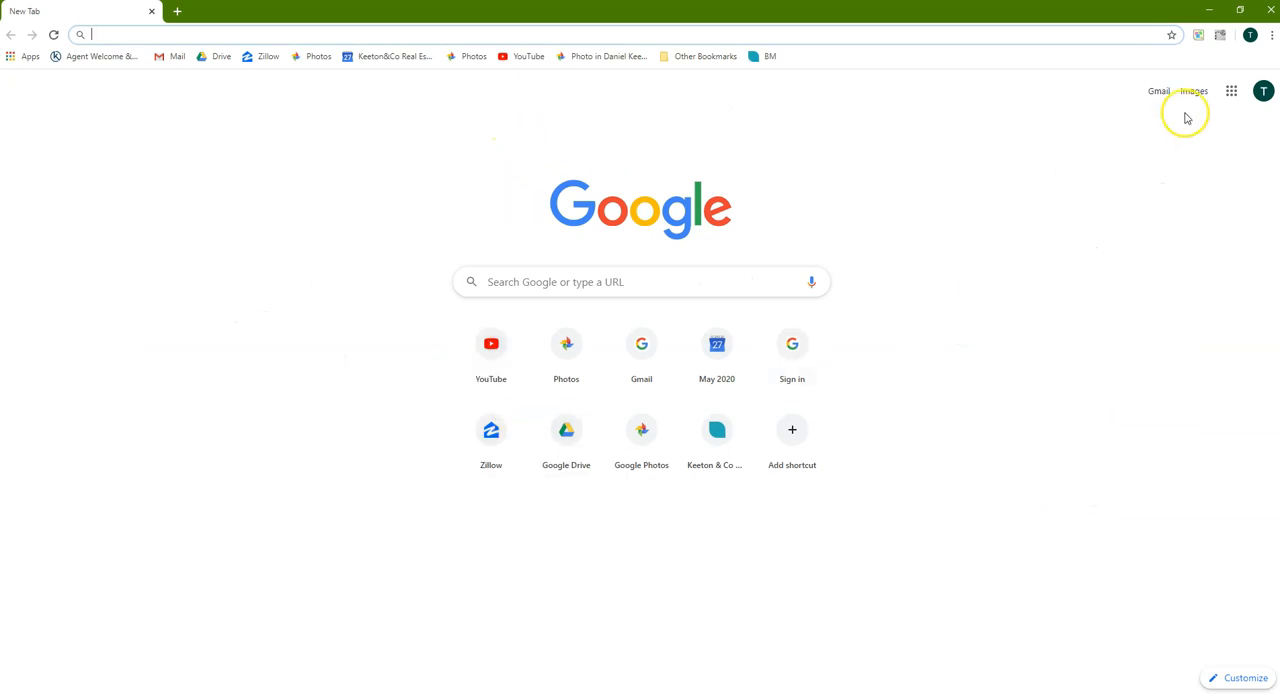
mouse_move(1248, 36)
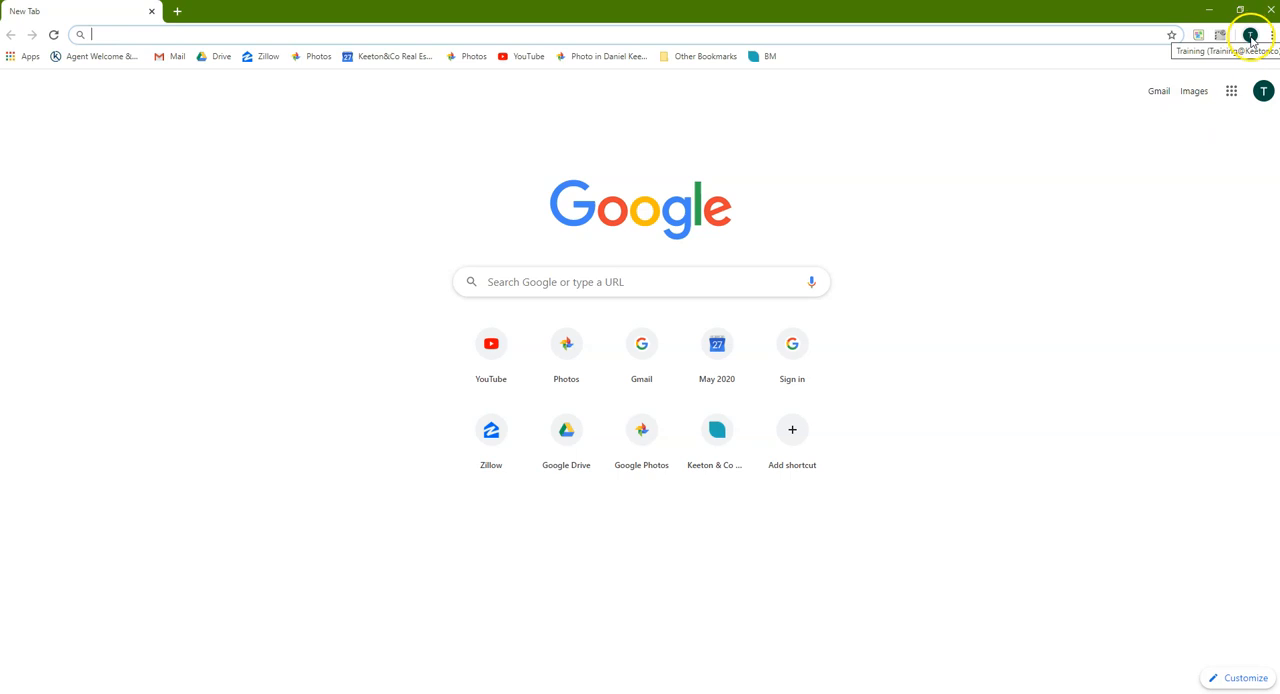
click(1248, 36)
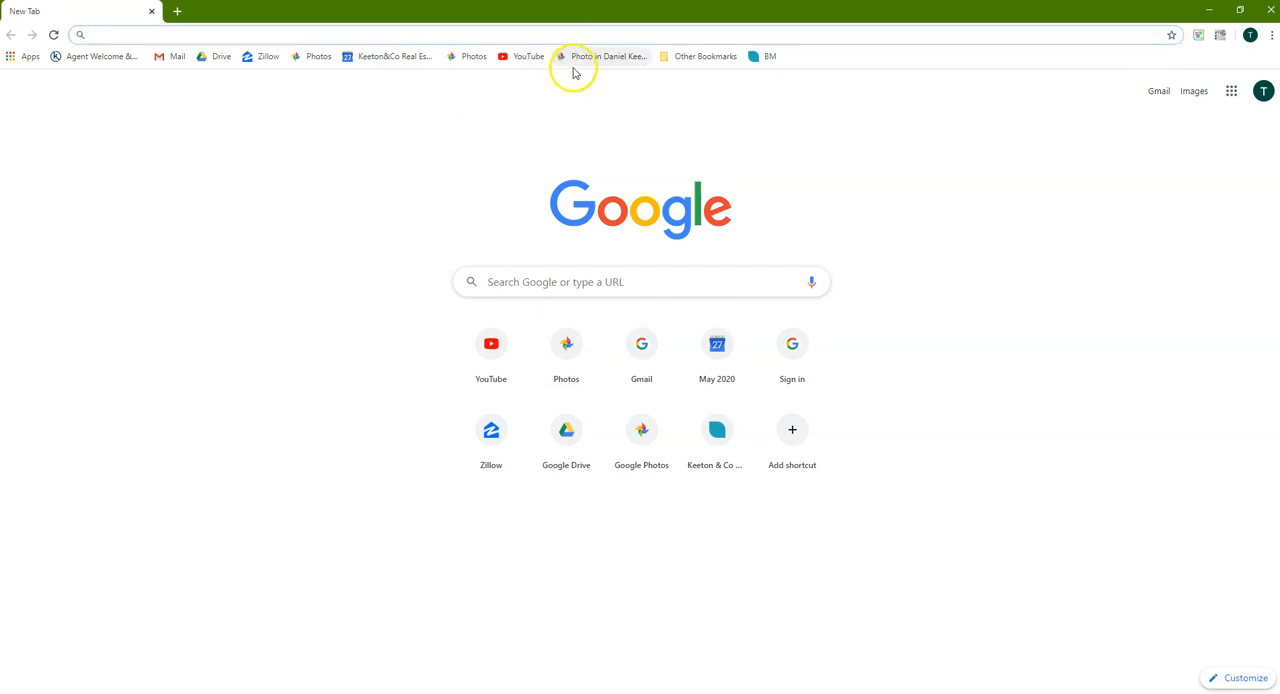
mouse_move(580, 56)
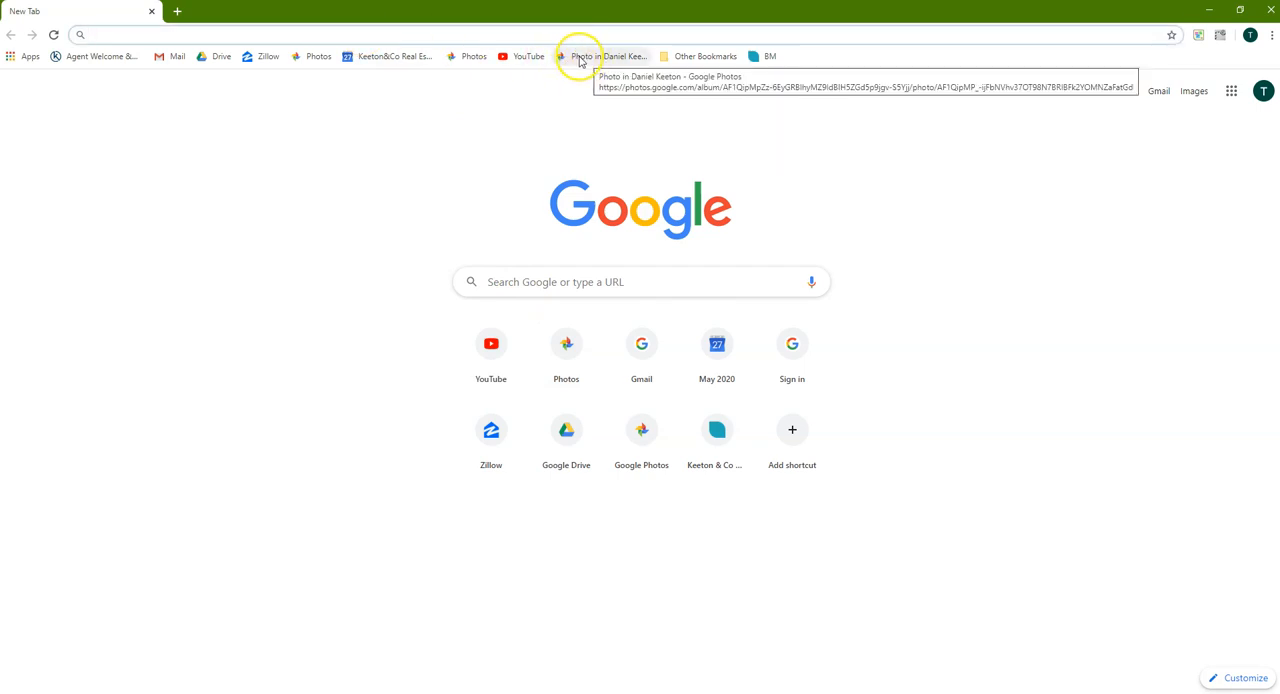
mouse_move(472, 56)
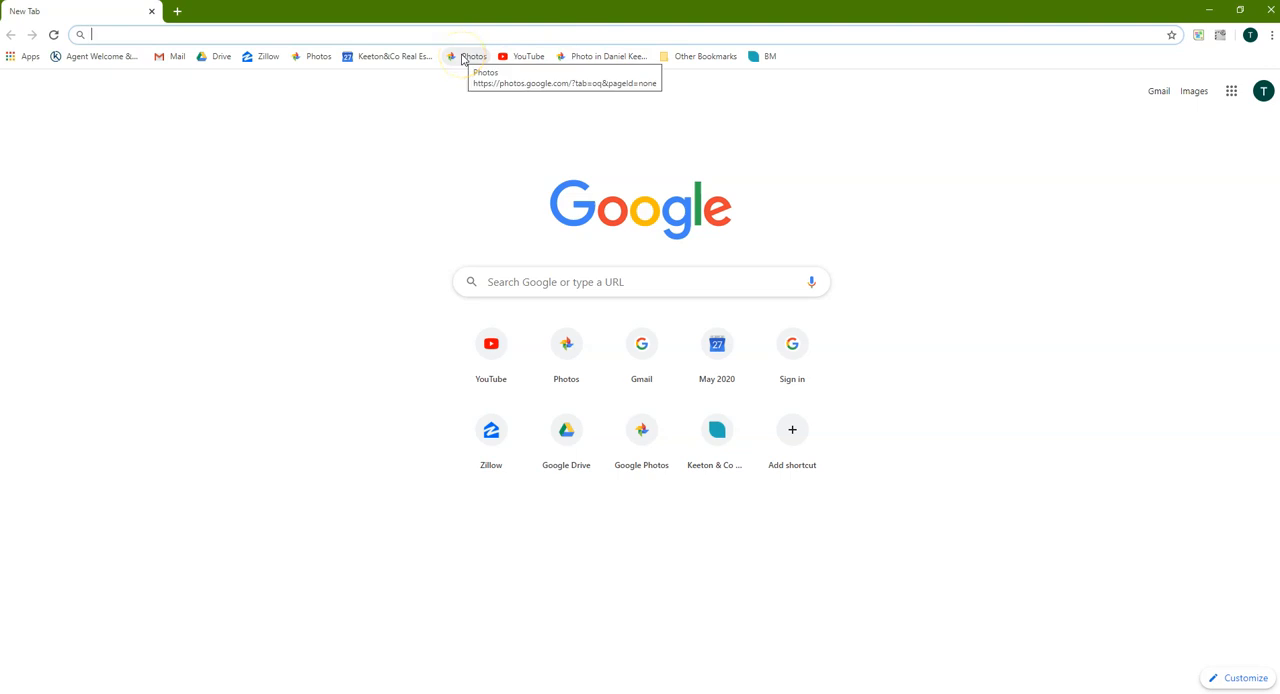
Bring up the Google Photos library and skim the May 12 listing photos
click(468, 56)
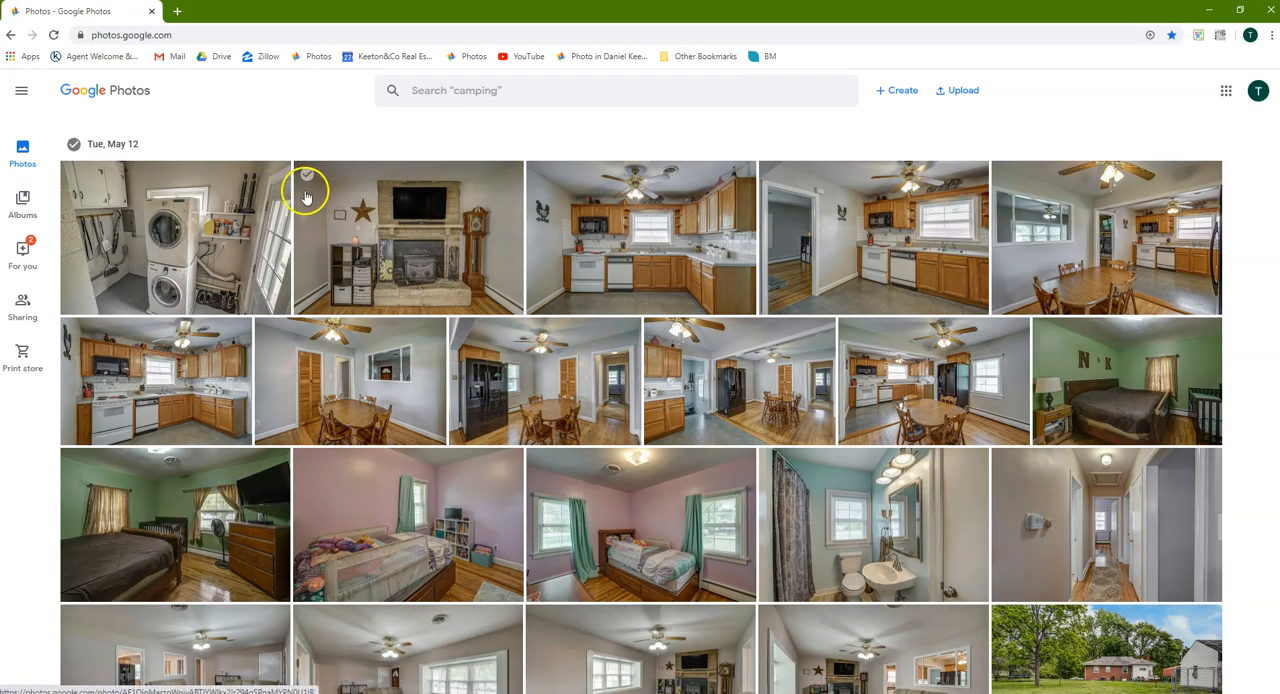
scroll(down, 3)
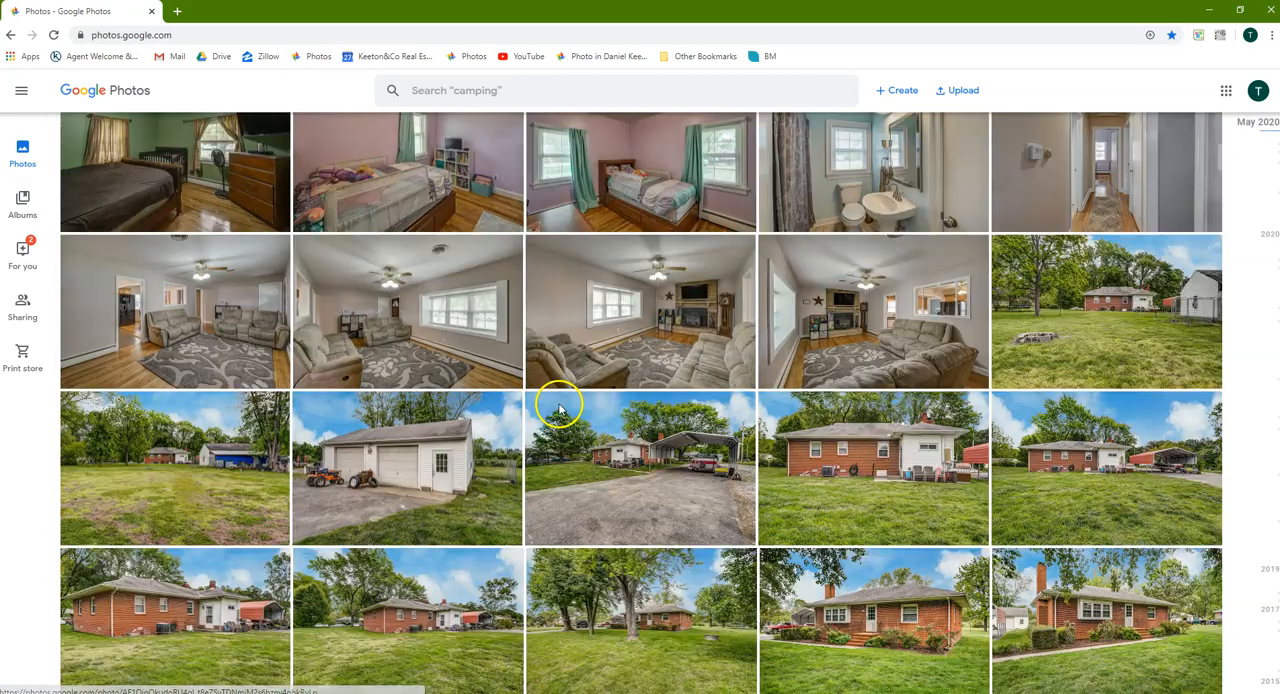
scroll(up, 3)
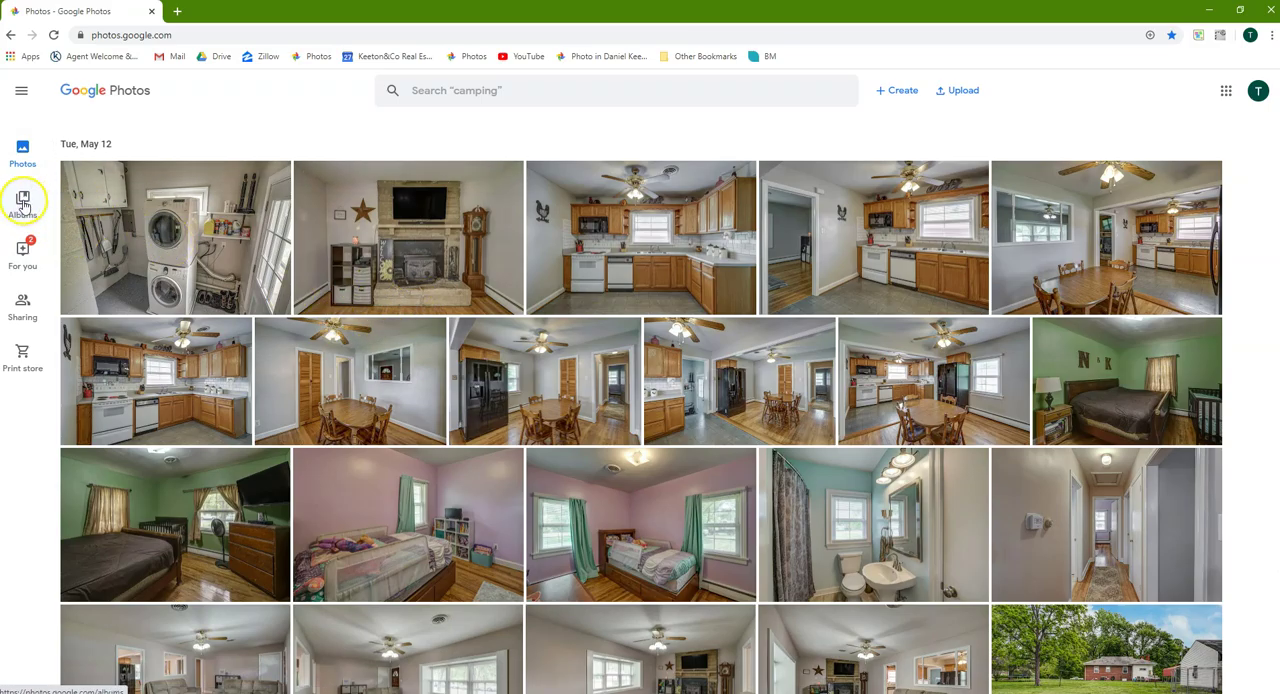
click(22, 200)
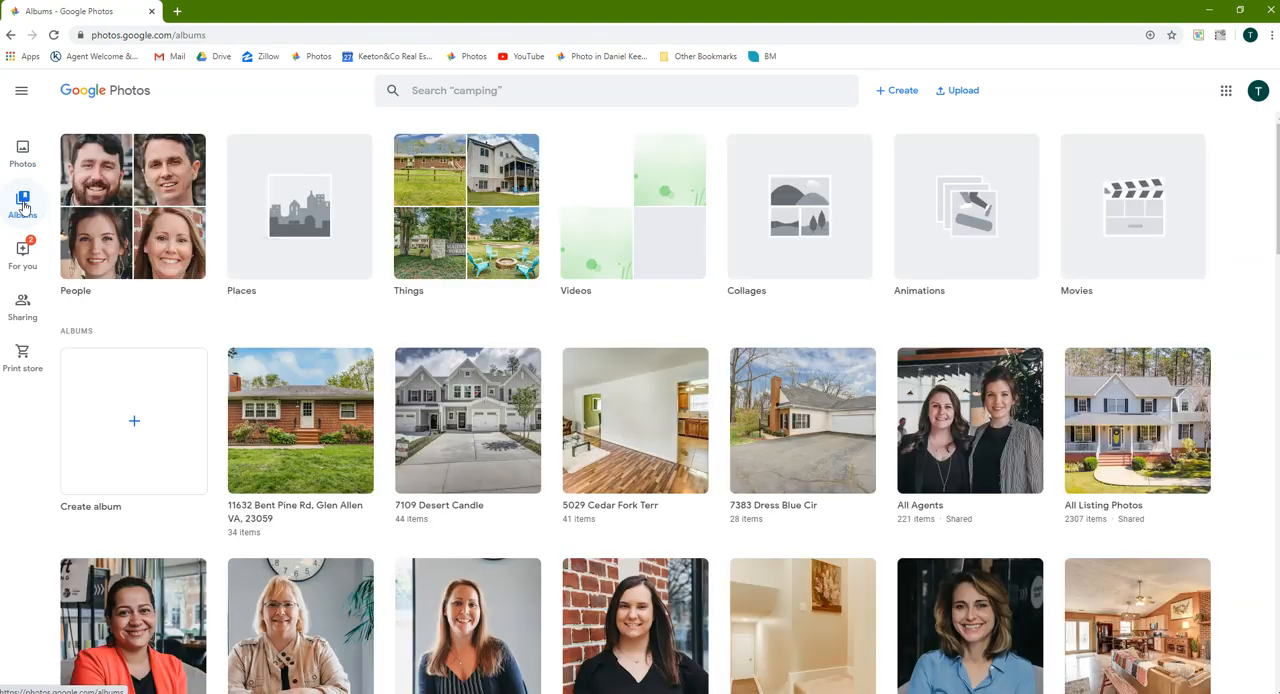
mouse_move(80, 284)
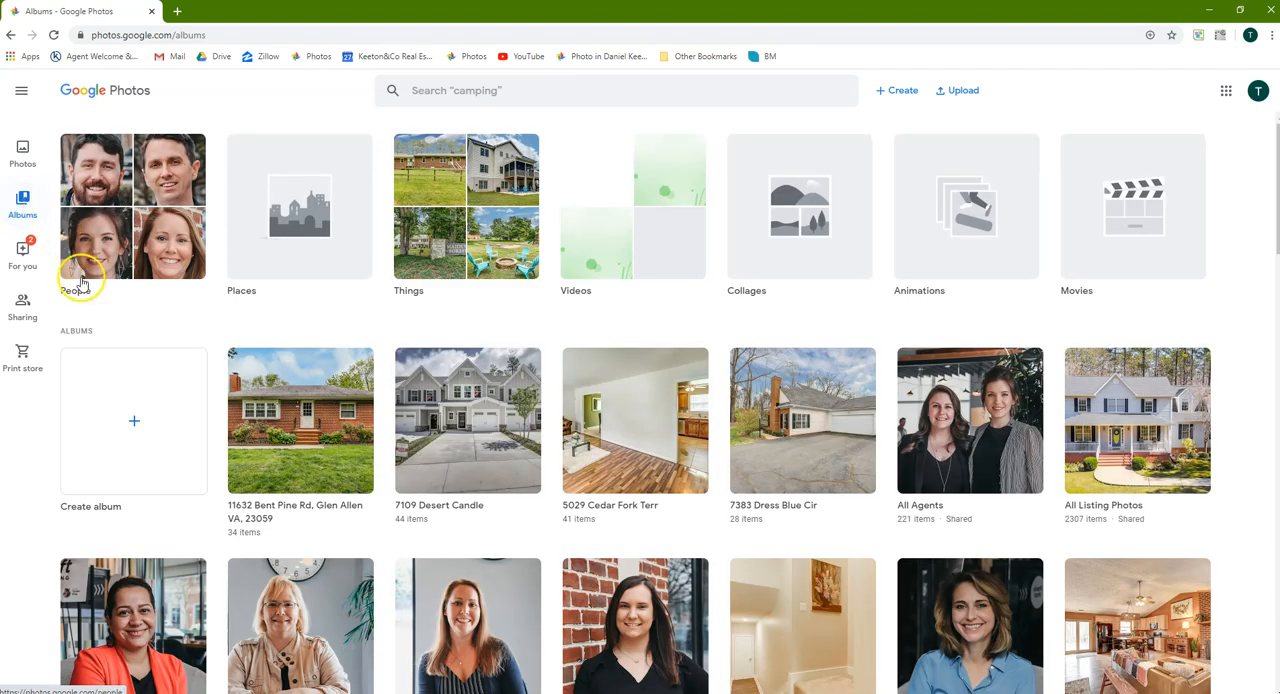
mouse_move(136, 300)
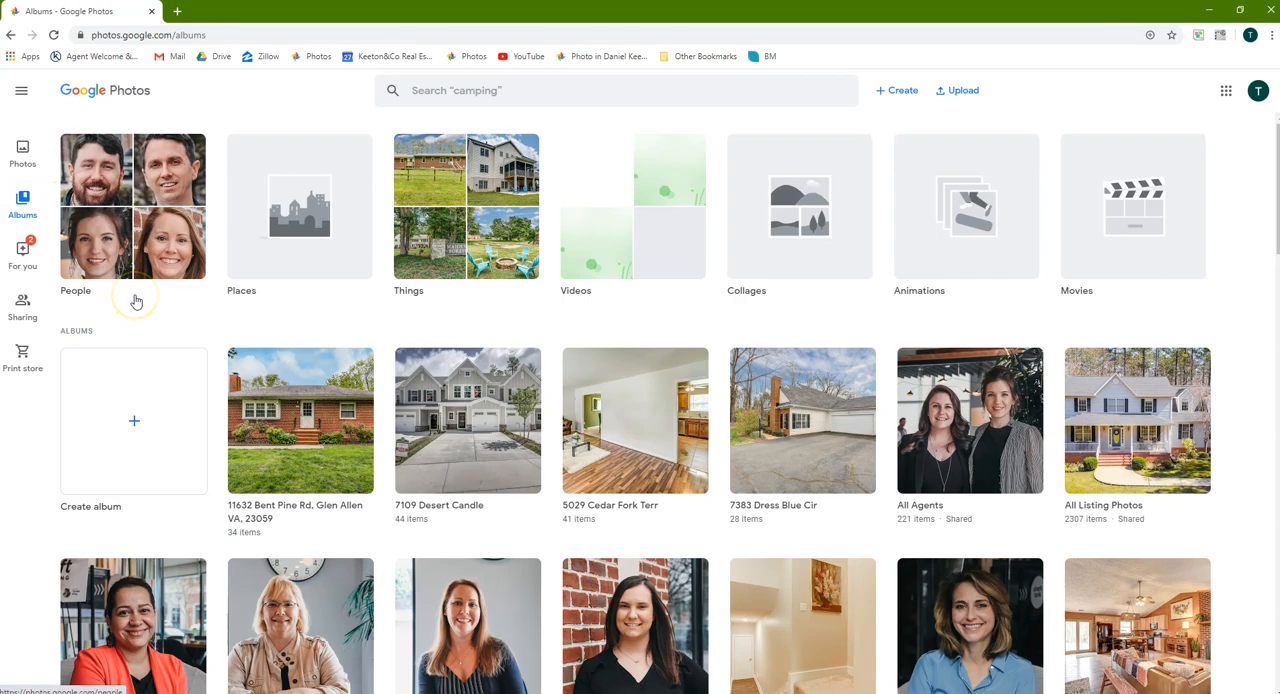
mouse_move(600, 280)
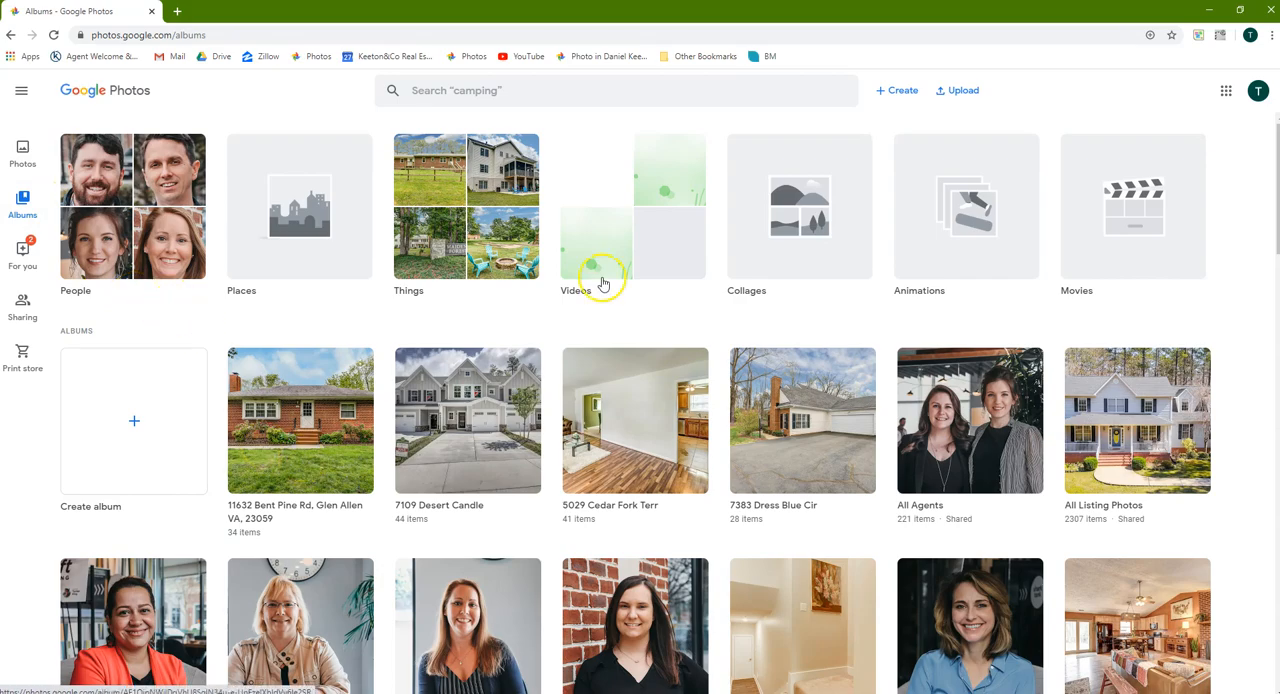
mouse_move(904, 90)
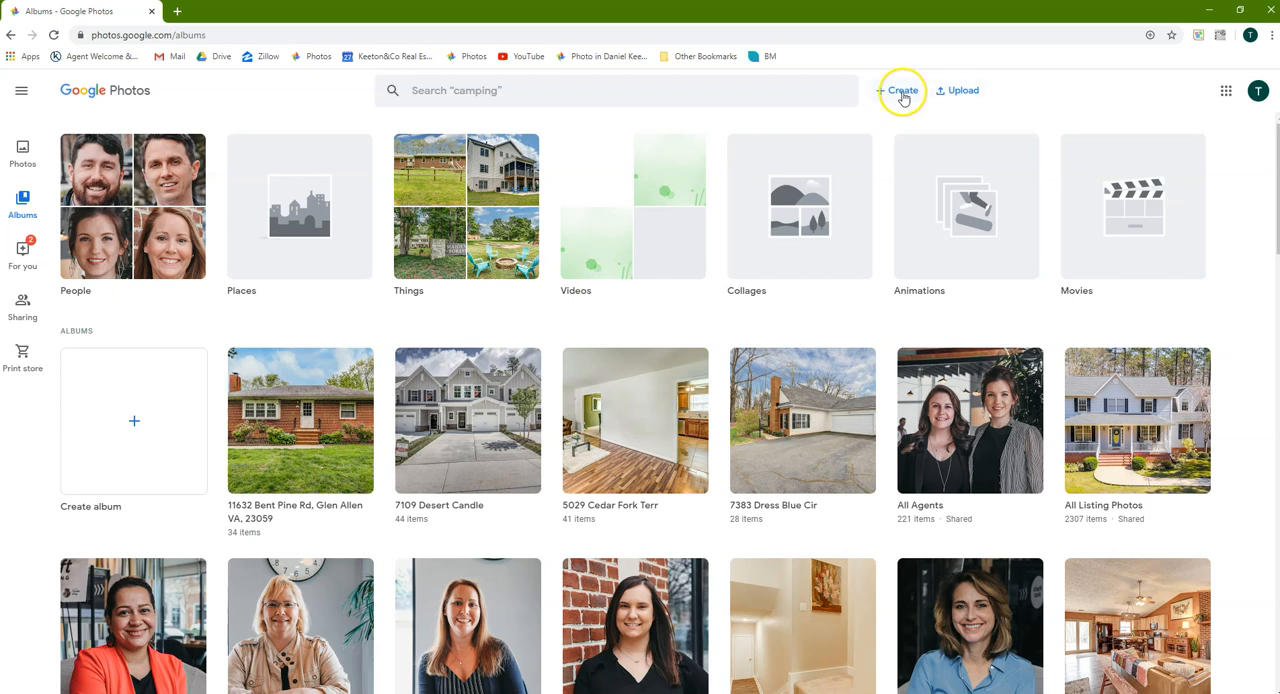
click(900, 90)
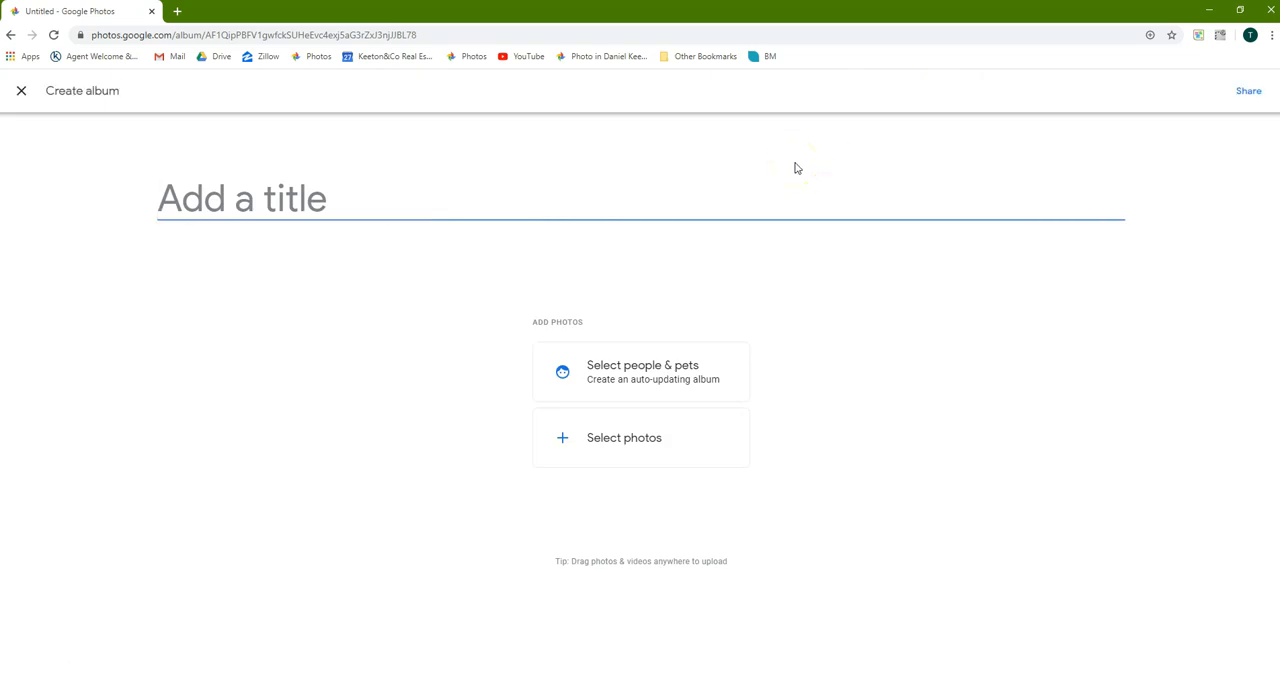
text(4)
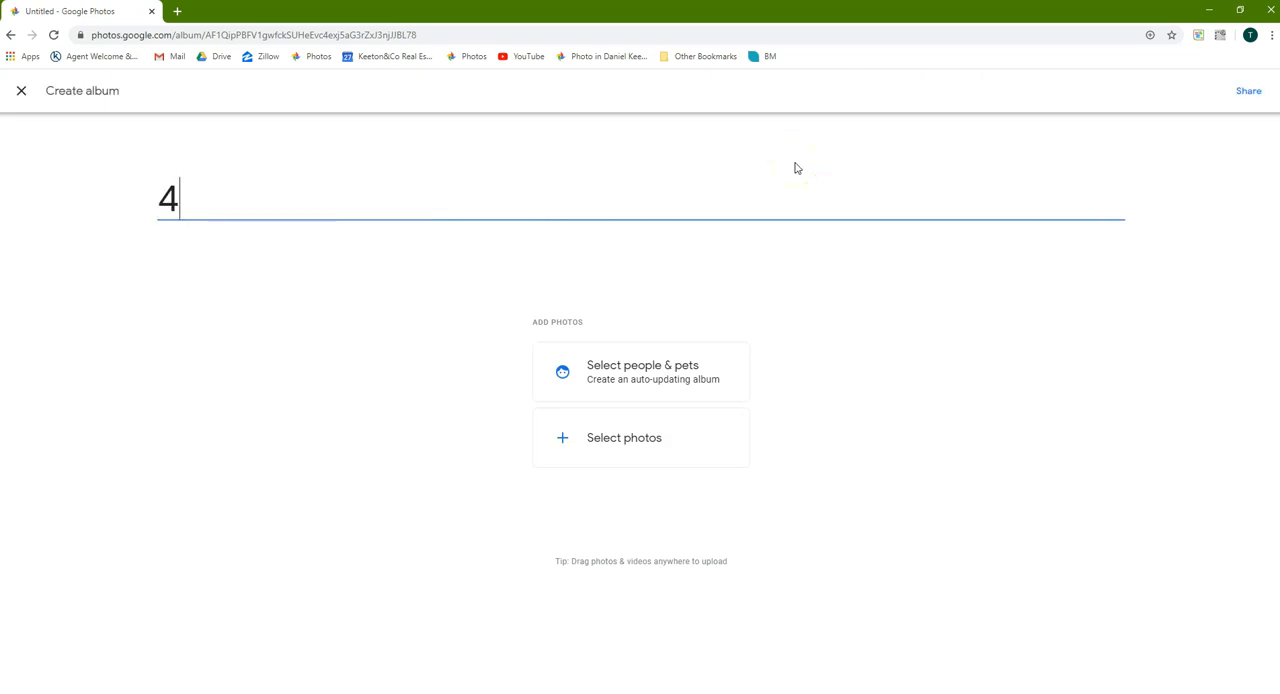
text(17 Mi)
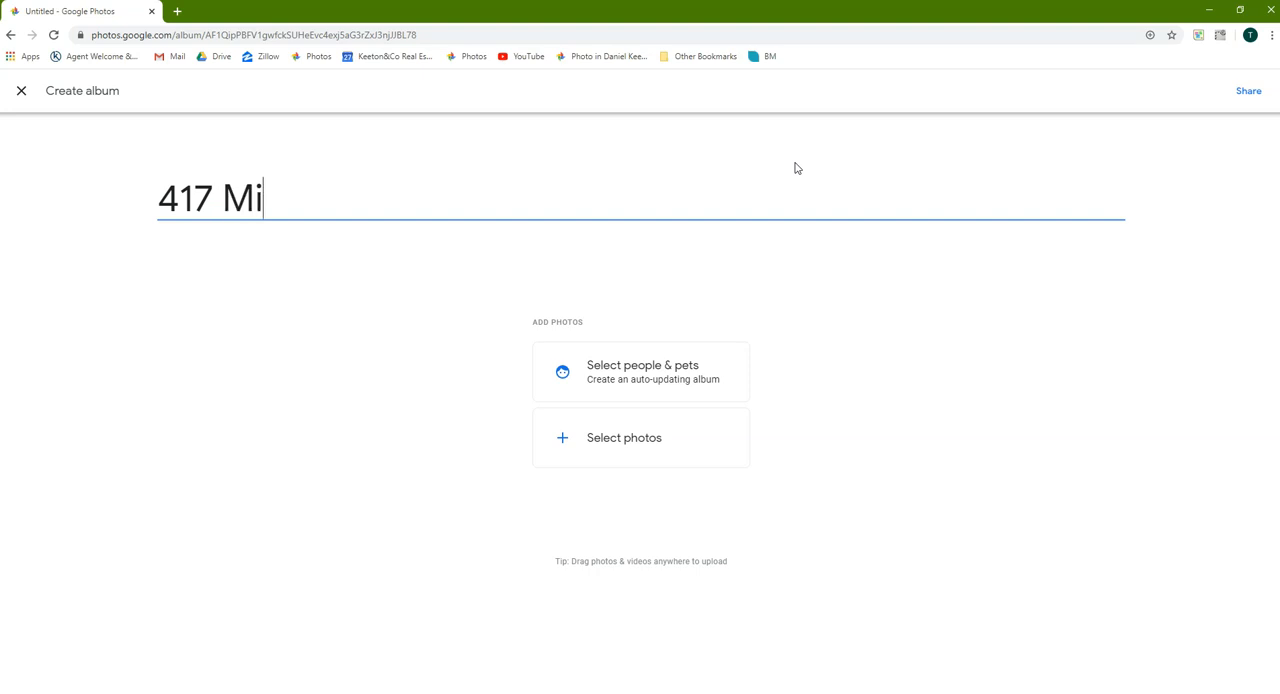
text(ll Run)
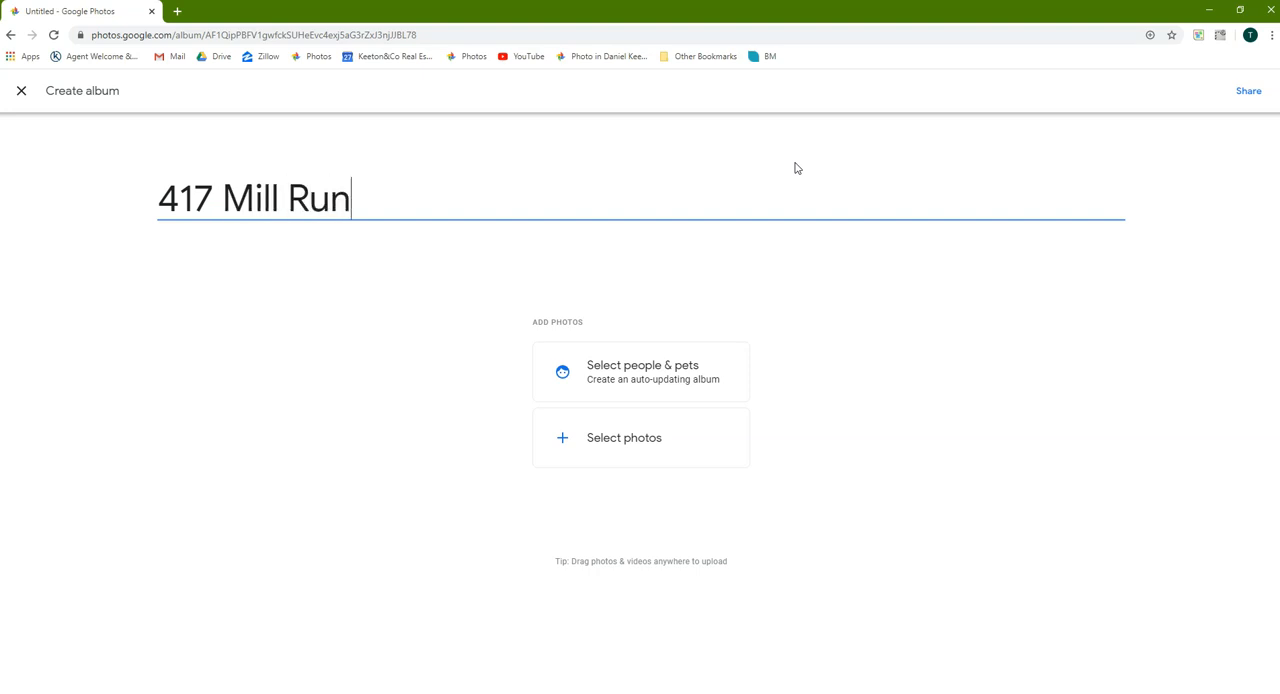
text(Av)
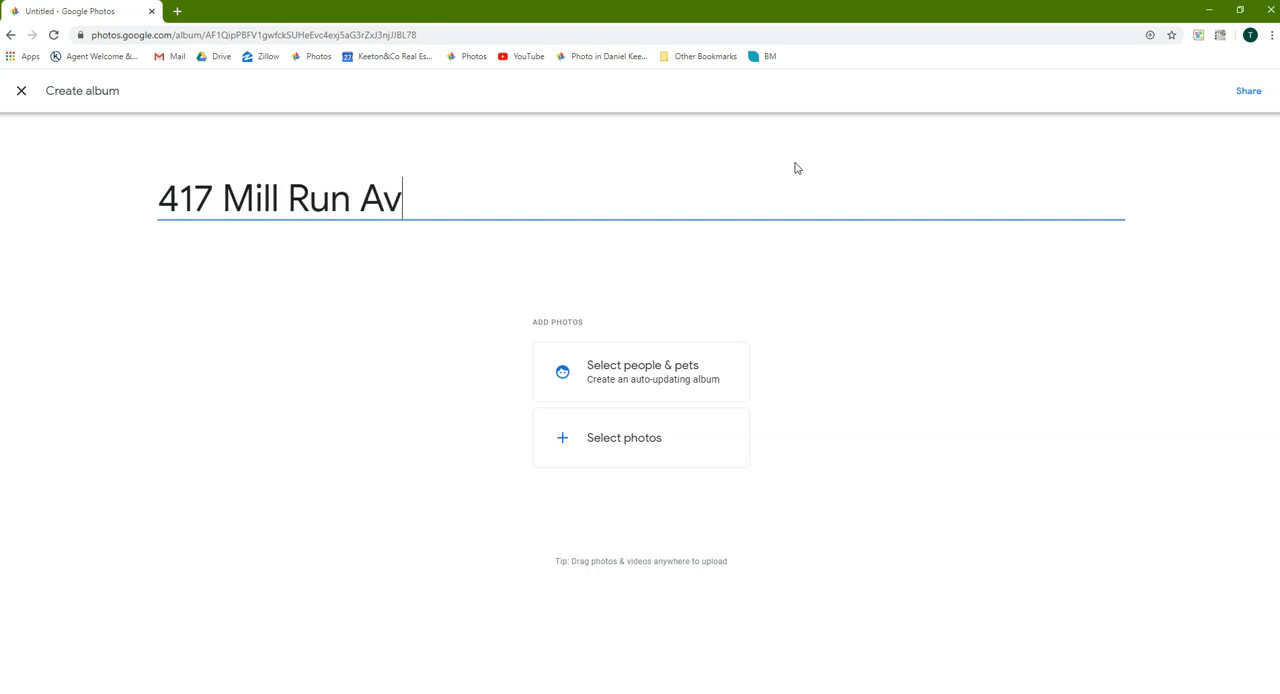
text(e,)
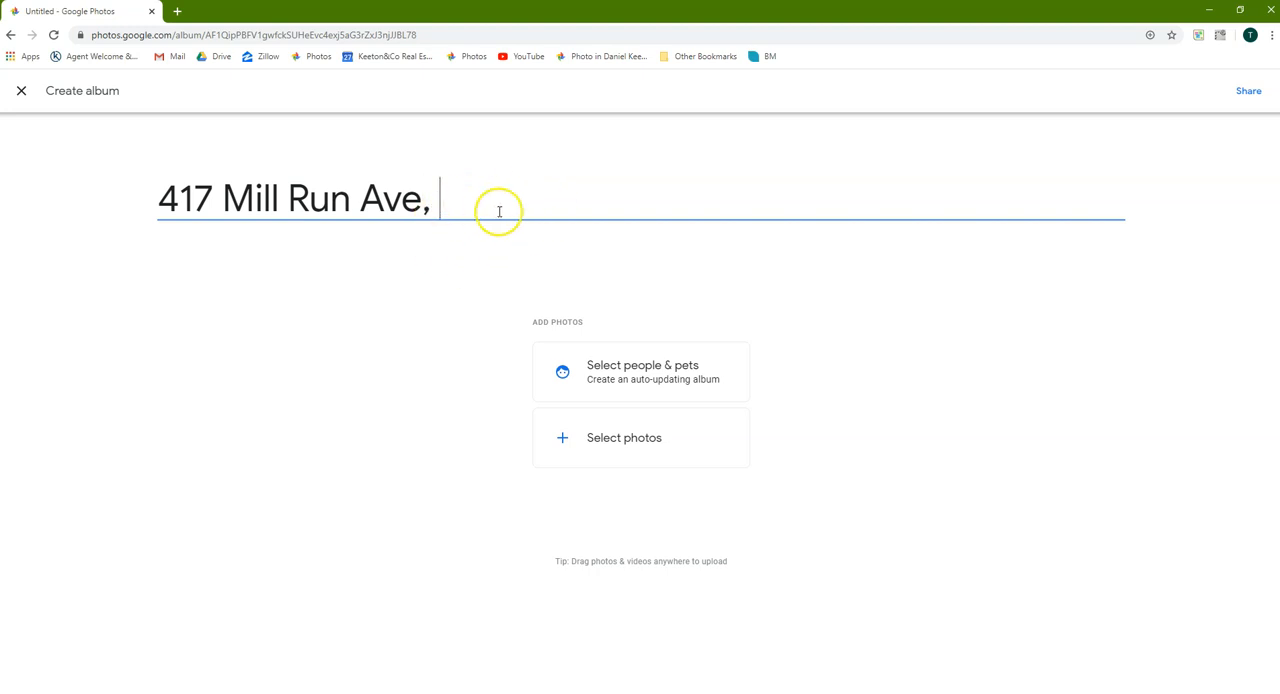
mouse_move(616, 208)
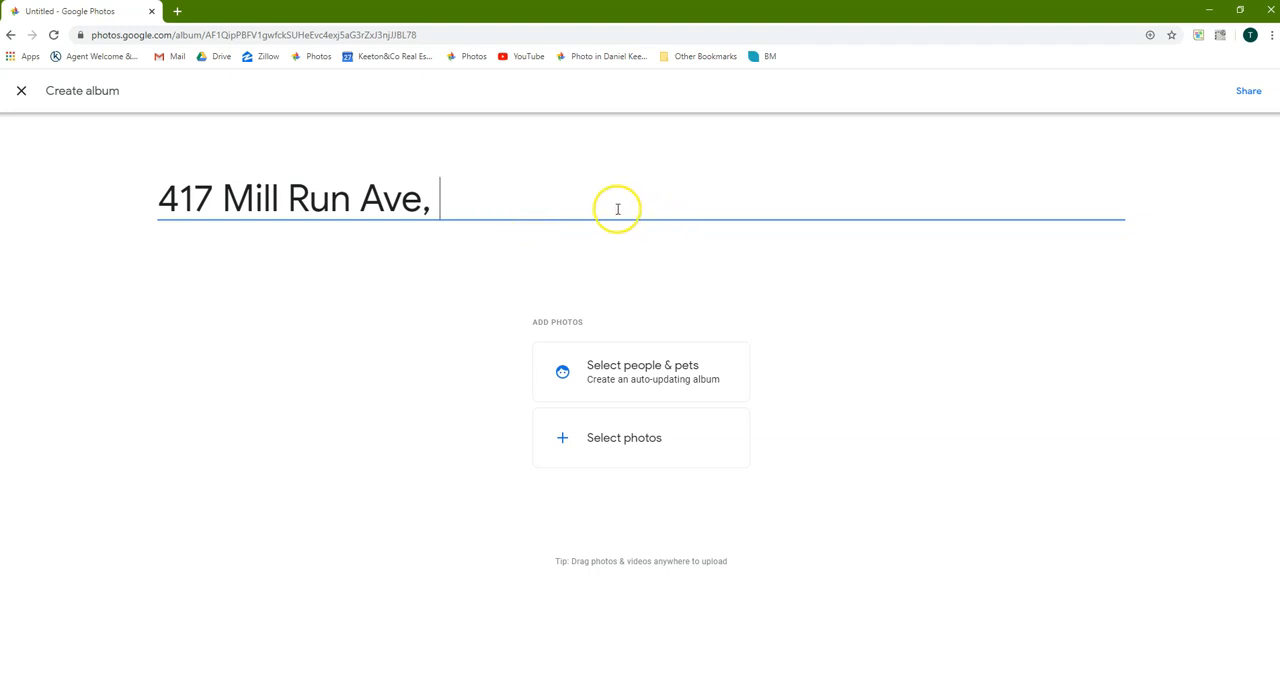
mouse_move(538, 408)
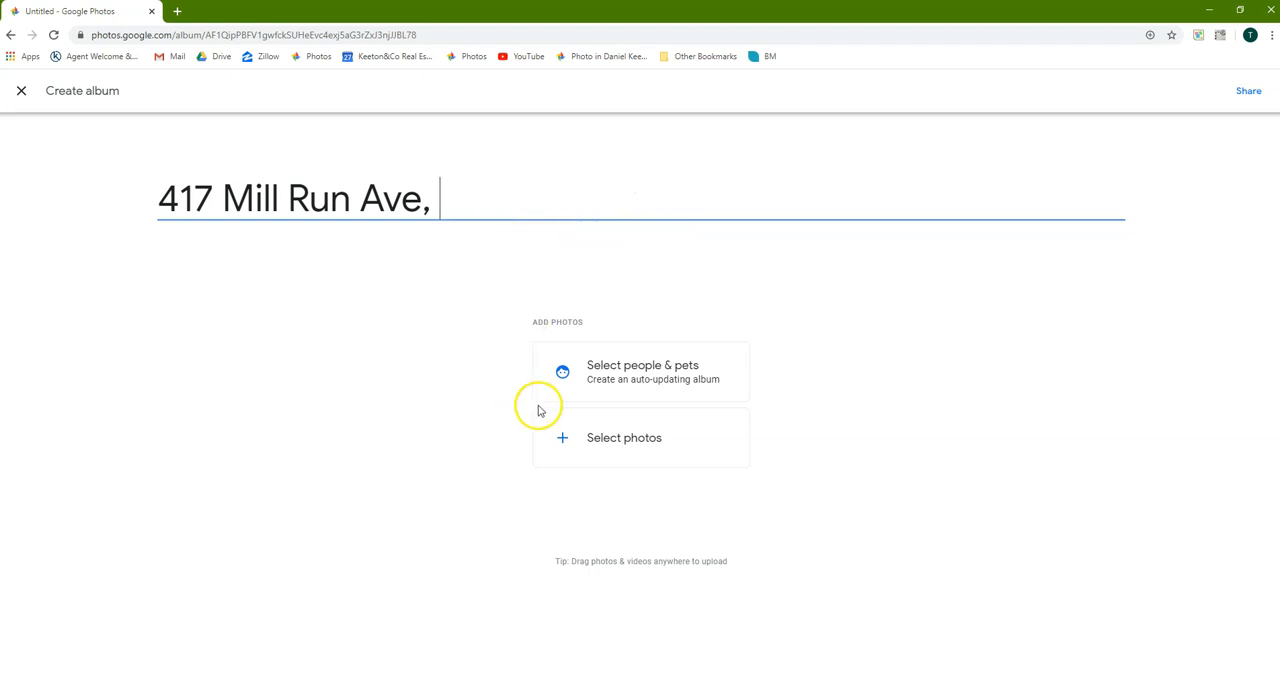
Start adding photos, try uploading from the computer, then cancel back to the library picker
click(624, 438)
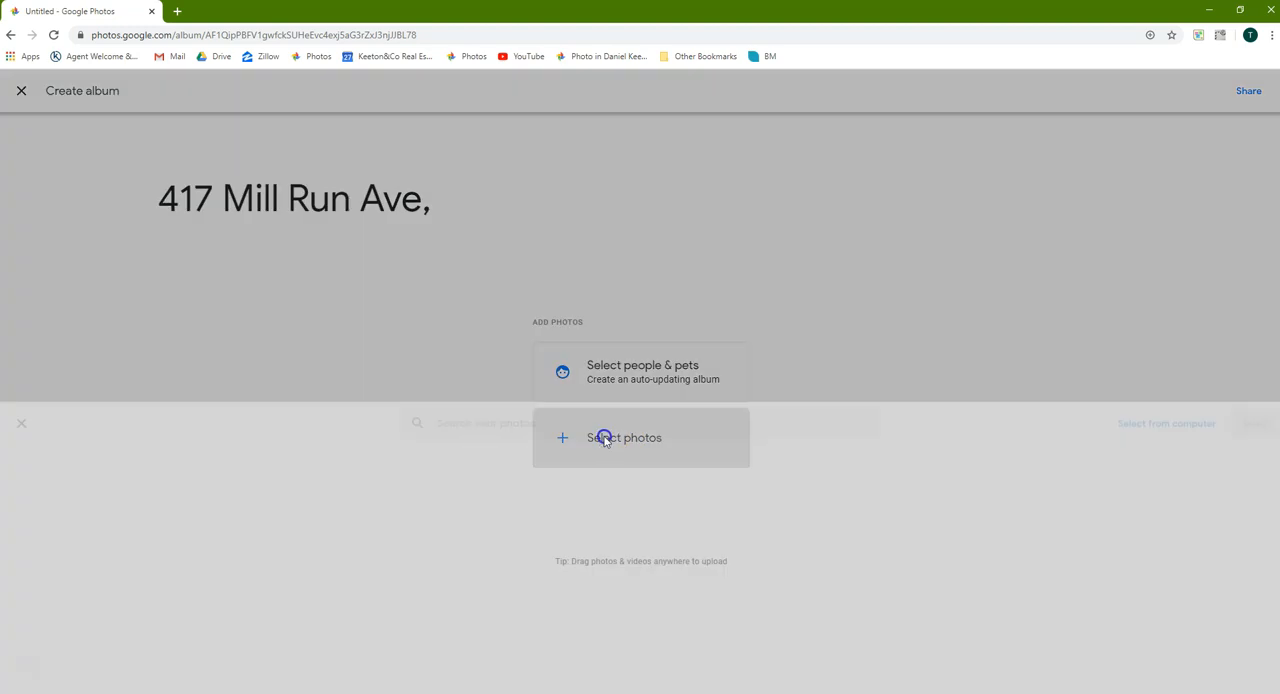
click(624, 438)
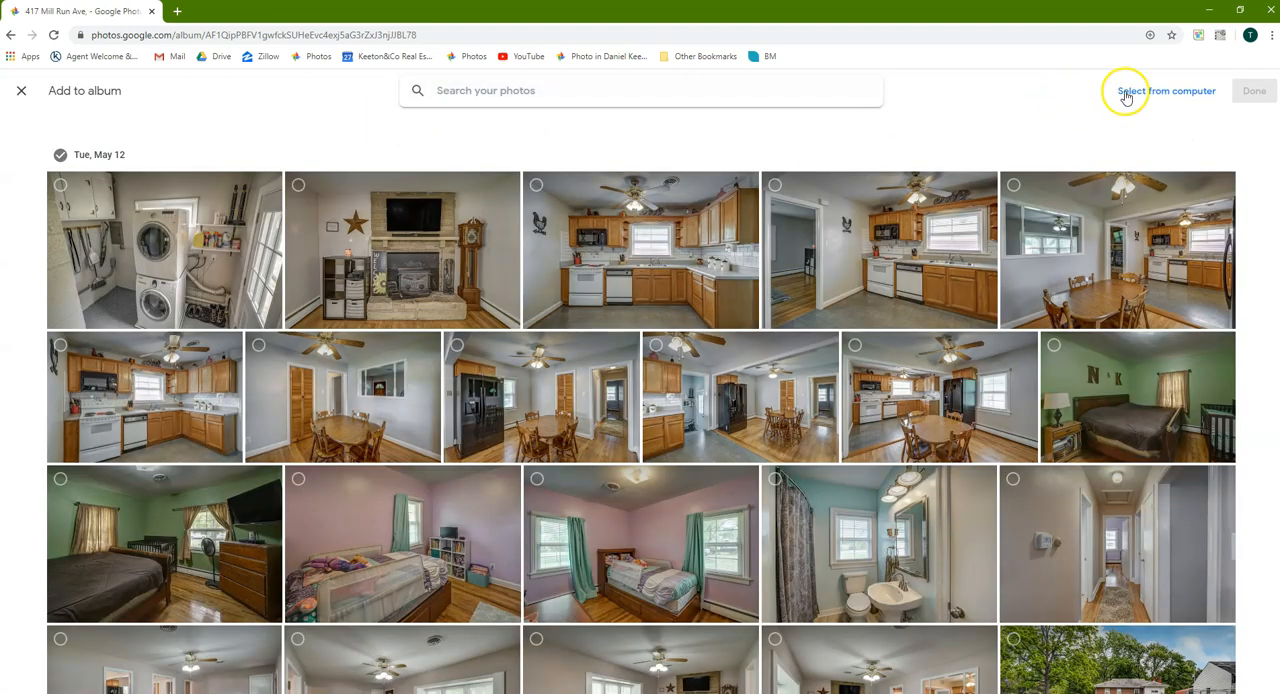
mouse_move(1140, 98)
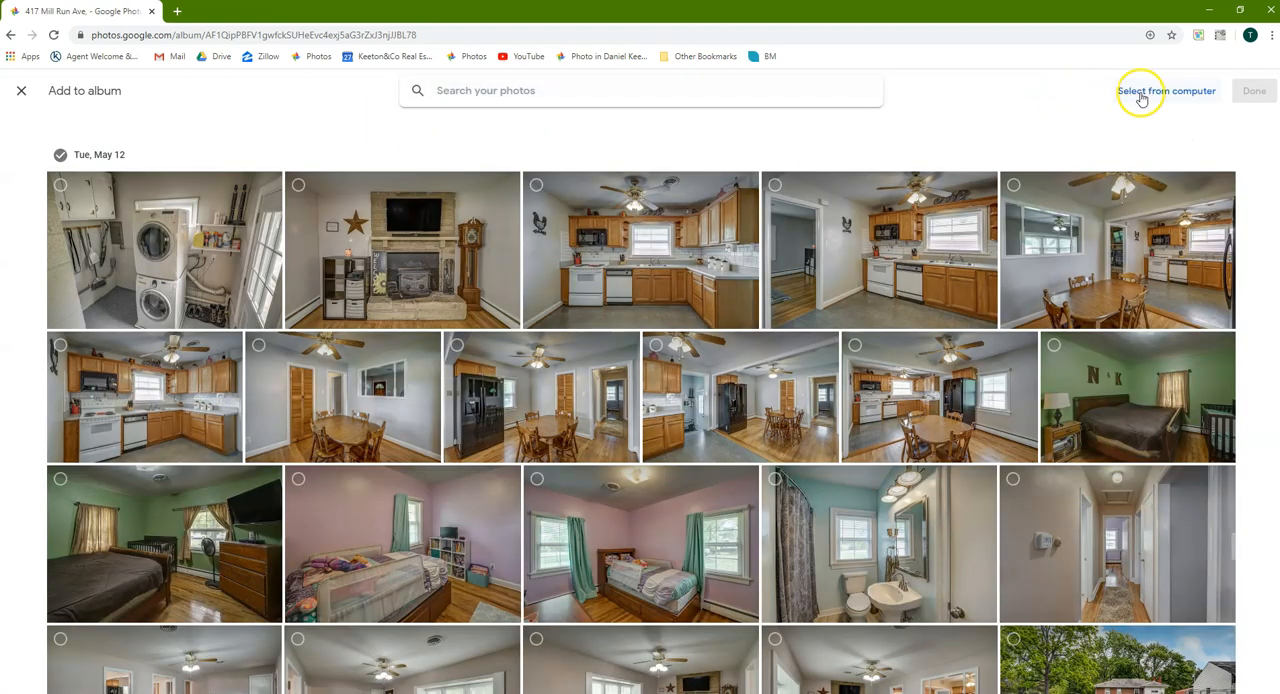
click(1166, 92)
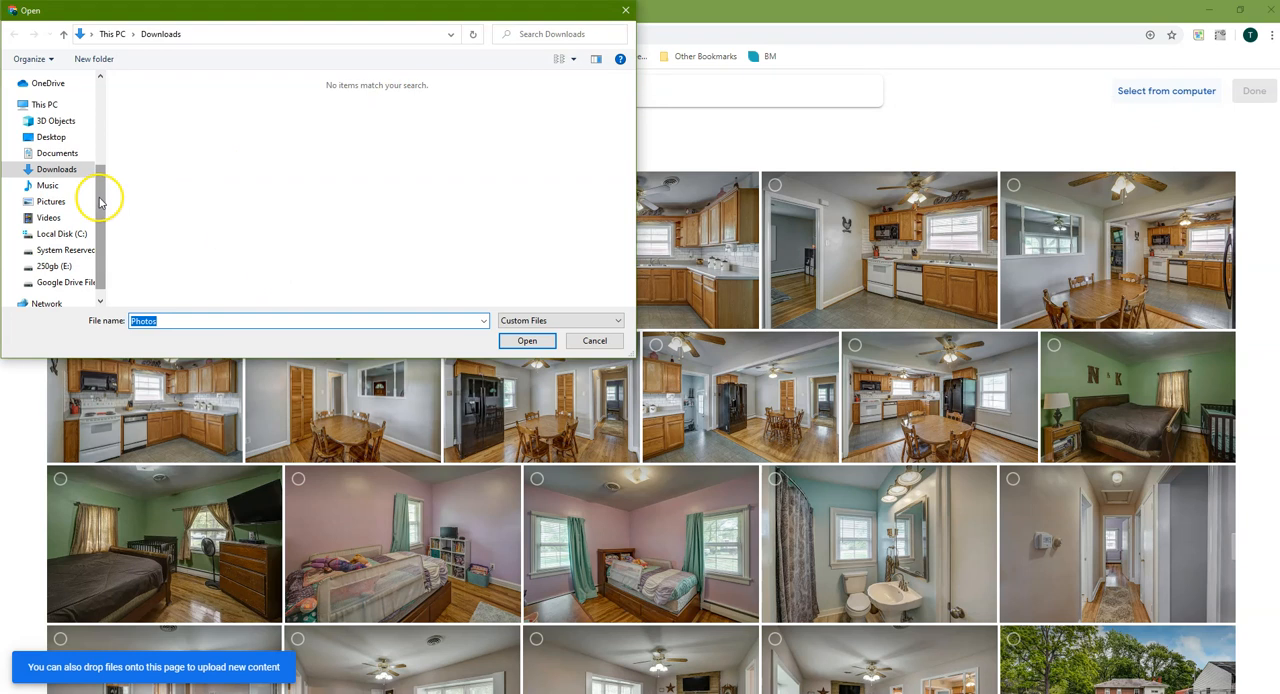
mouse_move(500, 334)
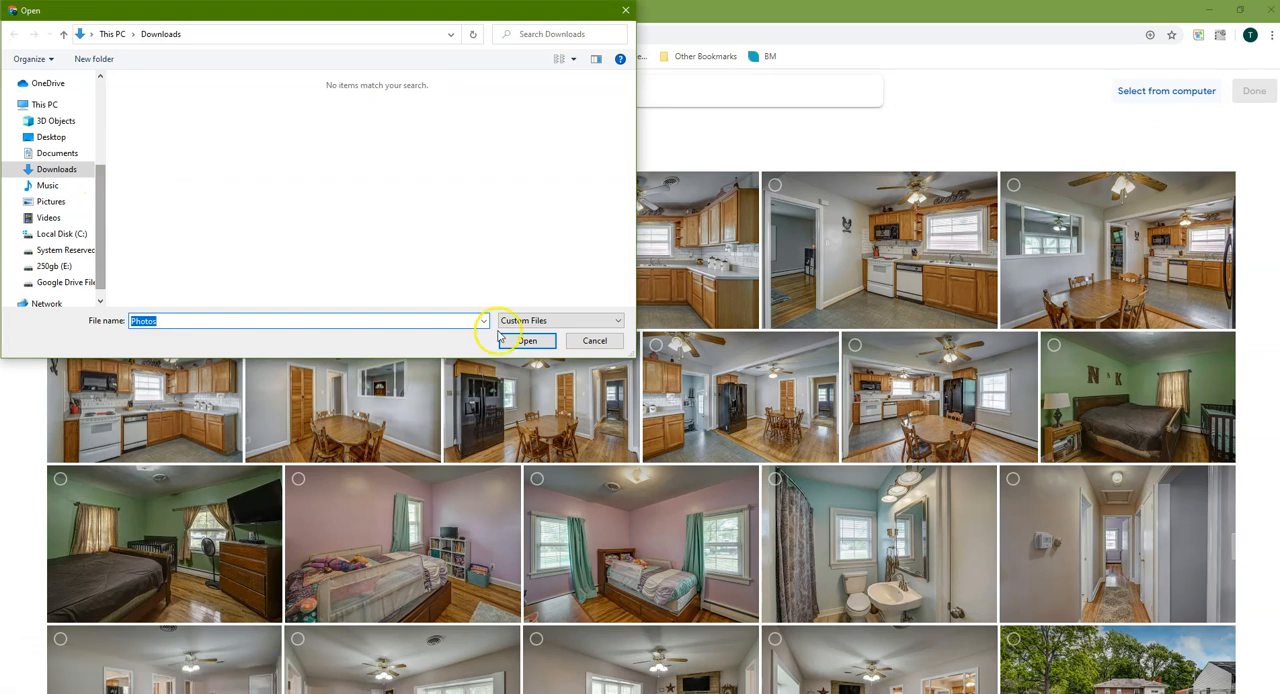
mouse_move(596, 340)
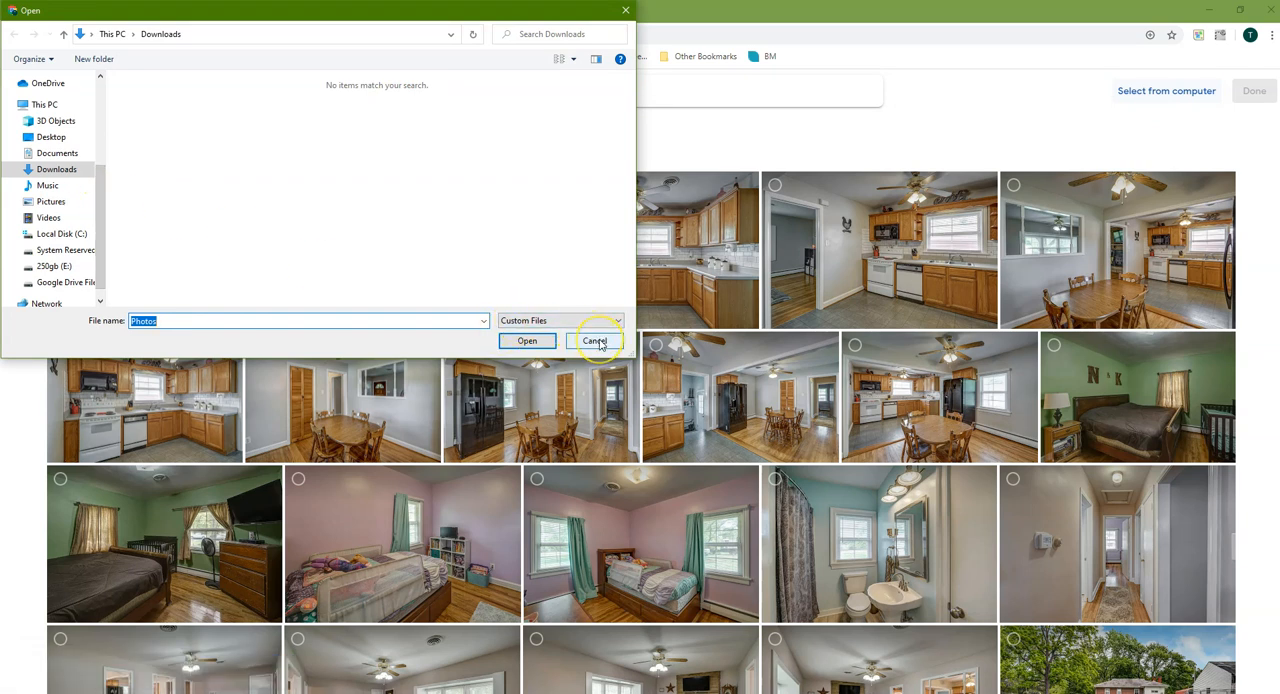
mouse_move(392, 284)
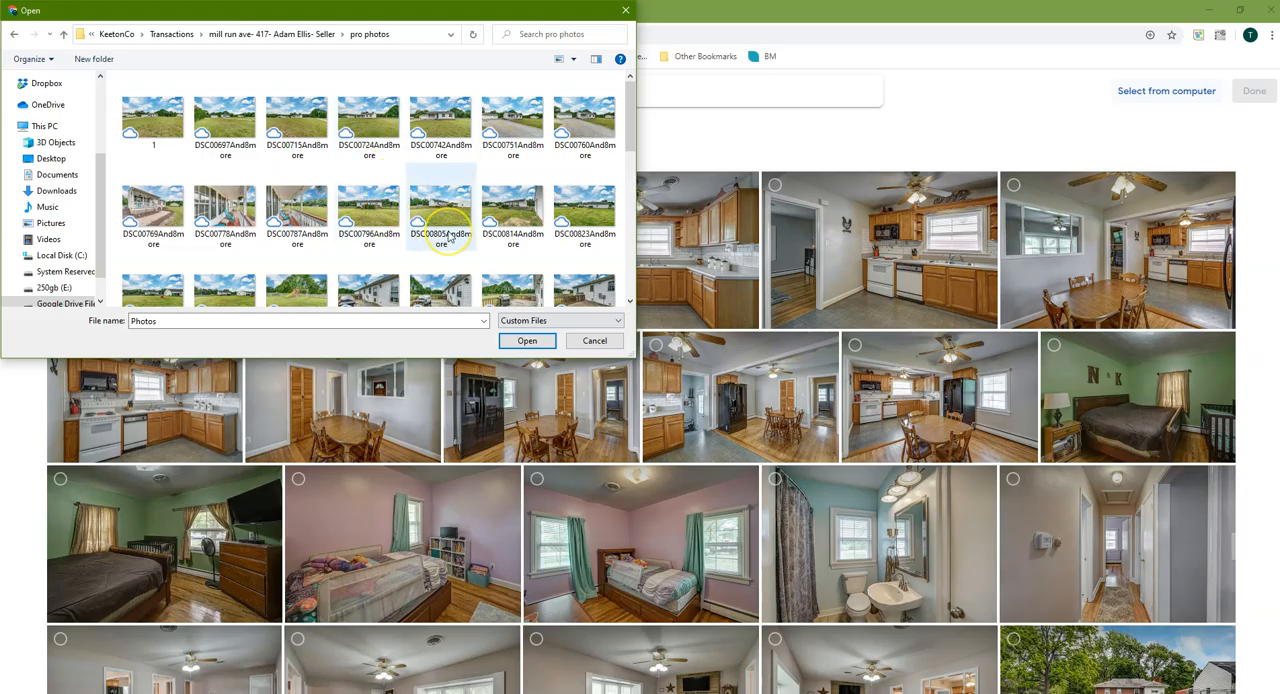
mouse_move(580, 336)
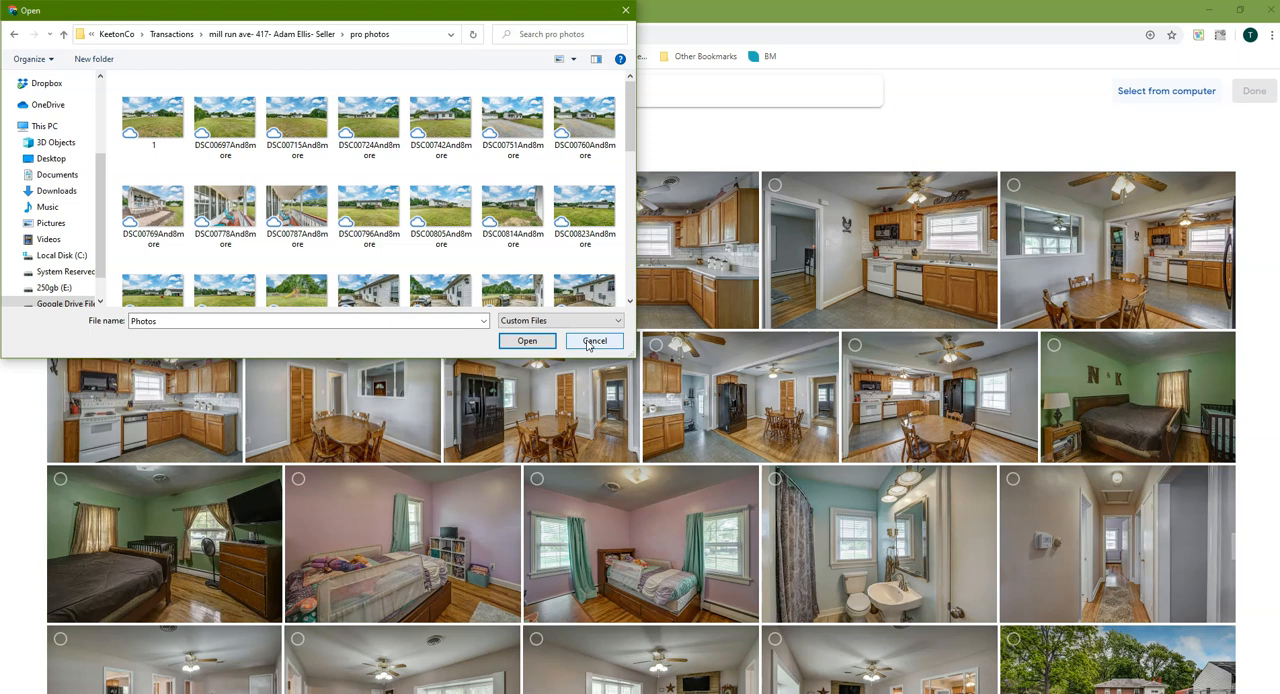
mouse_move(594, 340)
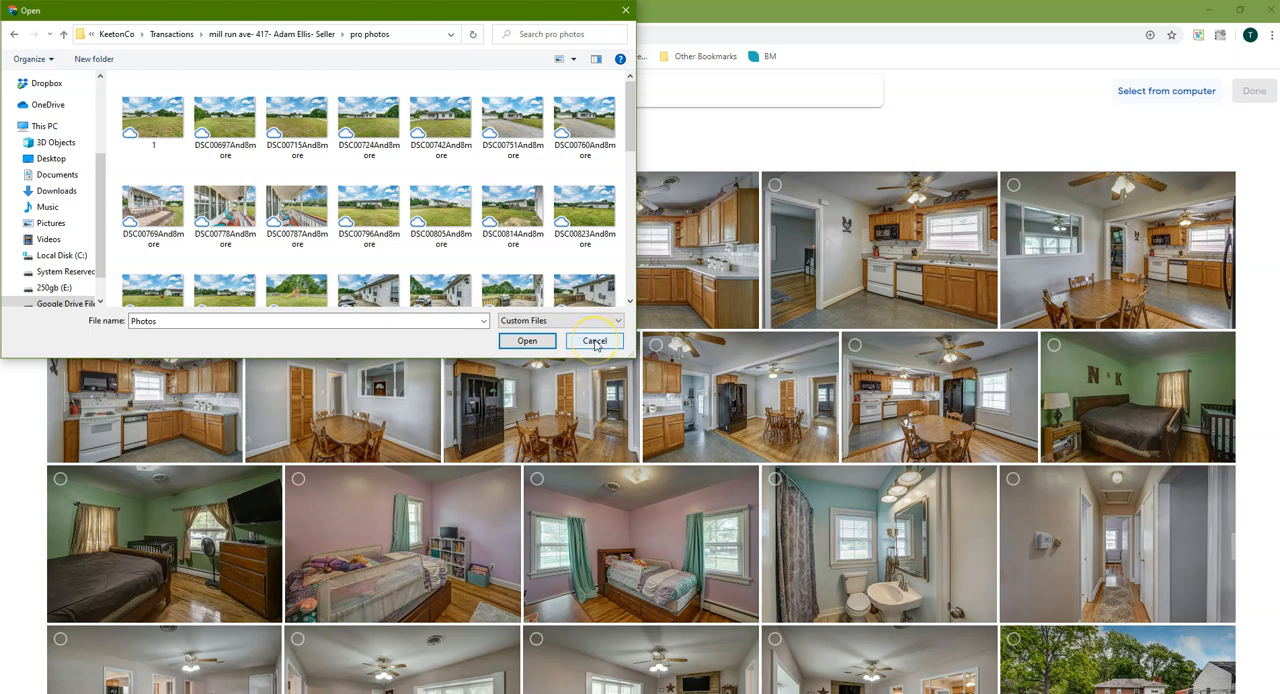
click(594, 340)
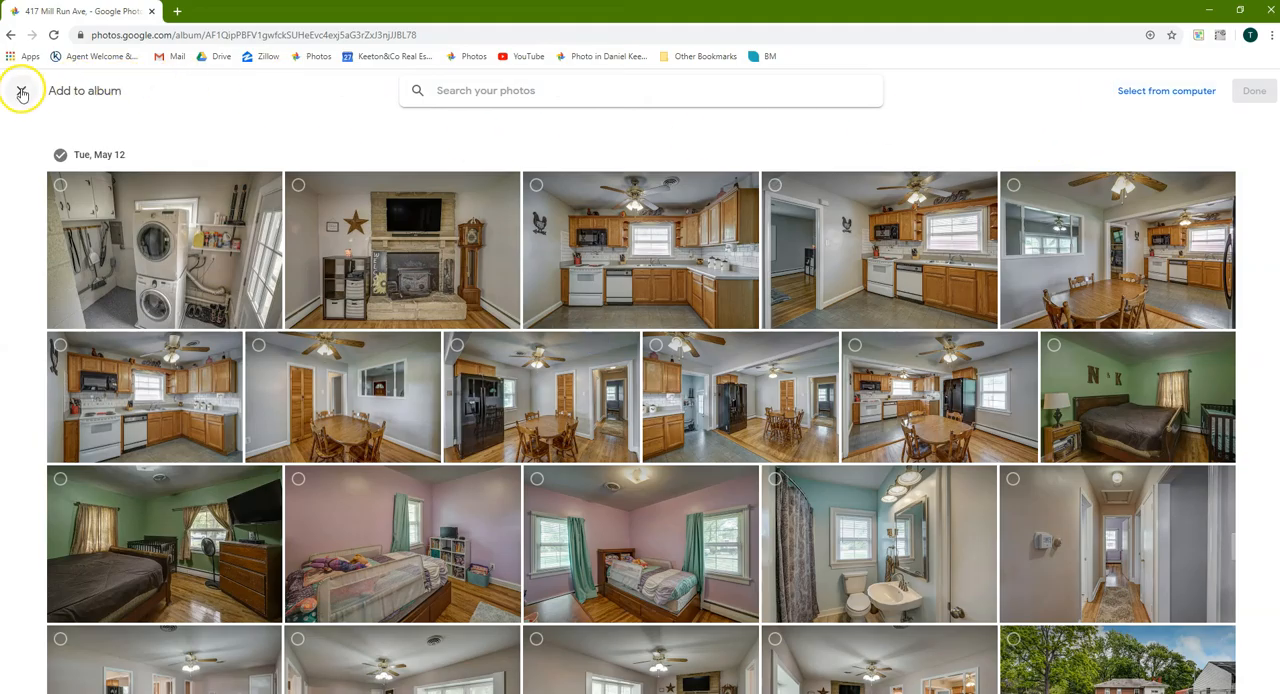
click(20, 92)
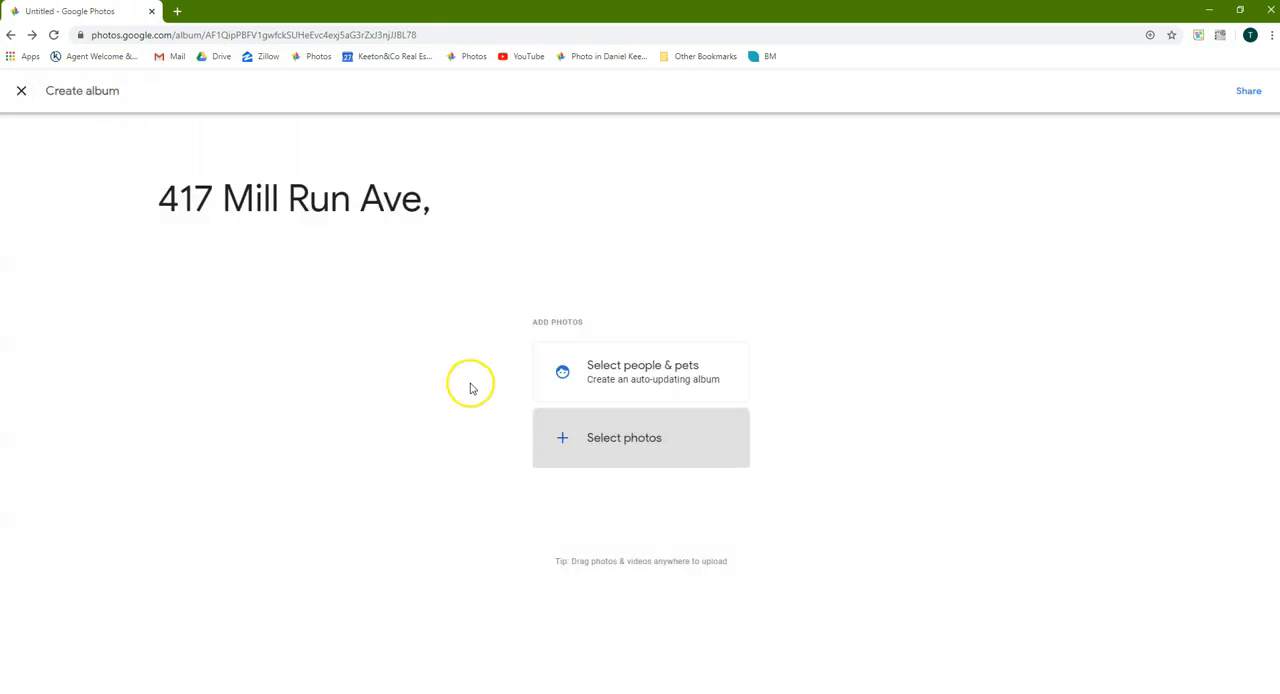
mouse_move(470, 388)
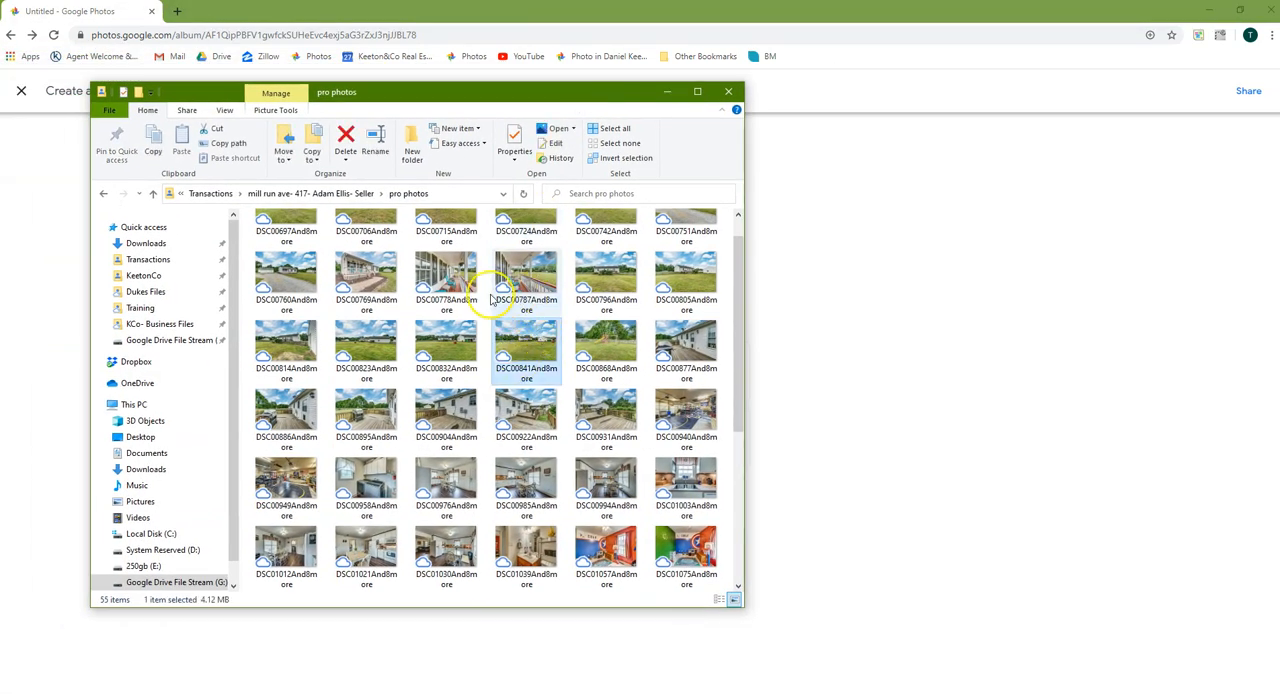
mouse_move(504, 344)
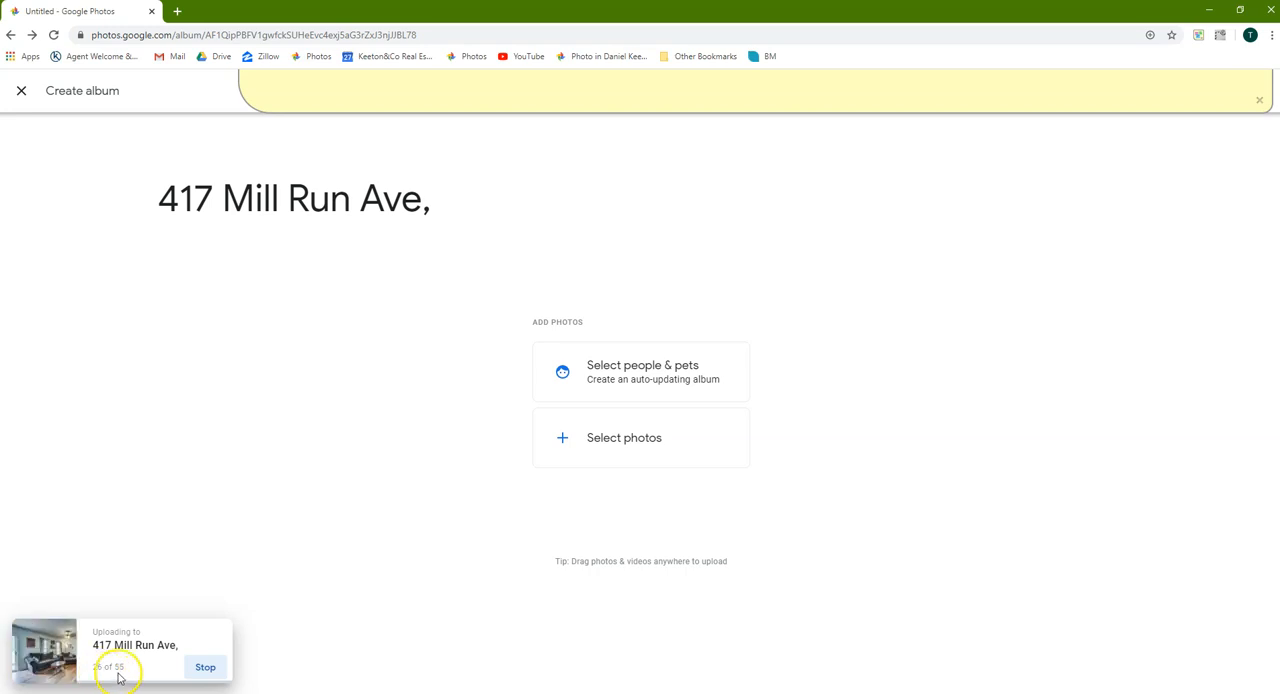
mouse_move(268, 576)
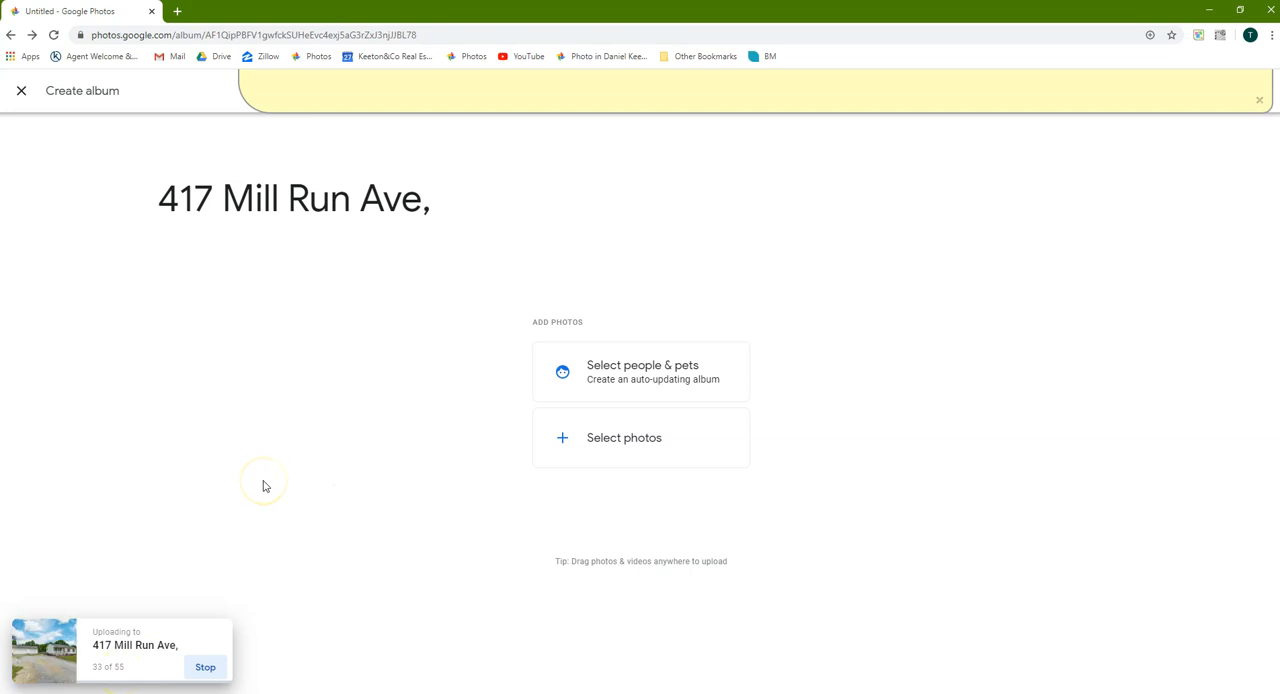
mouse_move(436, 154)
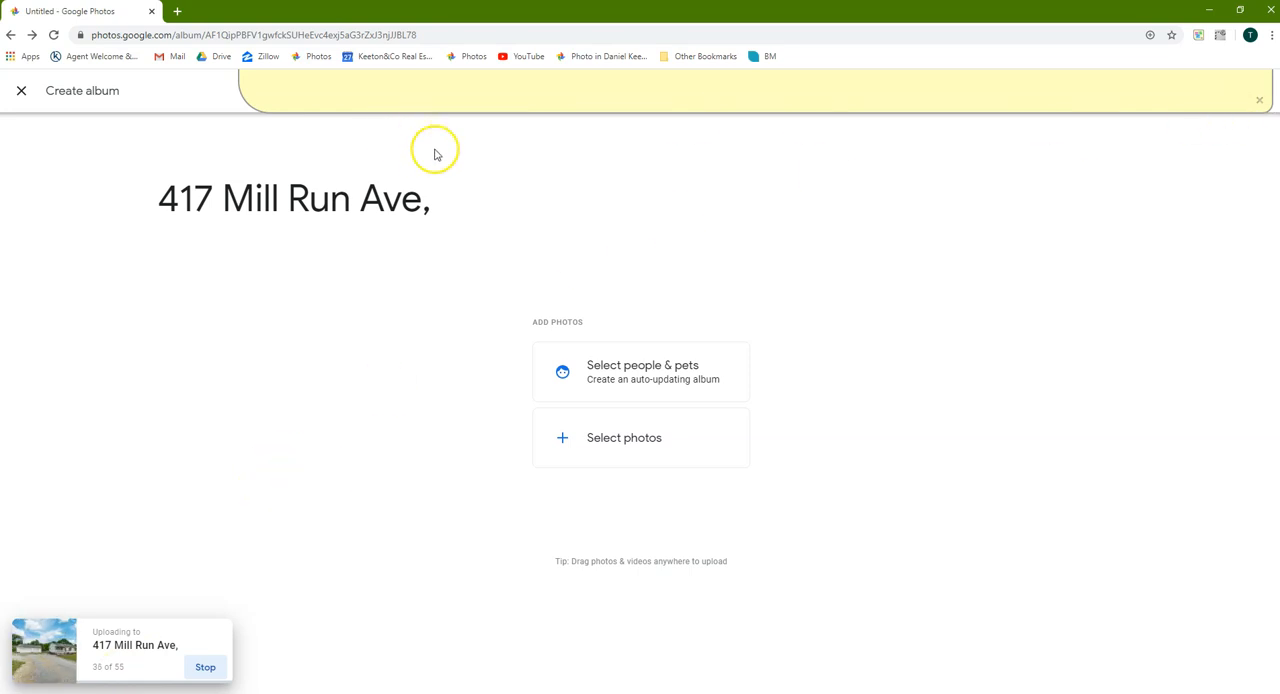
mouse_move(790, 88)
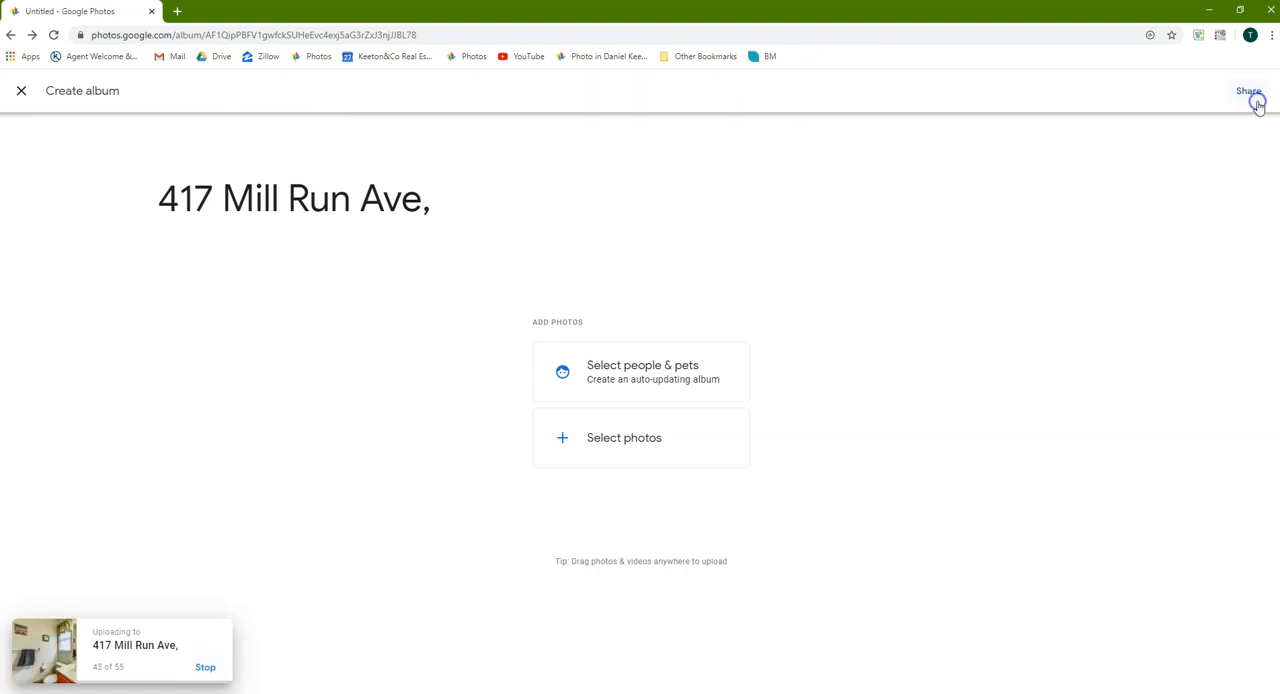
mouse_move(1248, 98)
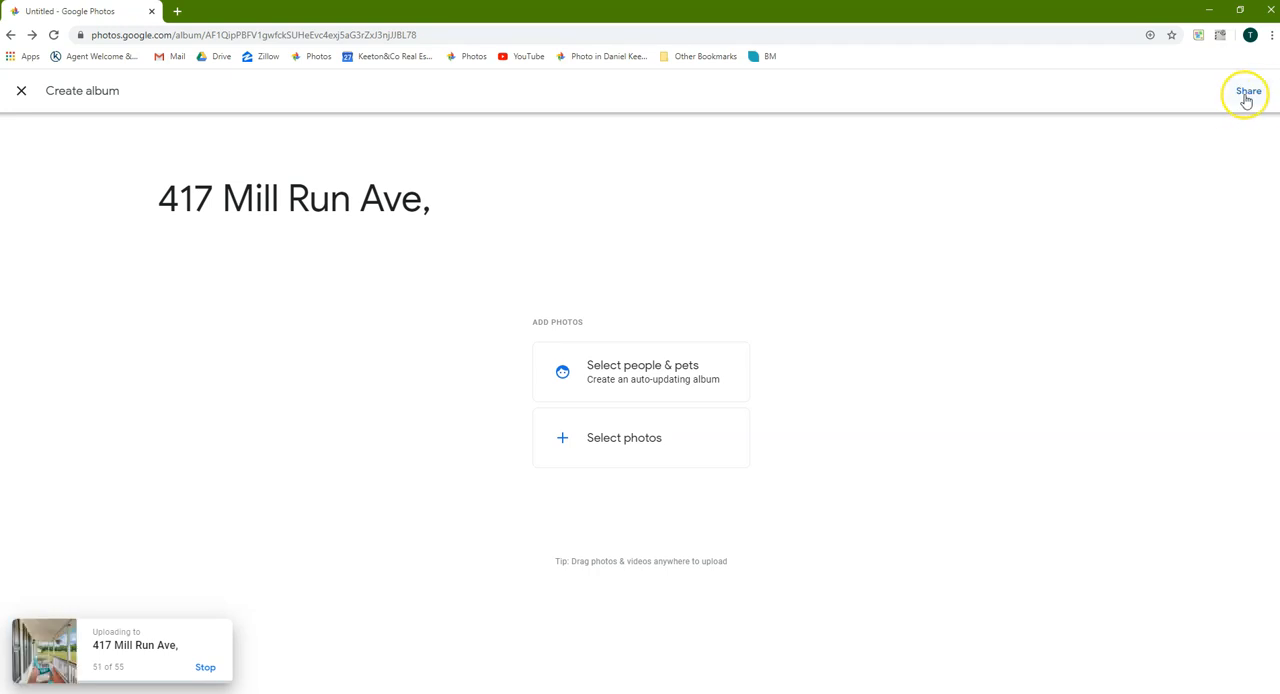
Turn on link sharing for the album and copy its share link
click(1248, 90)
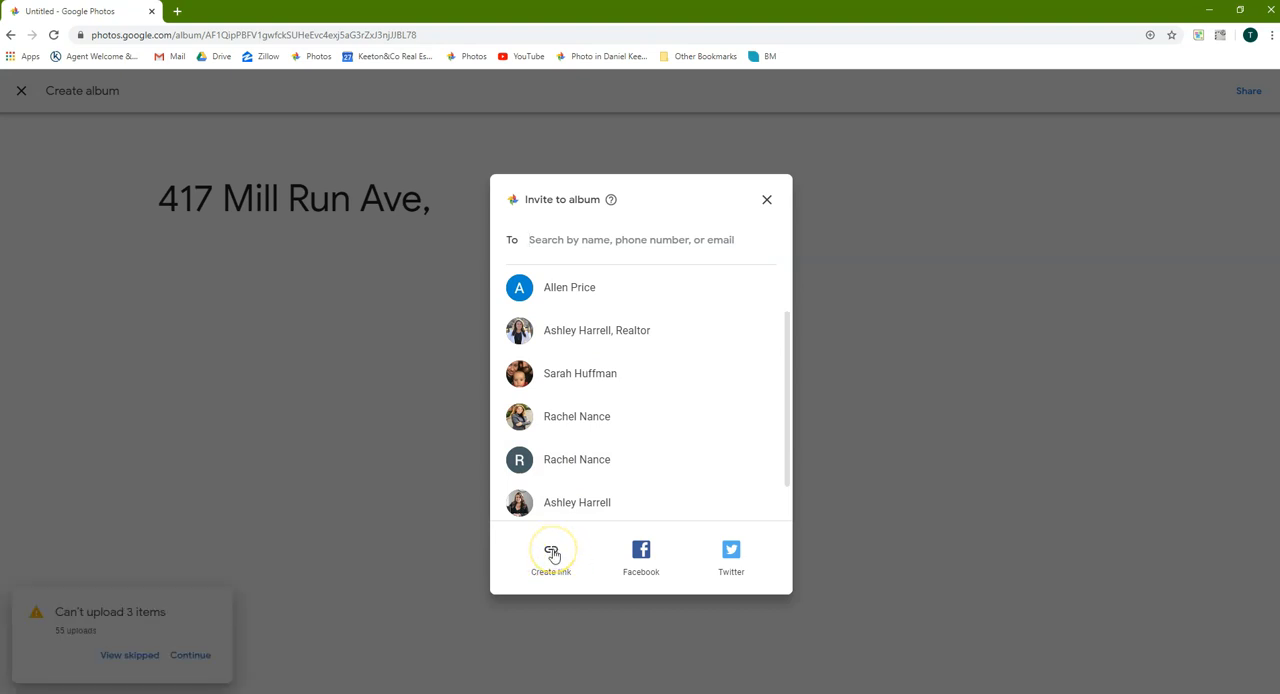
click(552, 552)
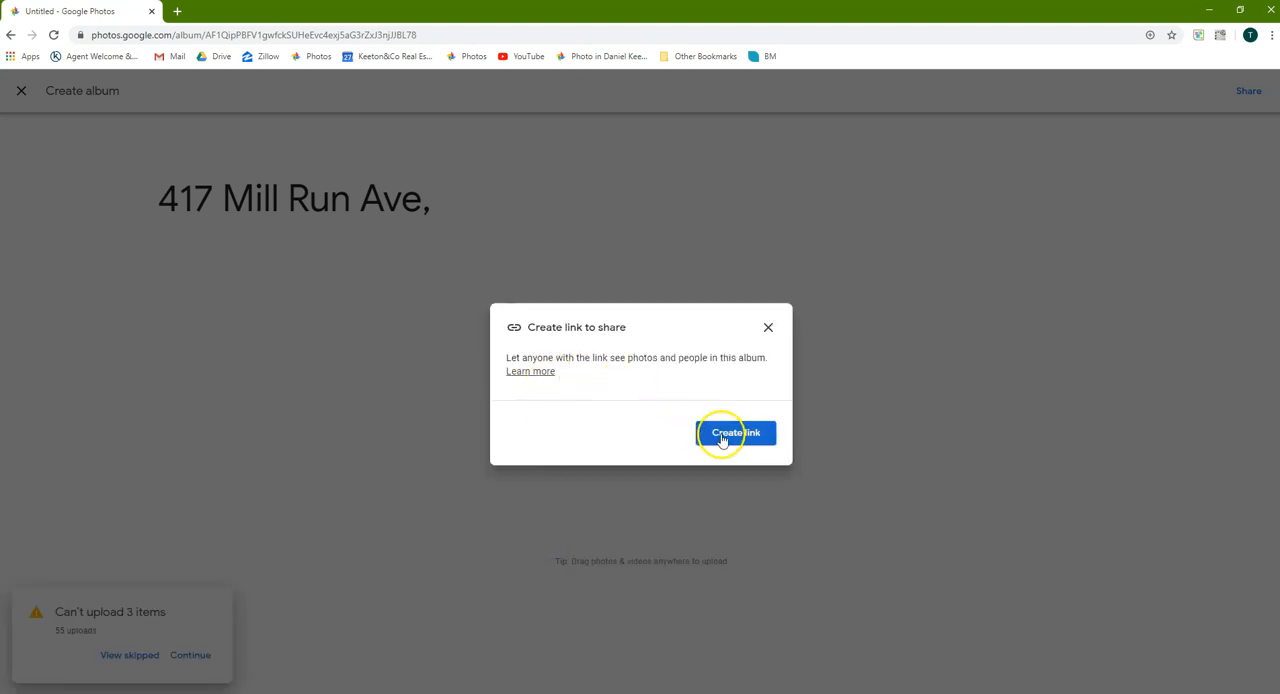
click(736, 432)
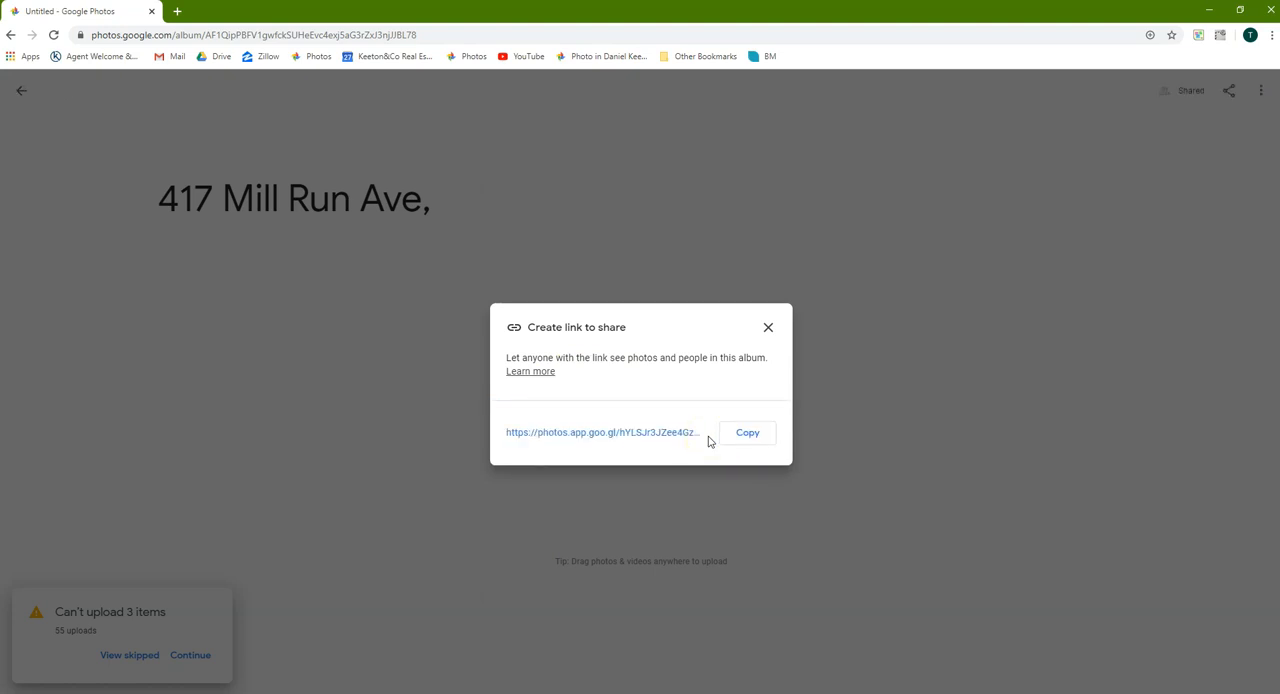
click(748, 432)
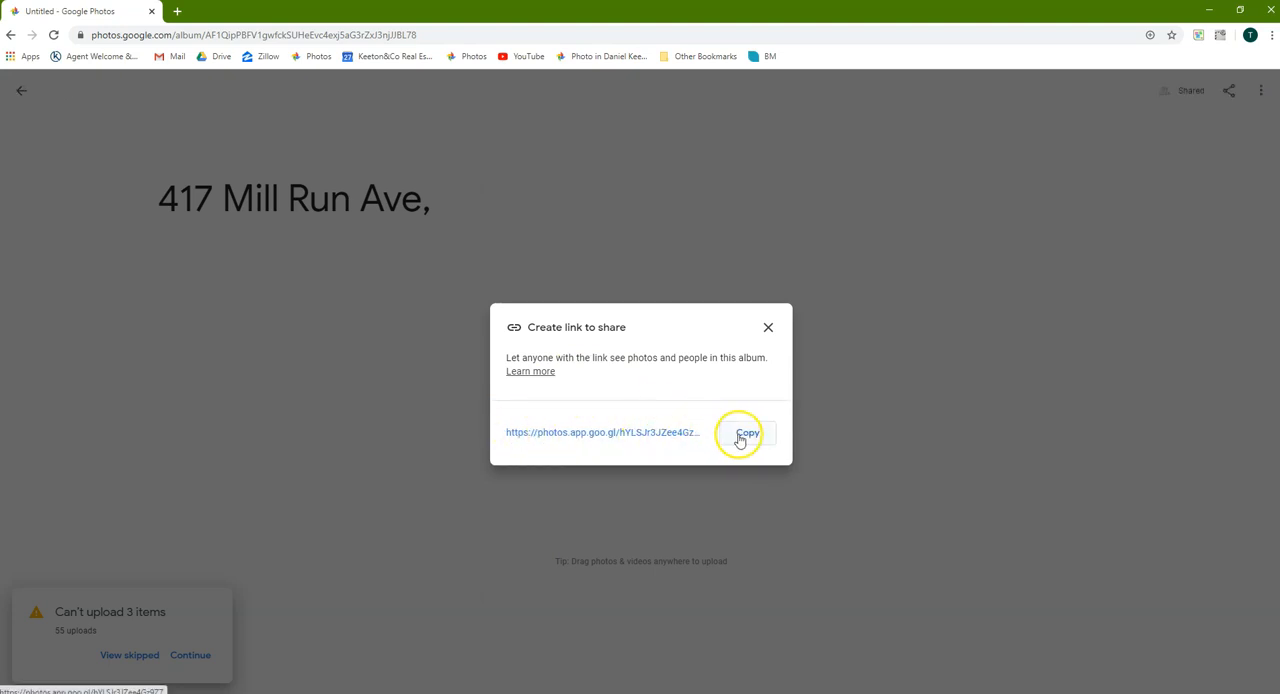
click(746, 432)
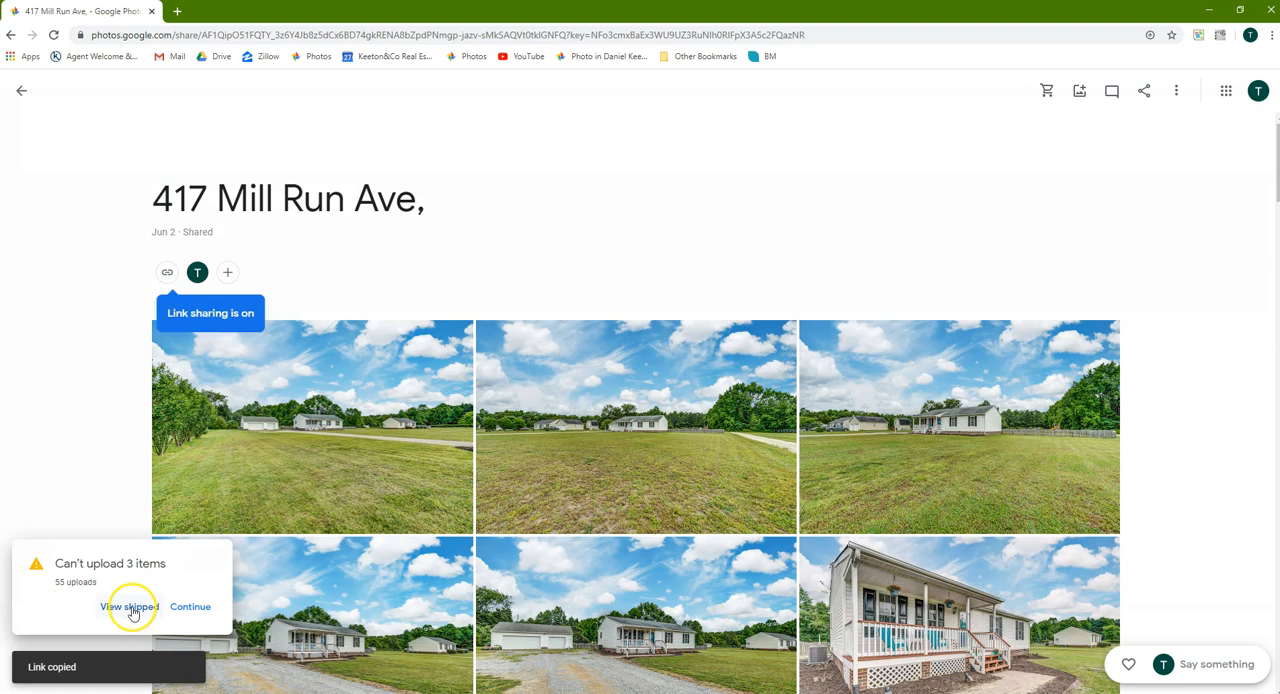
View the skipped uploads and switch the pro photos folder to a Details listing
click(128, 606)
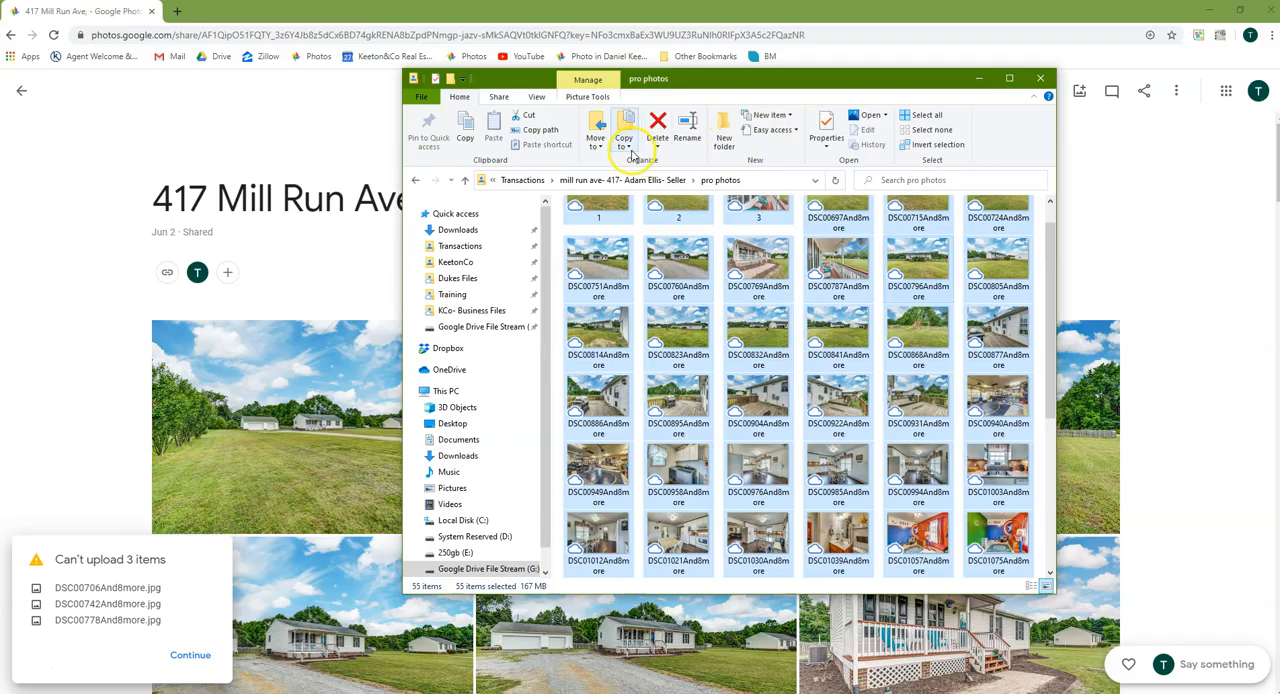
click(536, 96)
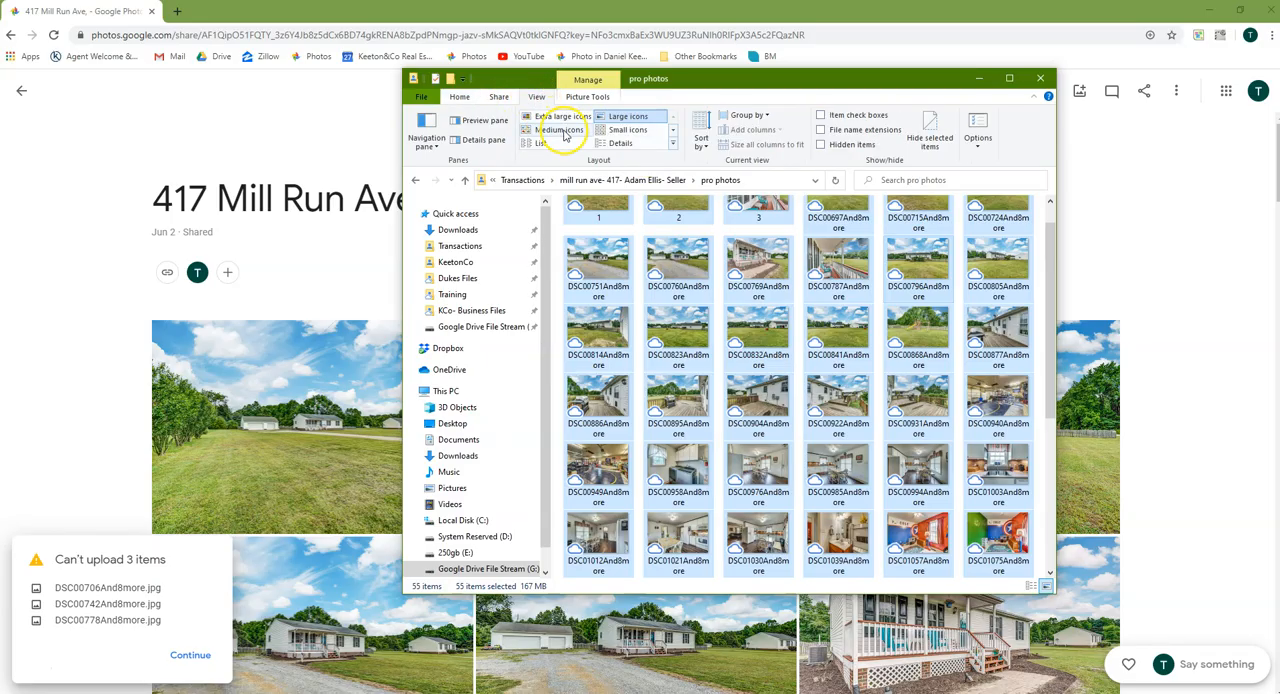
click(544, 144)
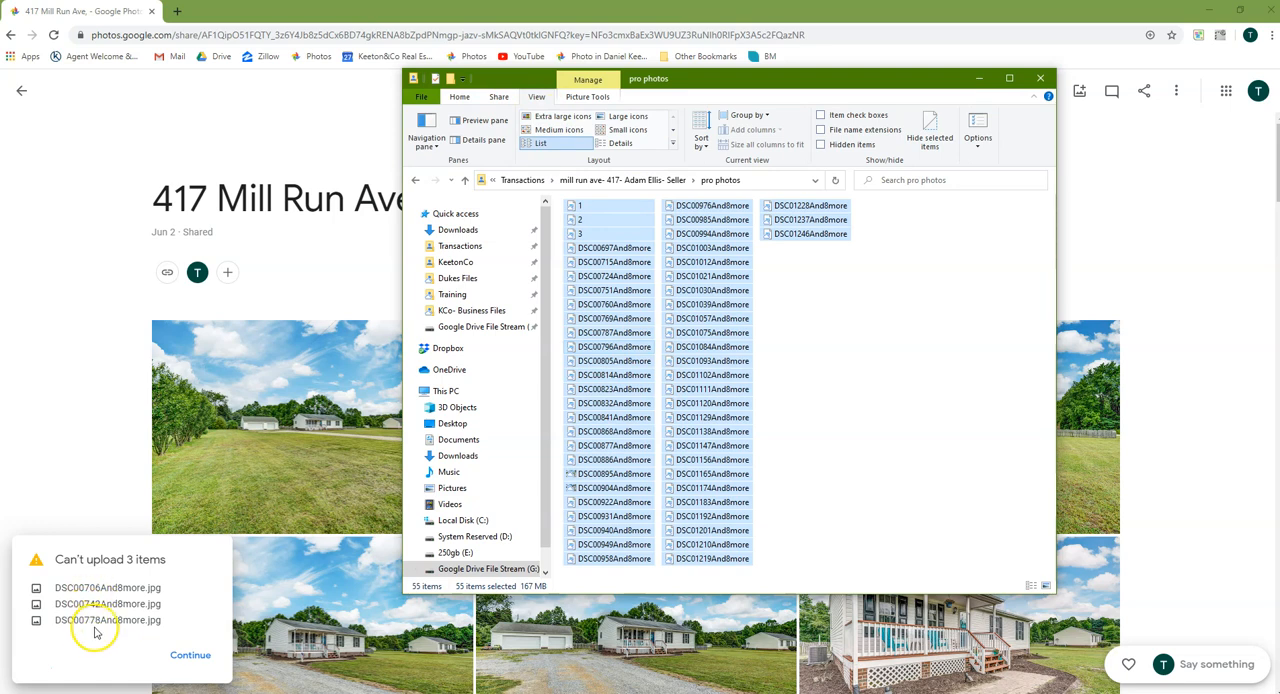
click(612, 432)
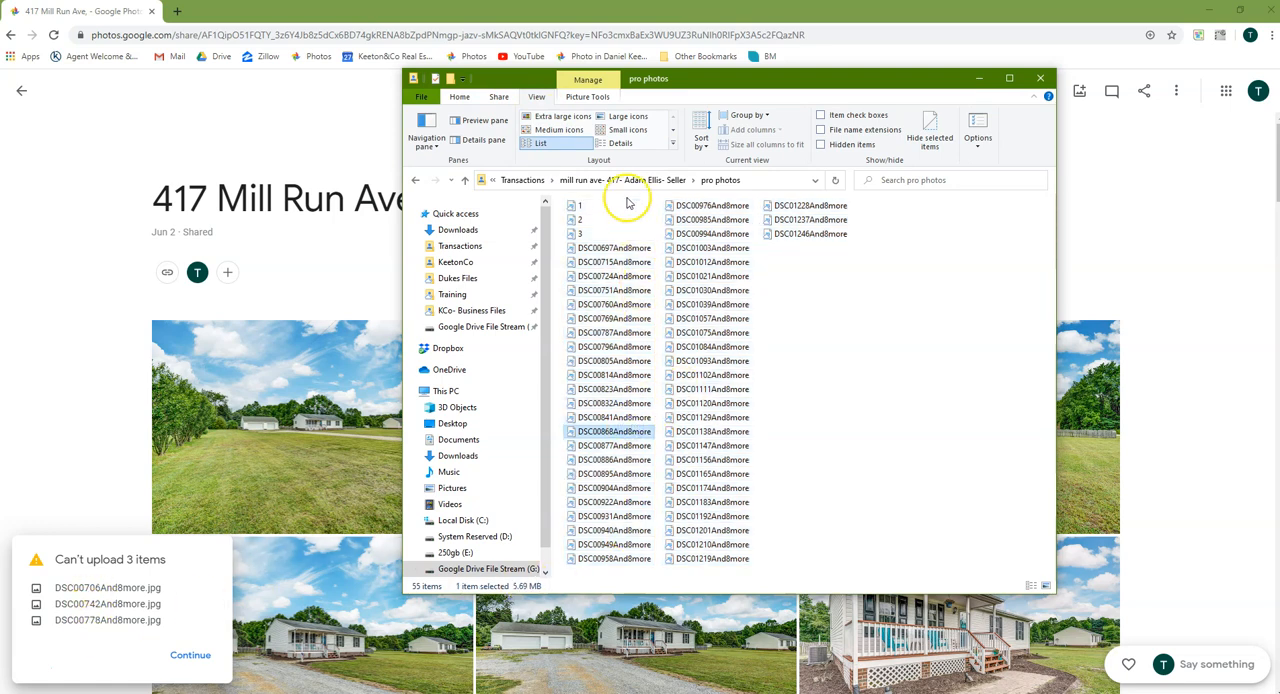
click(618, 144)
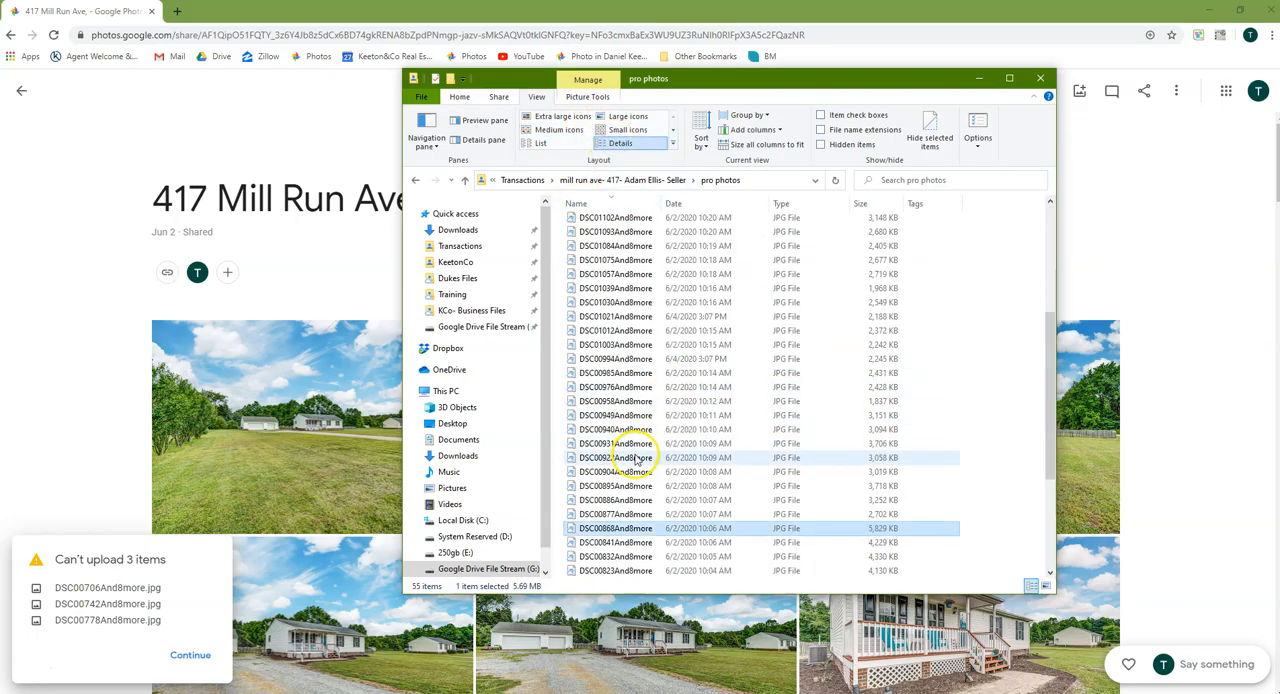
Locate and select the photo files that failed to upload
scroll(down, 3)
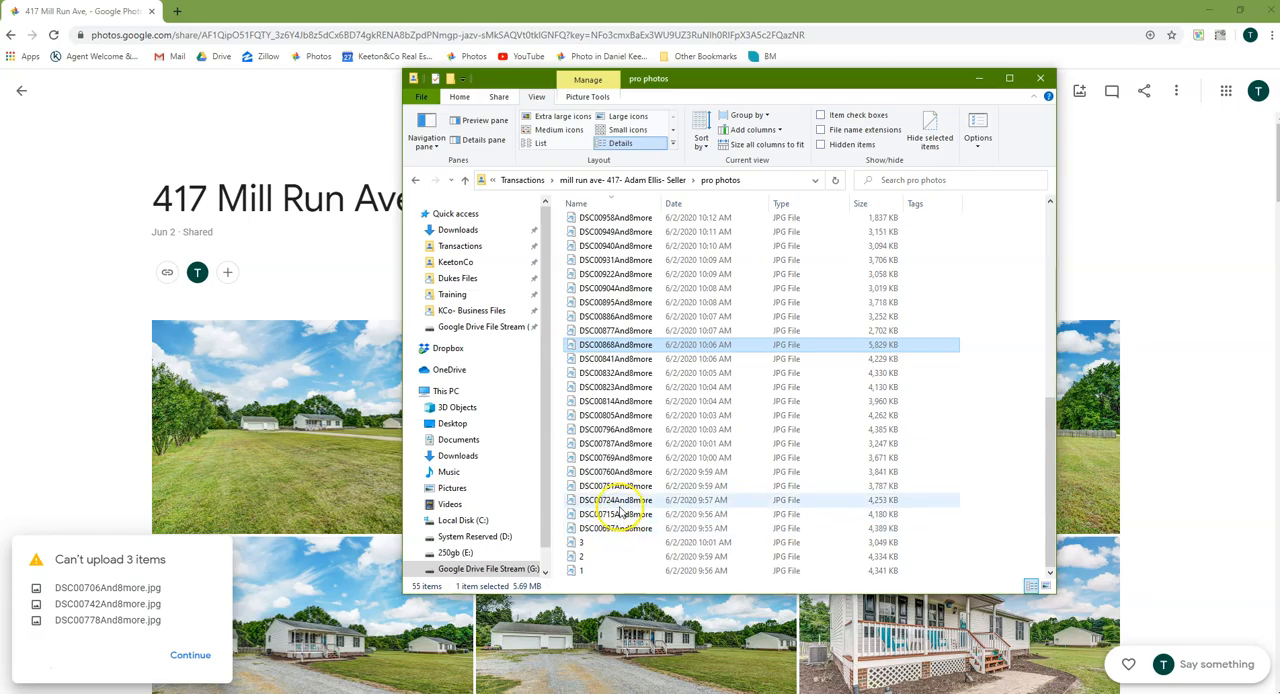
click(616, 472)
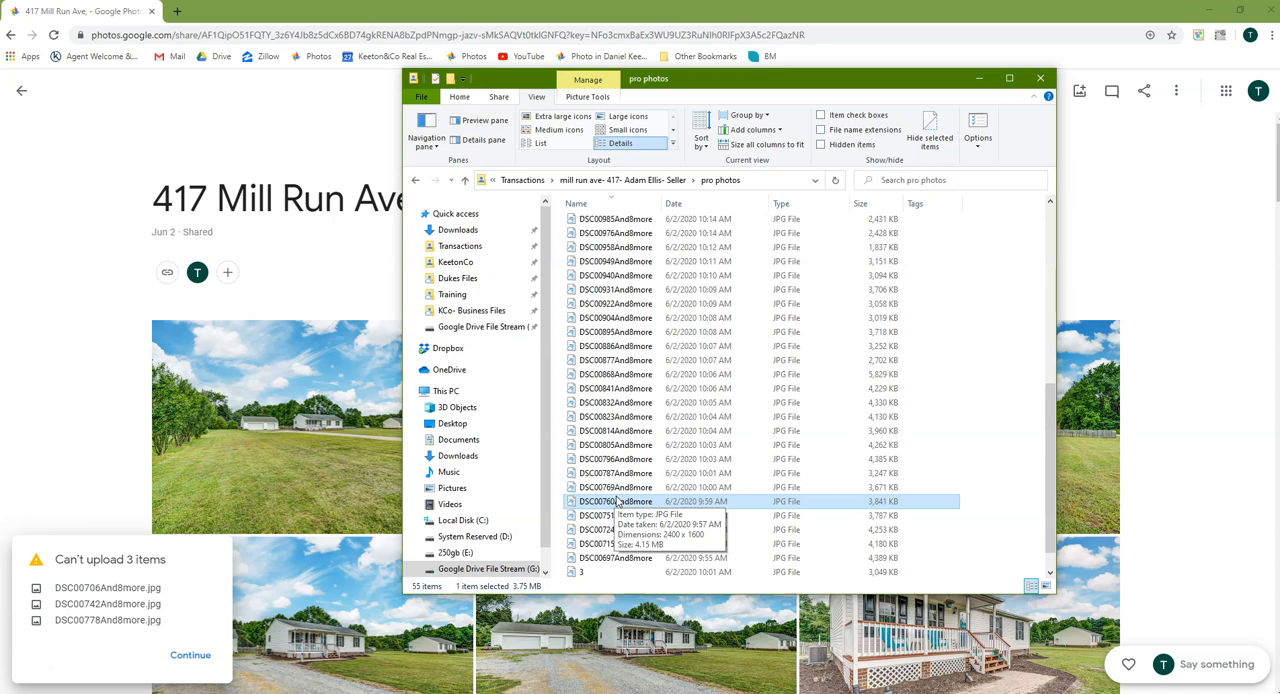
scroll(up, 3)
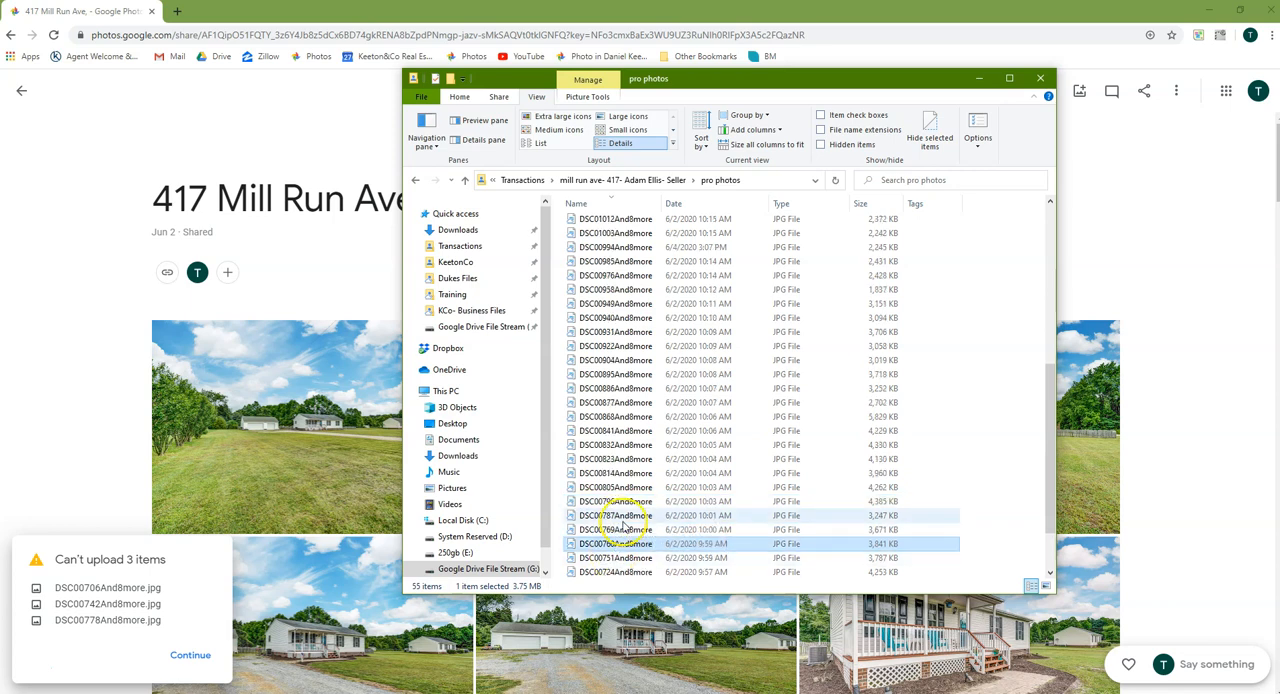
scroll(up, 3)
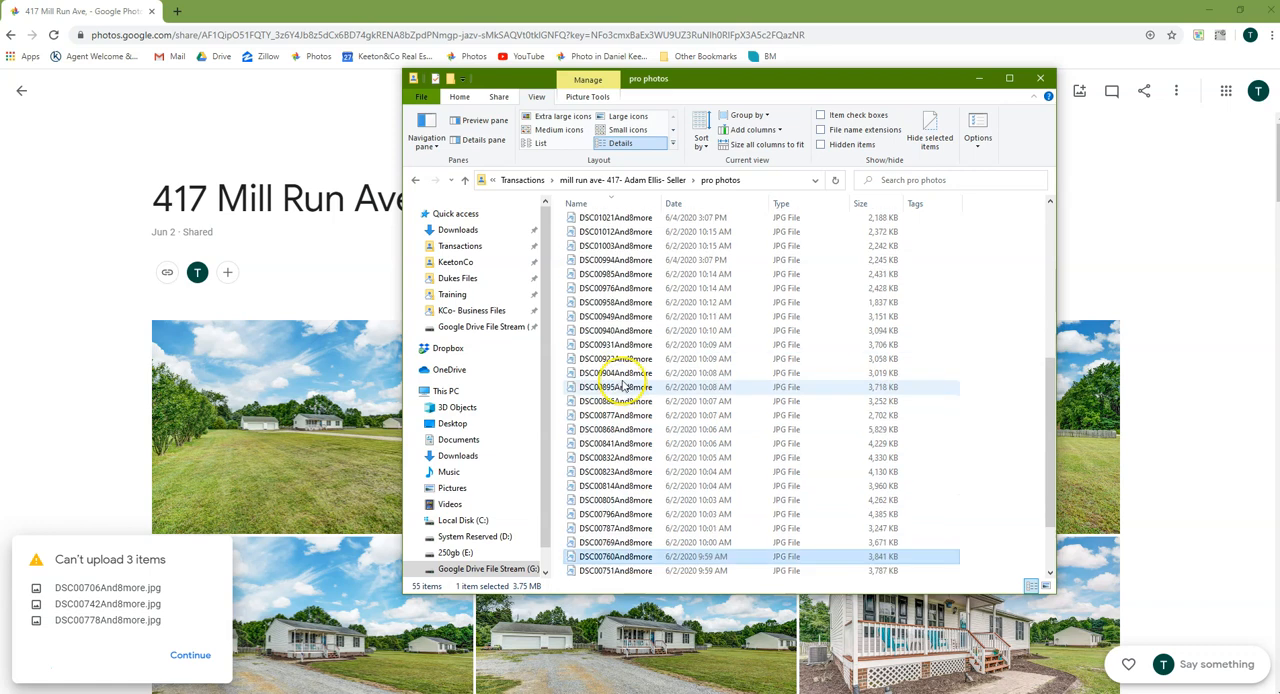
scroll(up, 3)
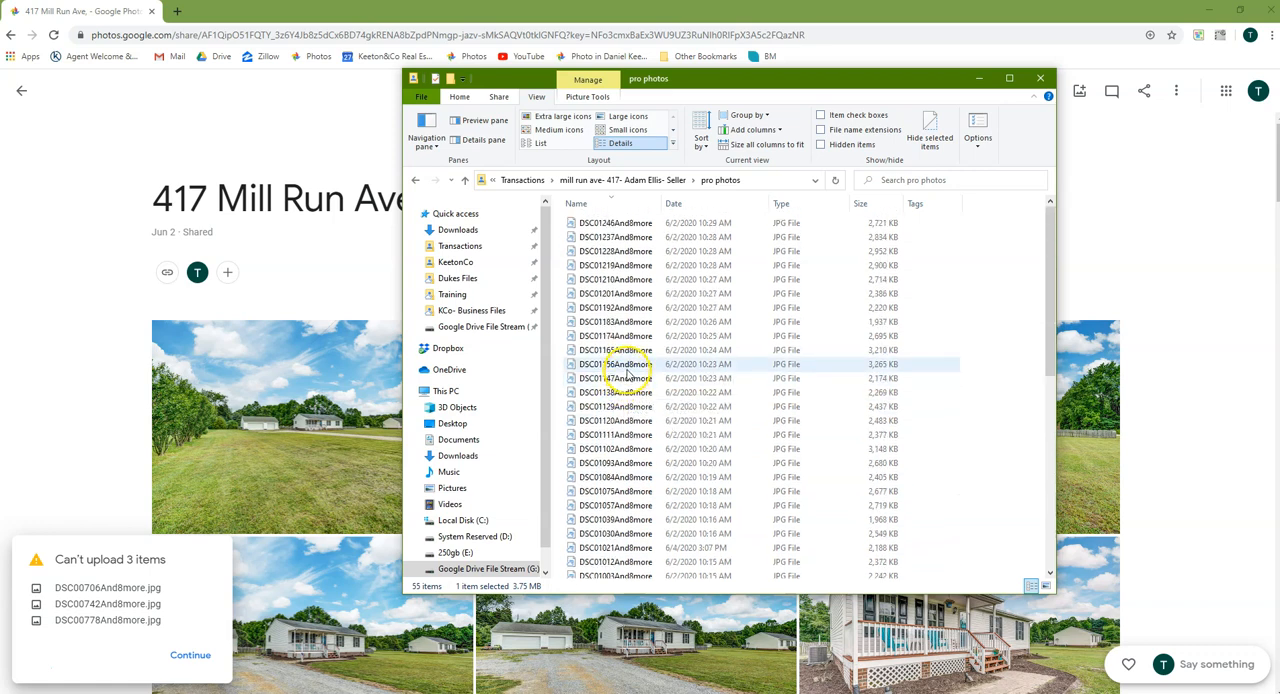
scroll(down, 3)
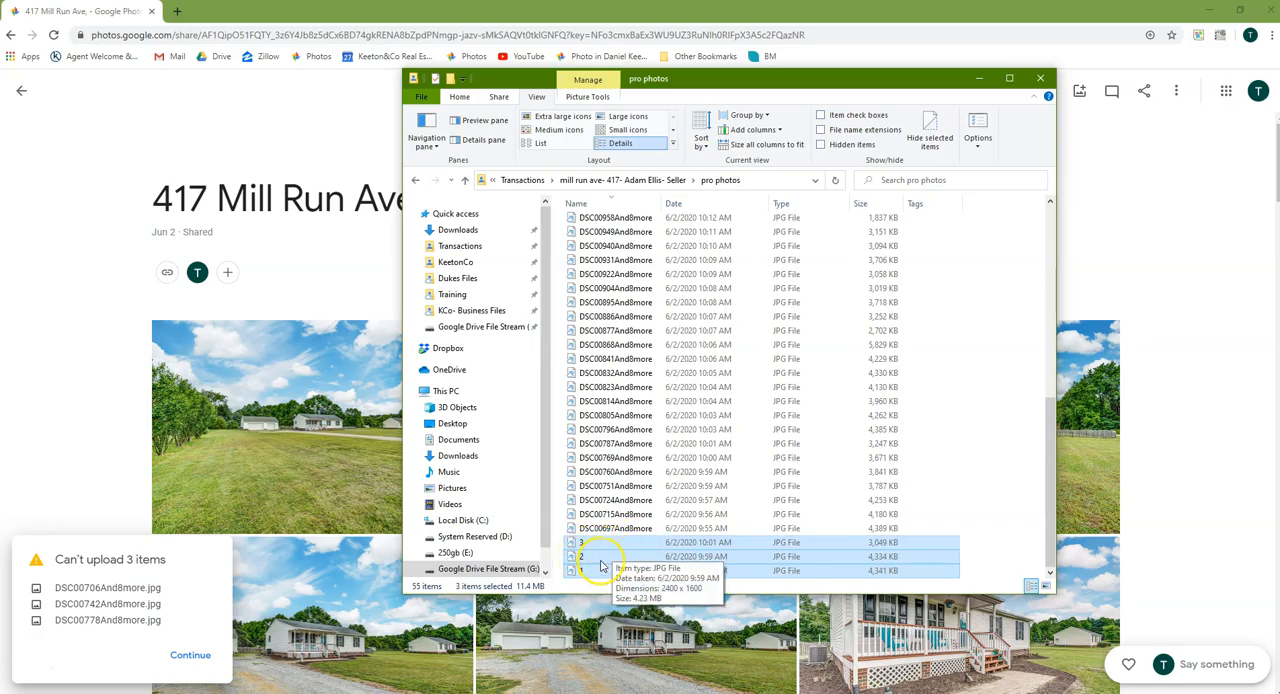
Drag the three skipped photos into the album and clear the upload notices
drag(600, 556, 208, 376)
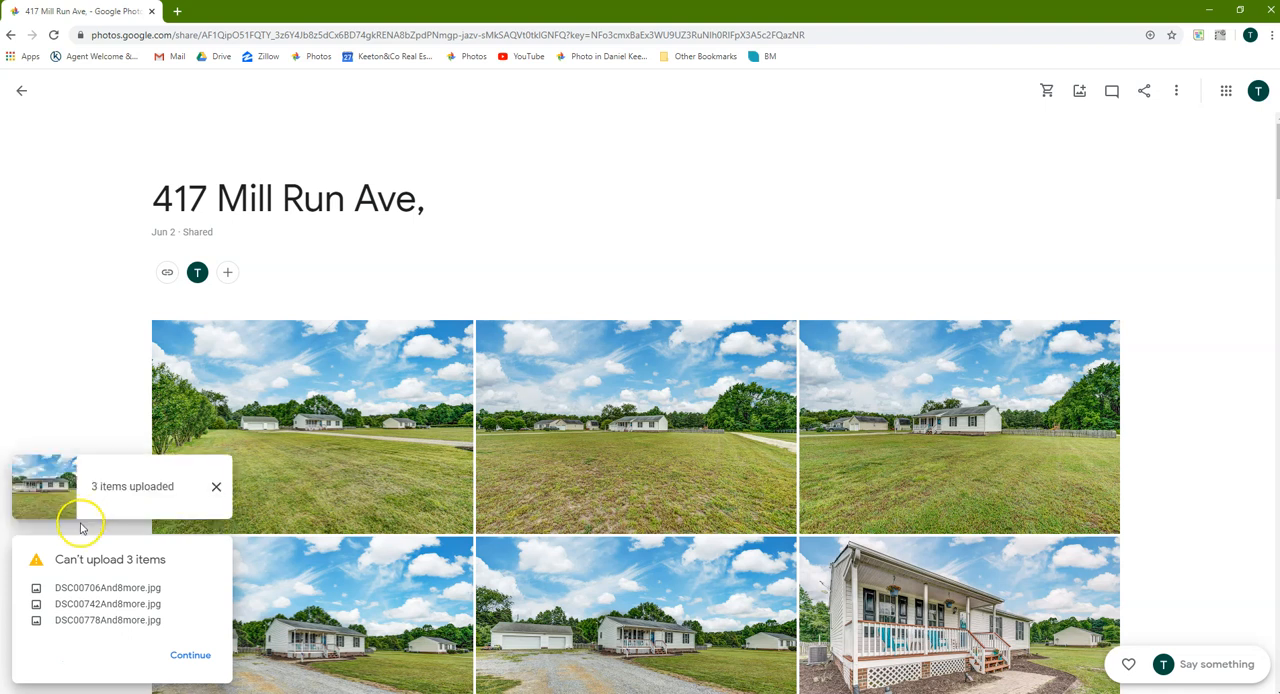
click(216, 488)
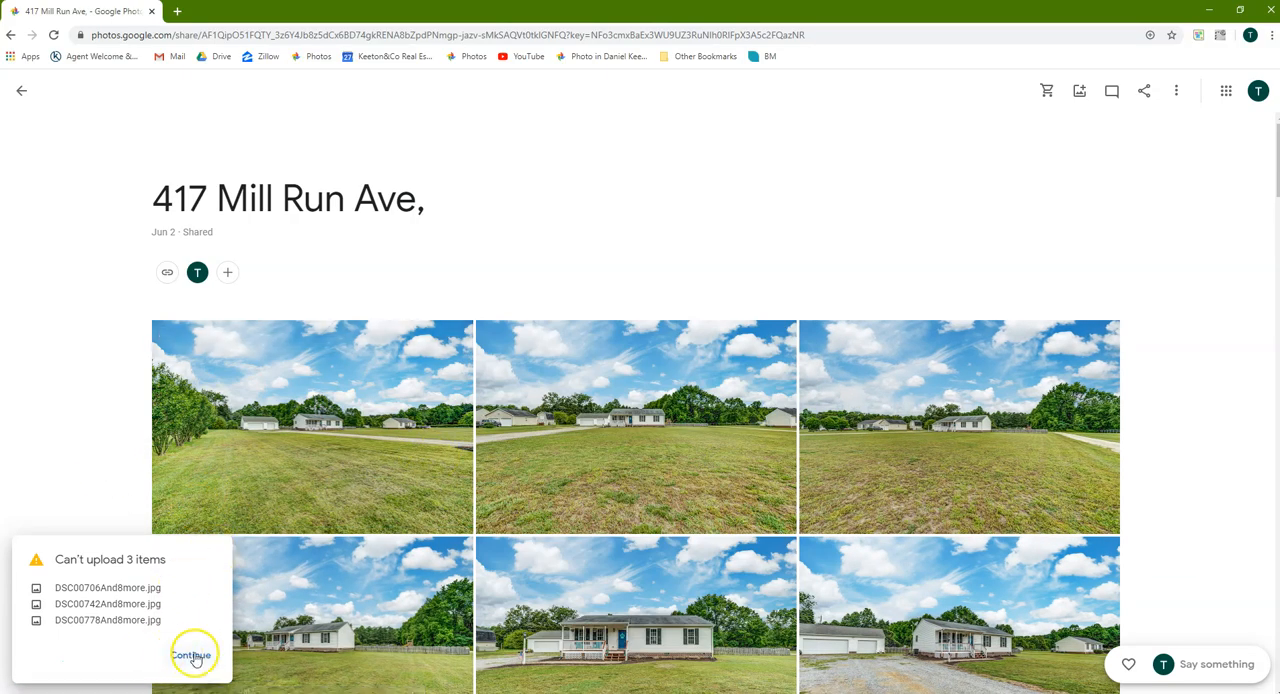
click(192, 654)
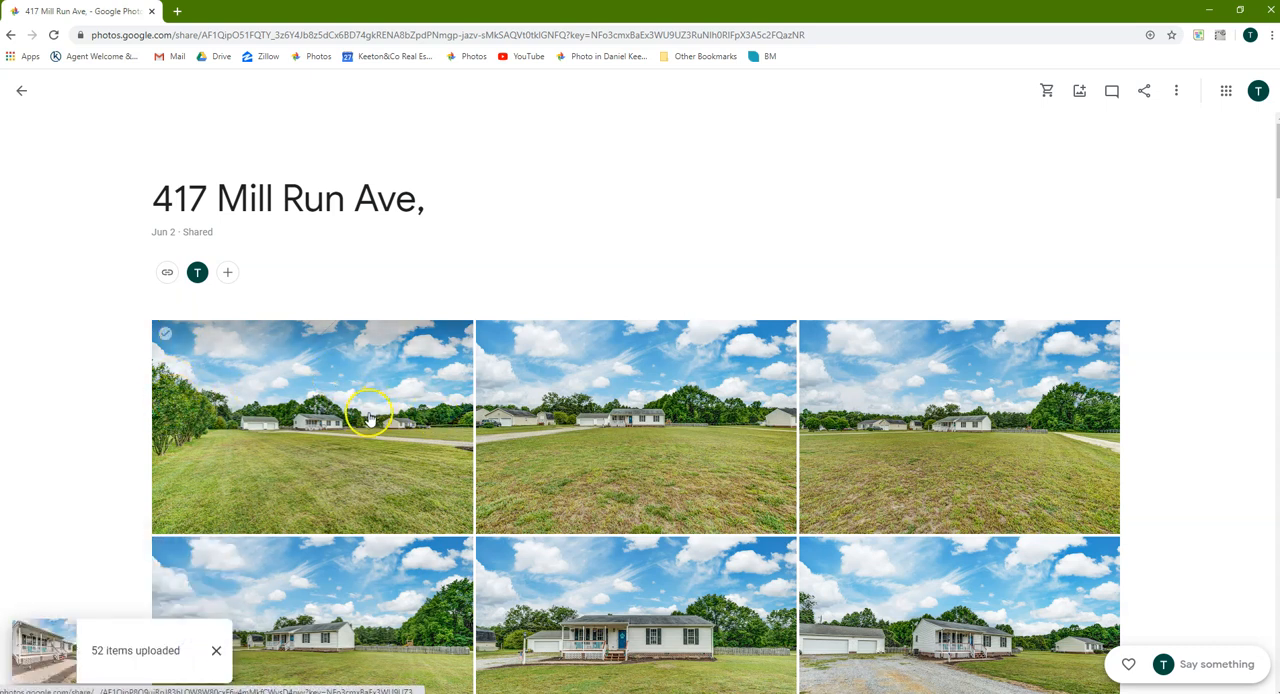
click(636, 428)
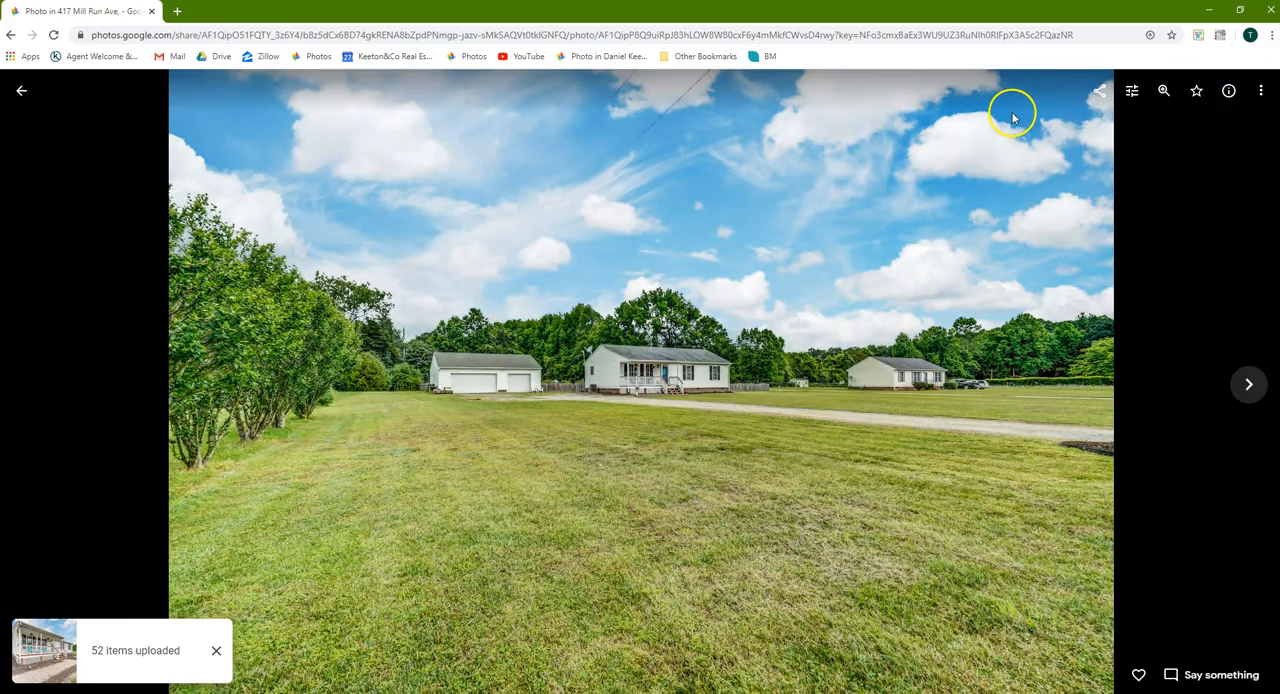
click(1262, 92)
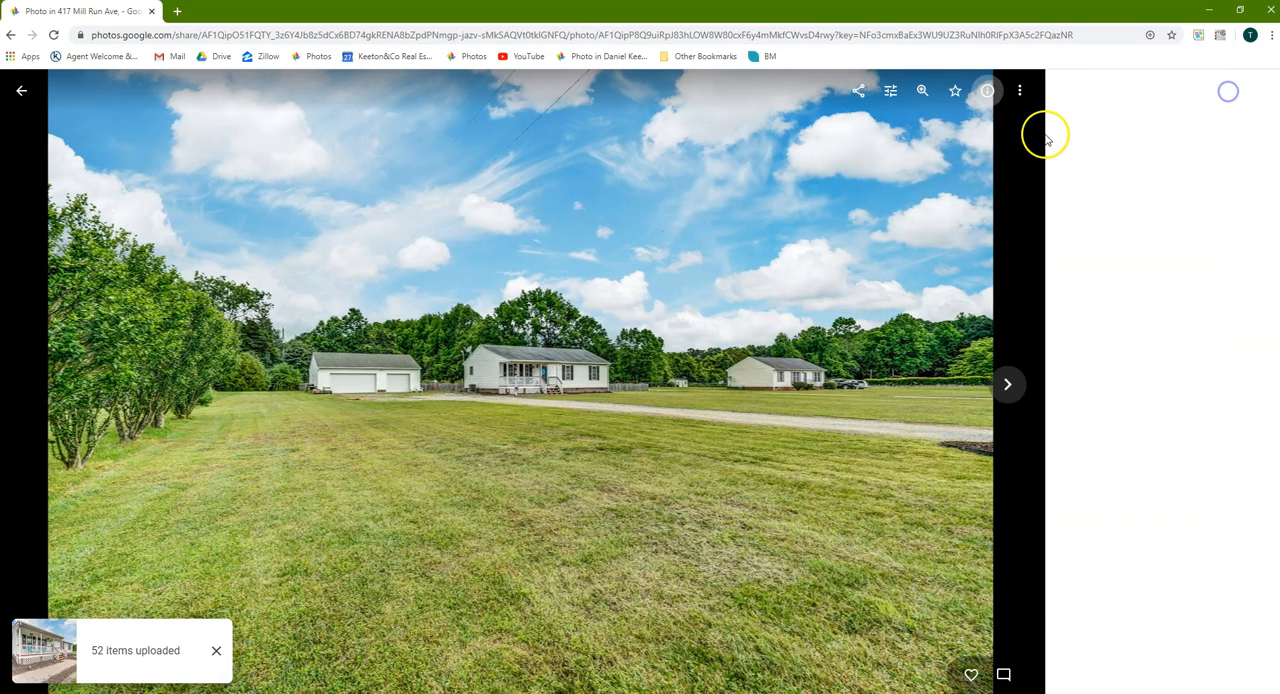
click(988, 92)
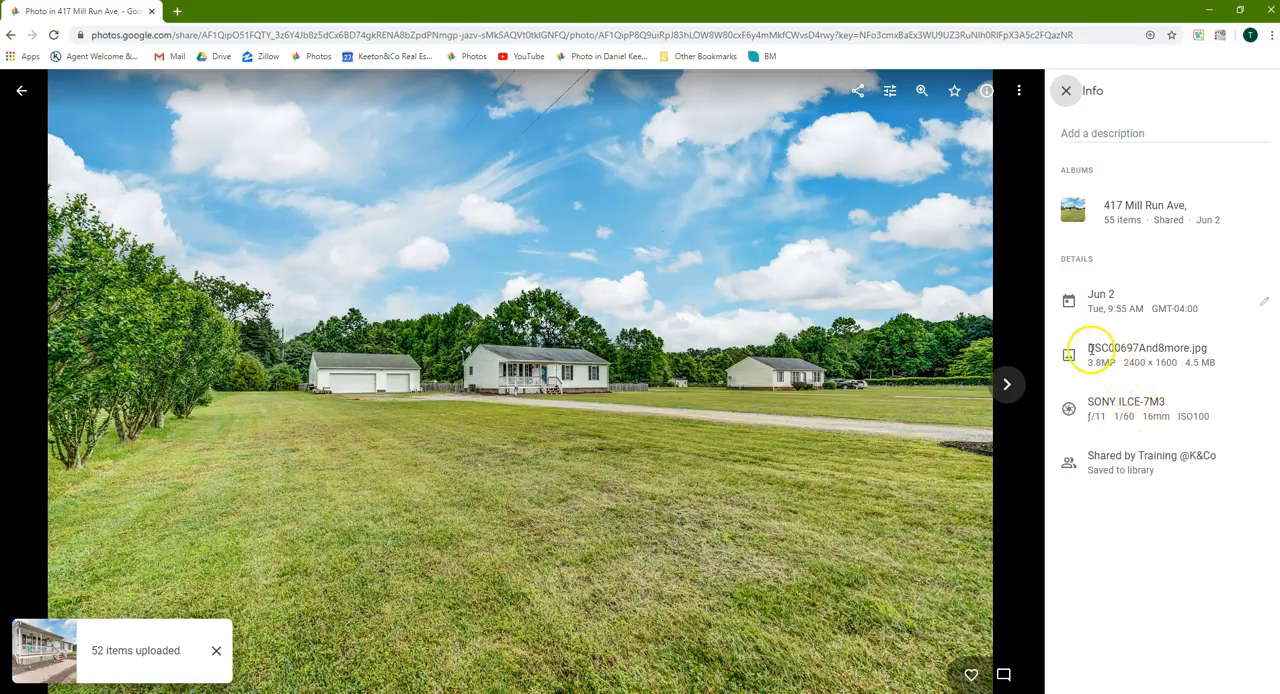
double_click(1140, 348)
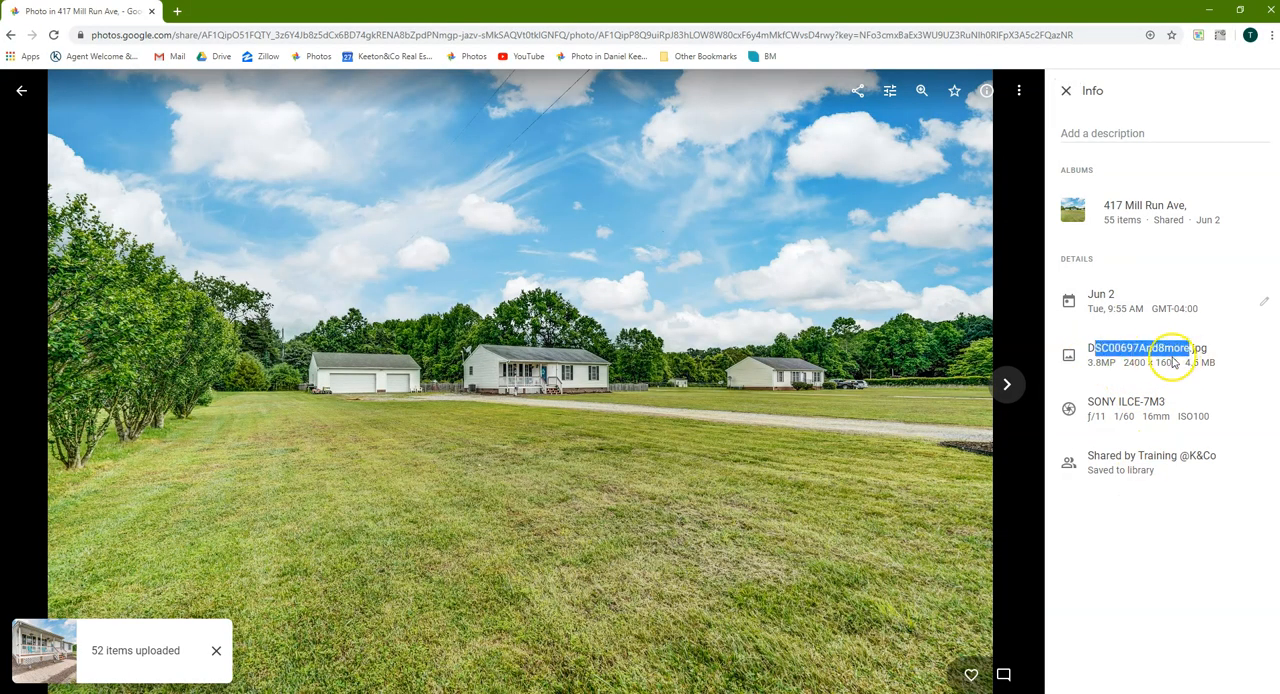
mouse_move(1104, 124)
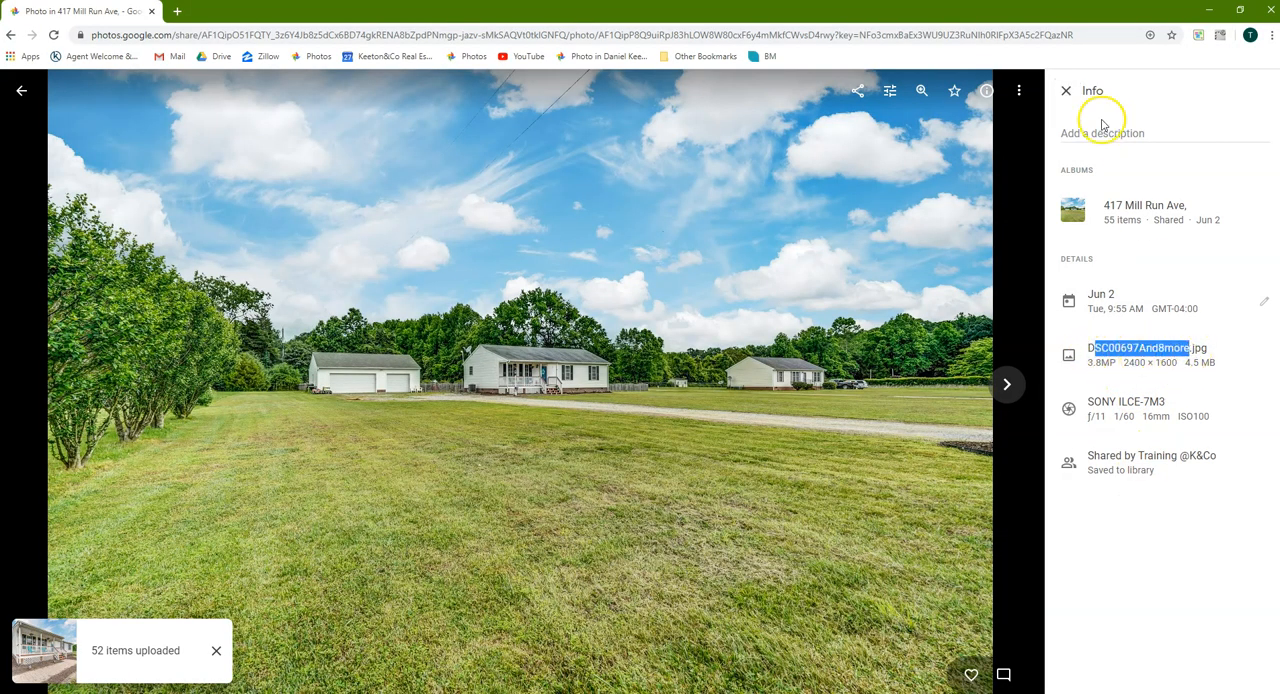
click(1064, 90)
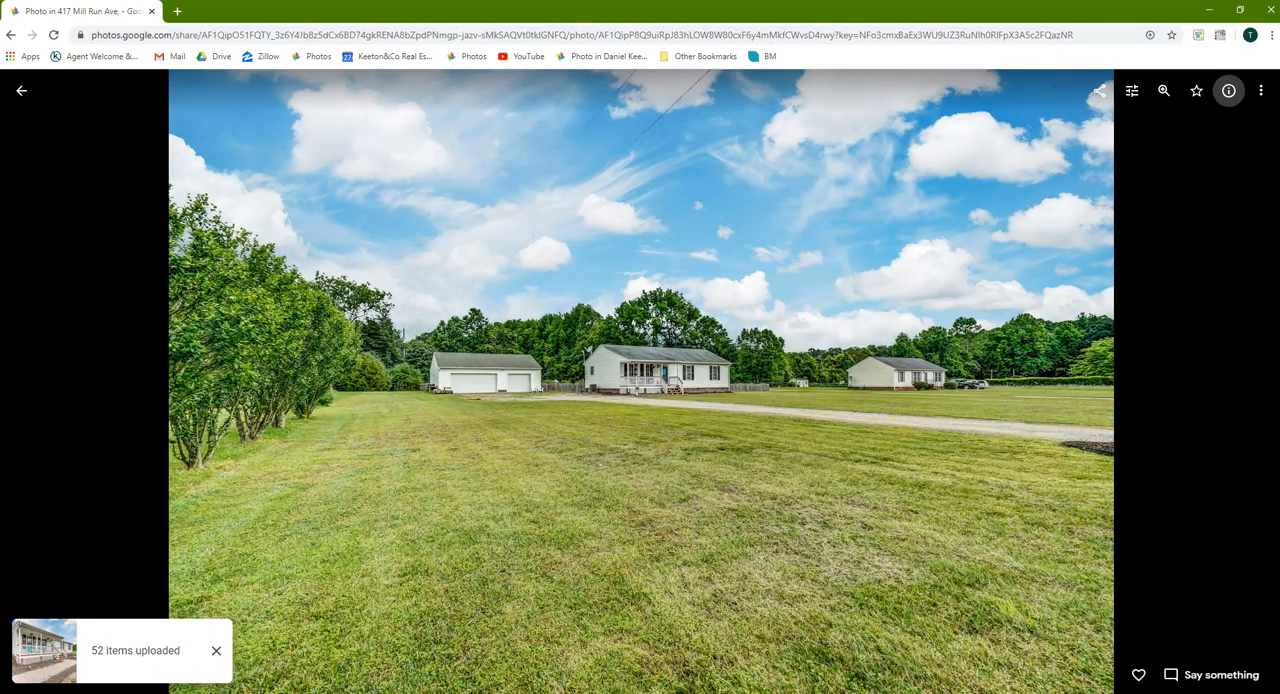
click(20, 90)
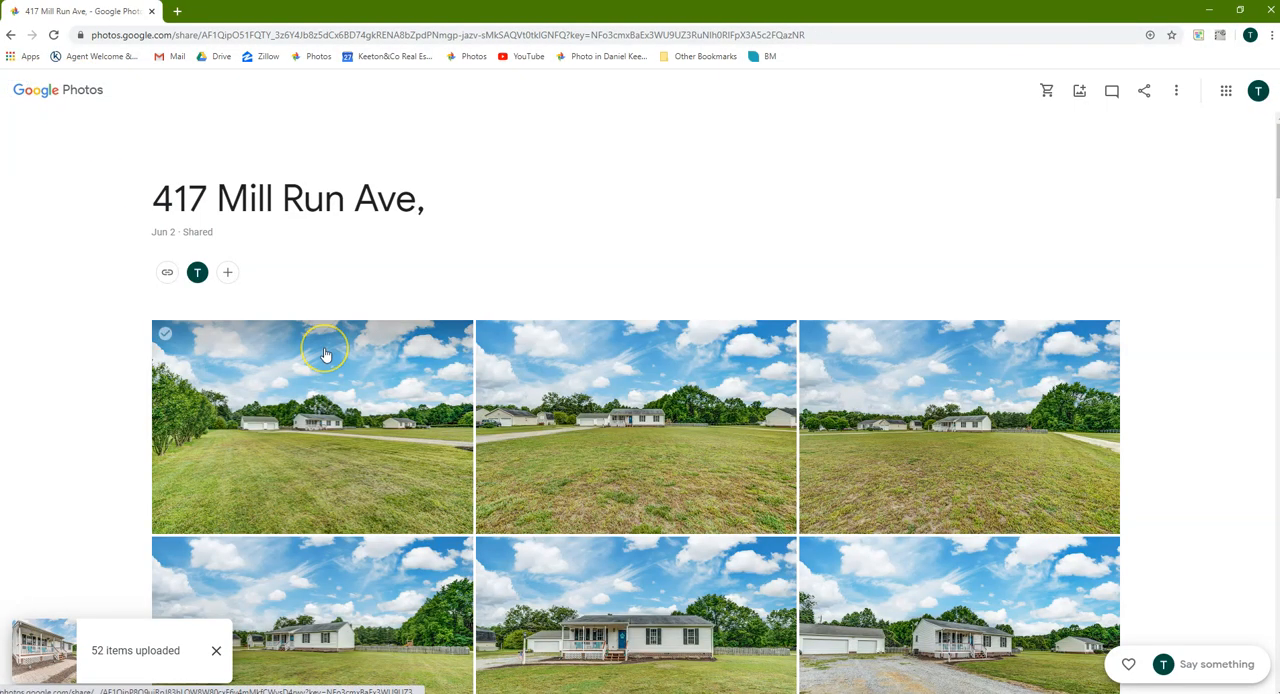
Review the album's photo grid and dismiss the 52 items uploaded notice
scroll(down, 3)
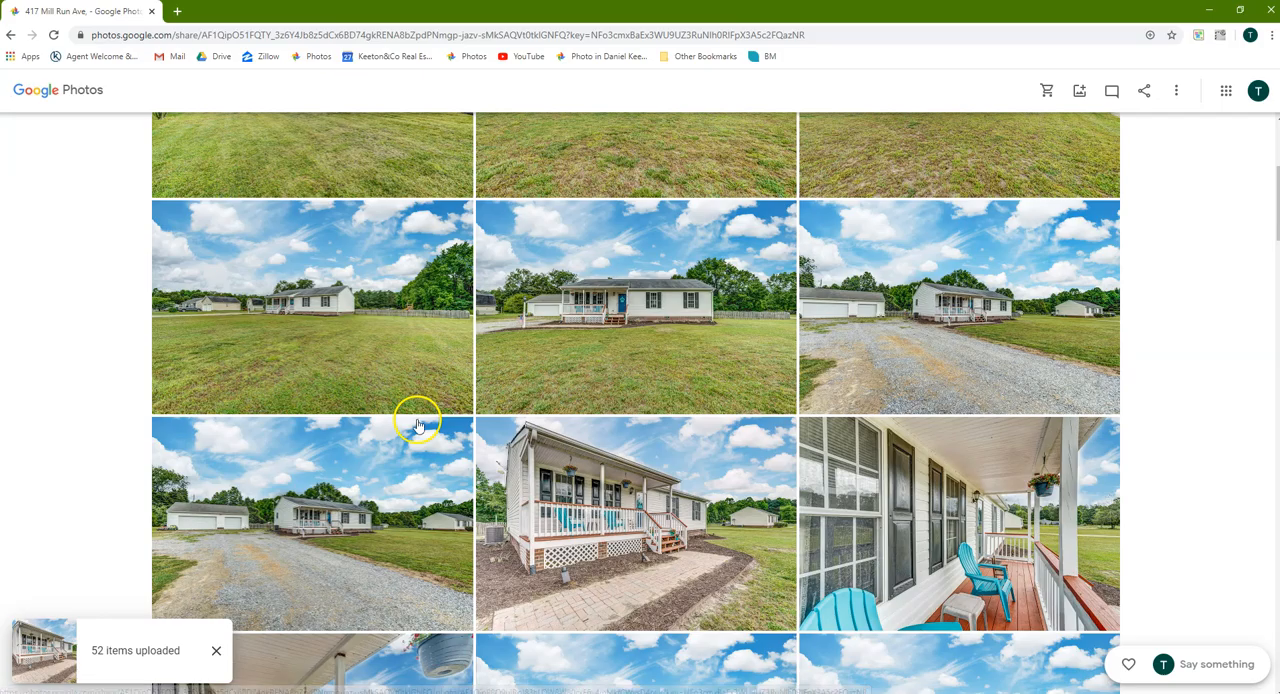
scroll(up, 3)
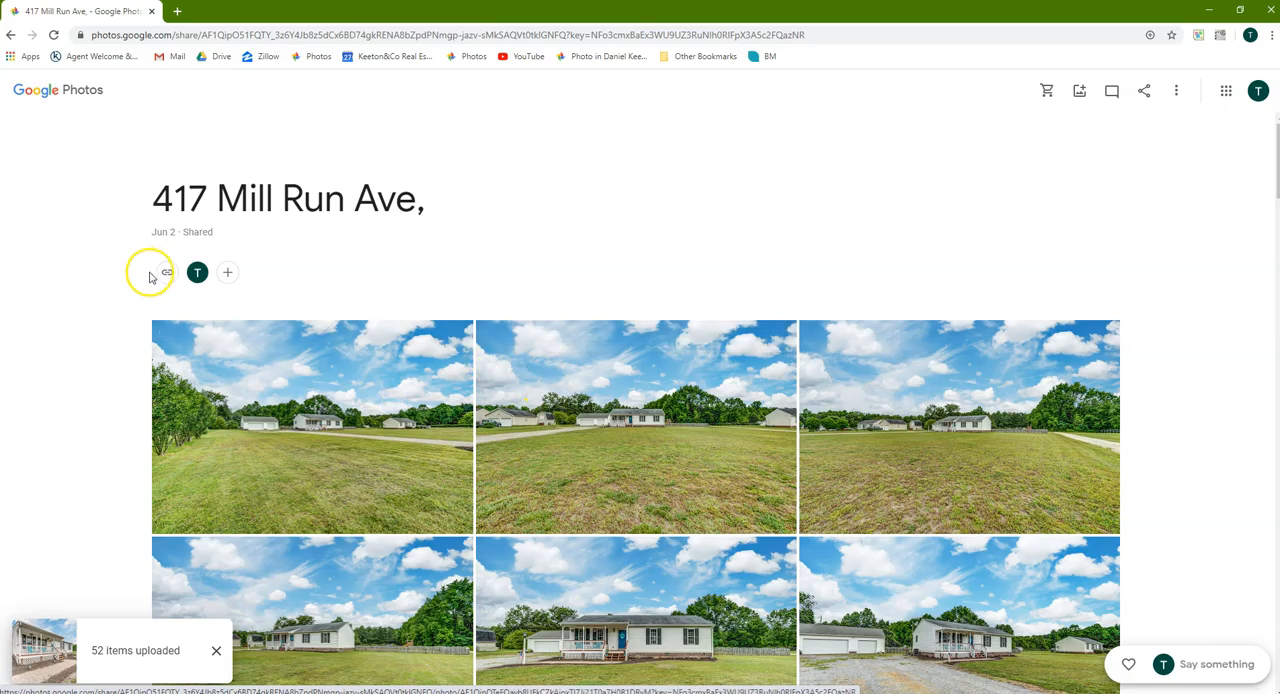
scroll(down, 3)
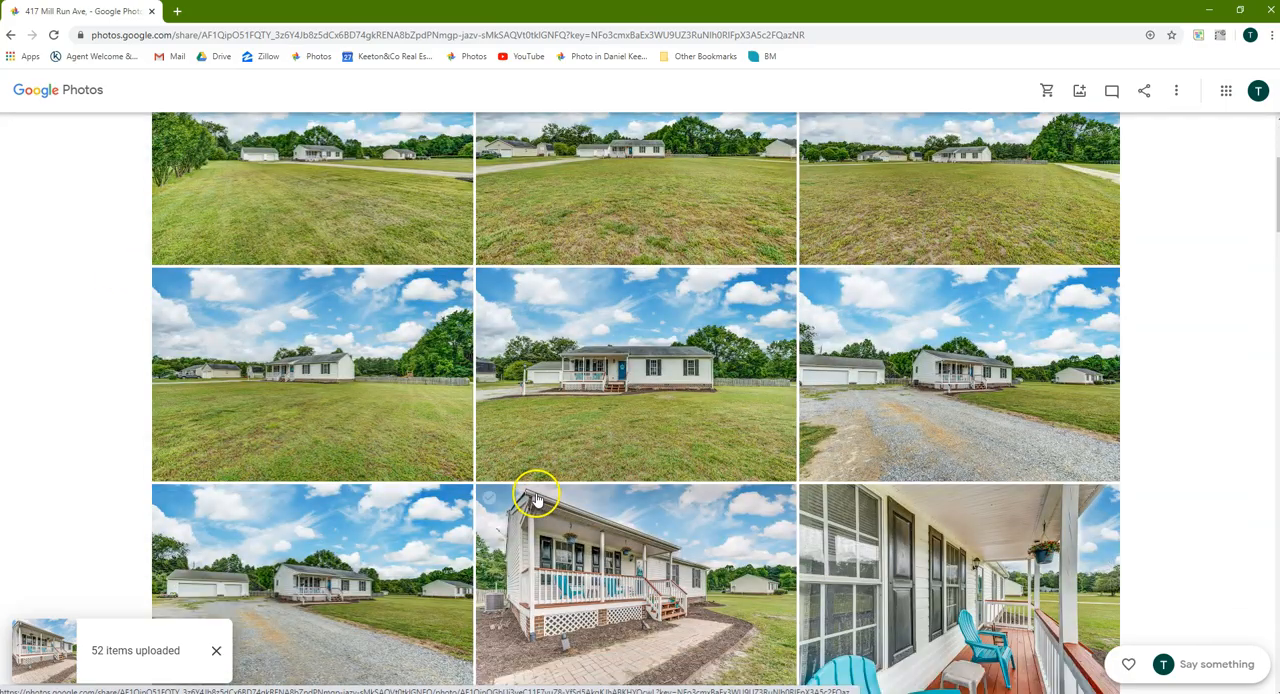
scroll(up, 3)
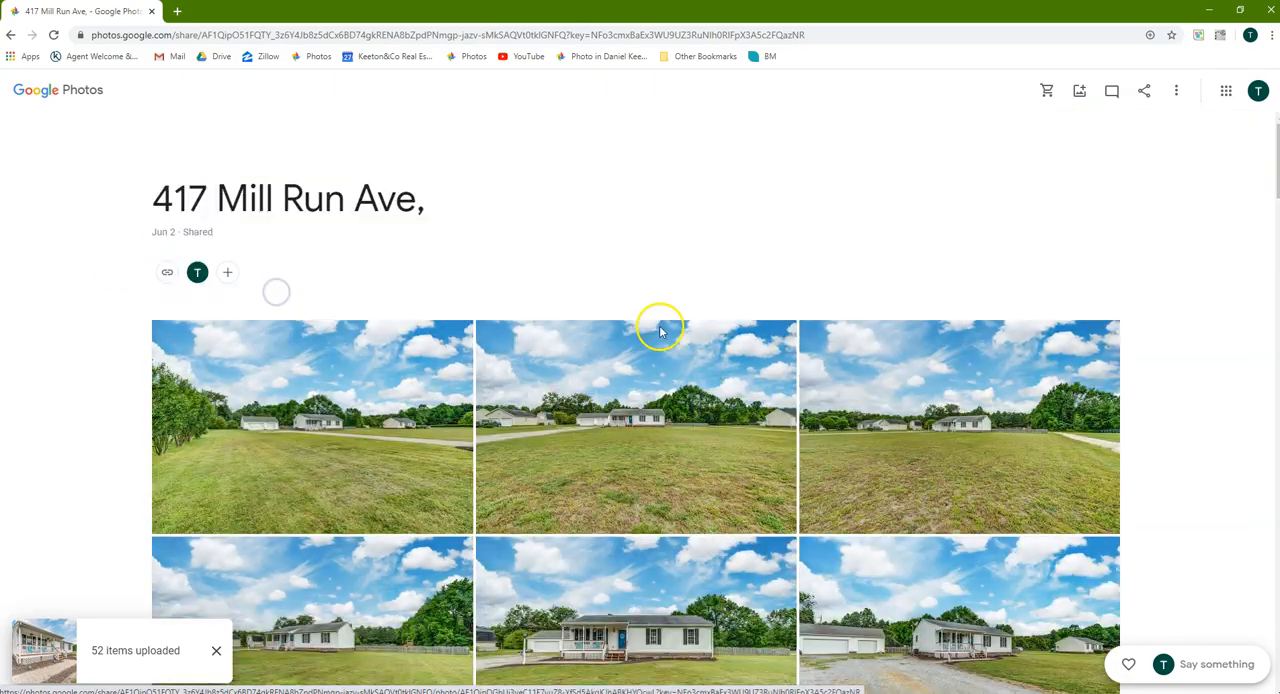
mouse_move(1080, 92)
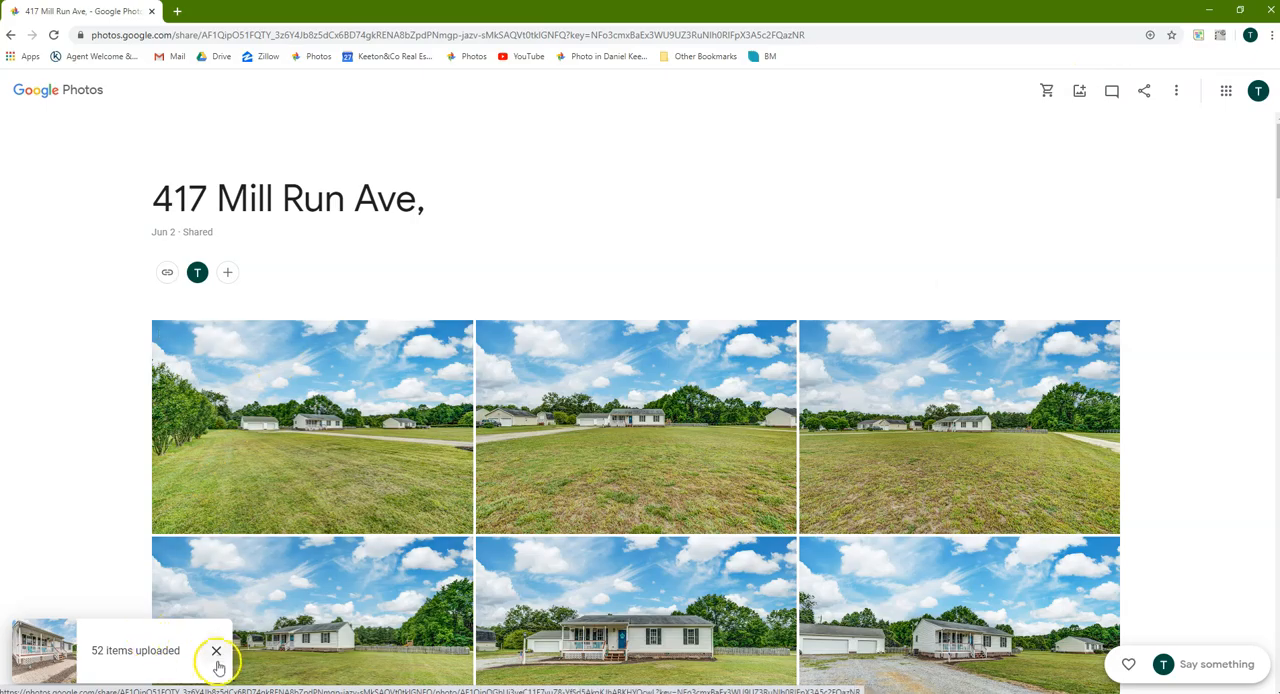
click(216, 652)
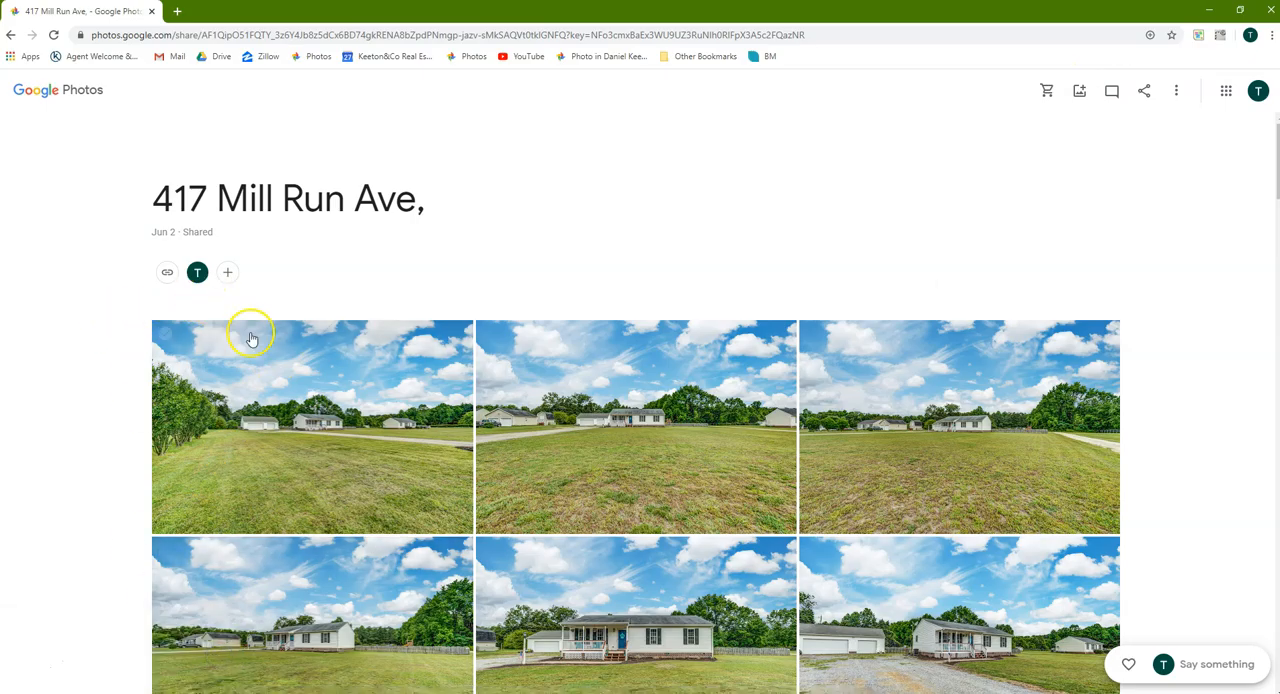
mouse_move(144, 324)
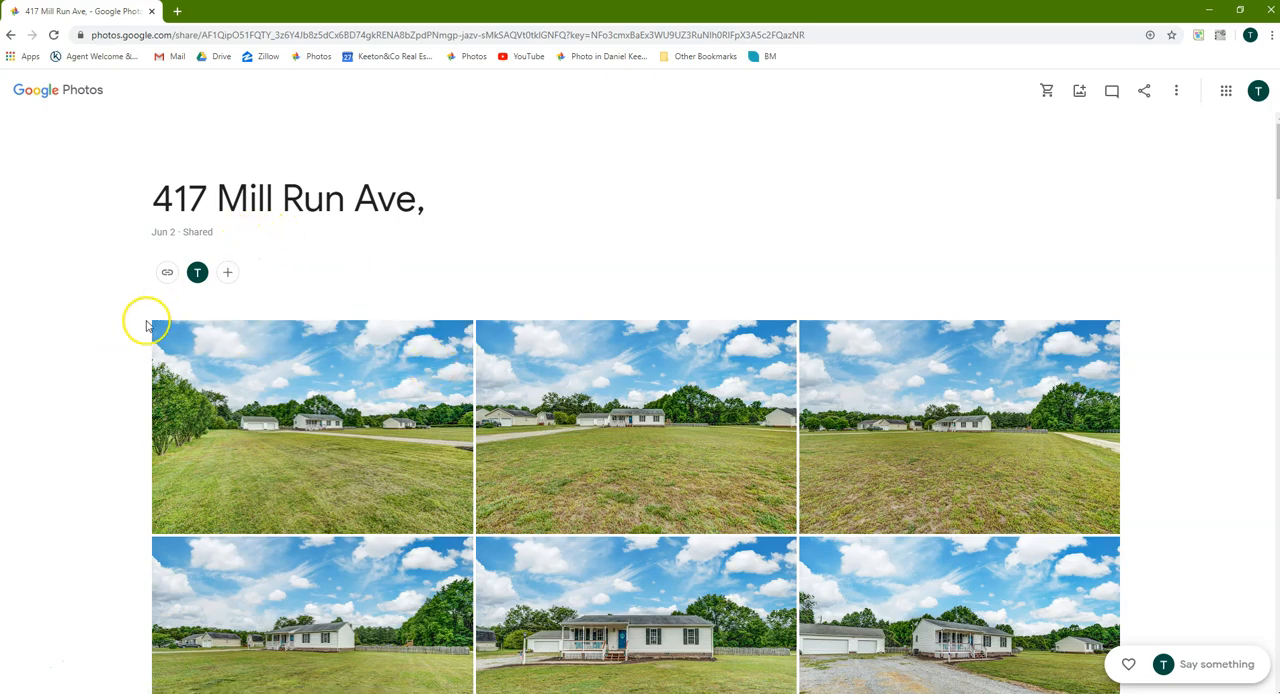
click(164, 334)
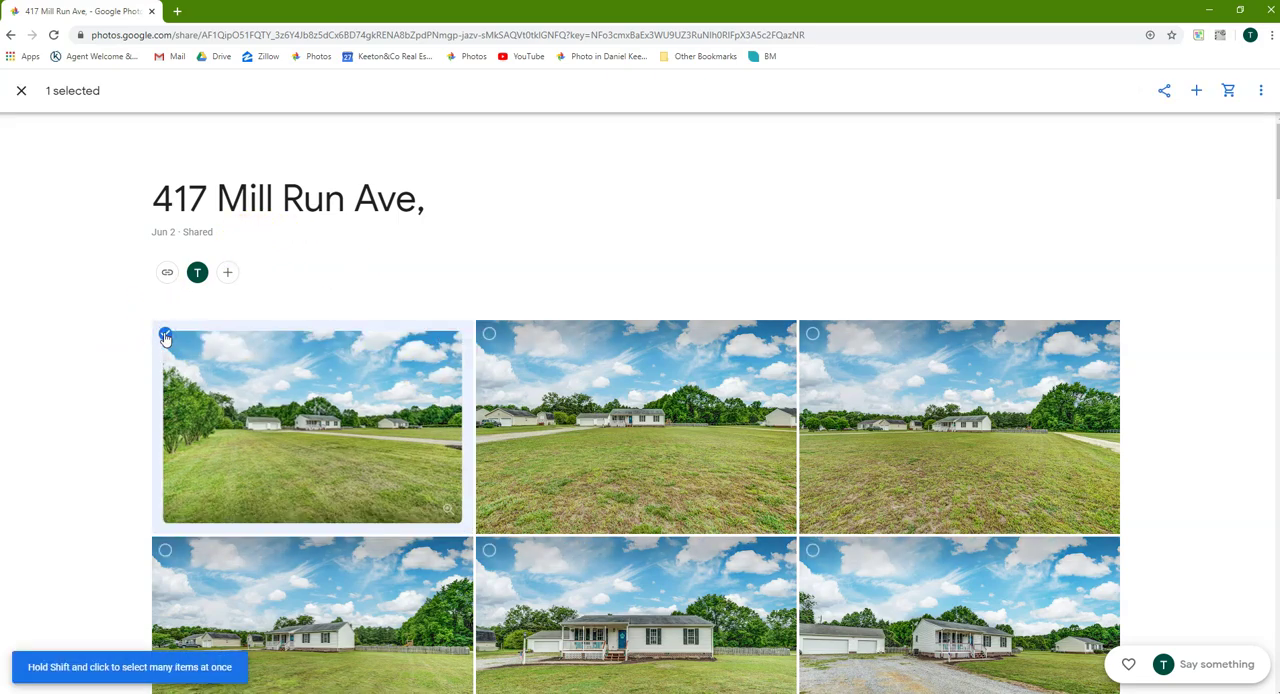
mouse_move(112, 350)
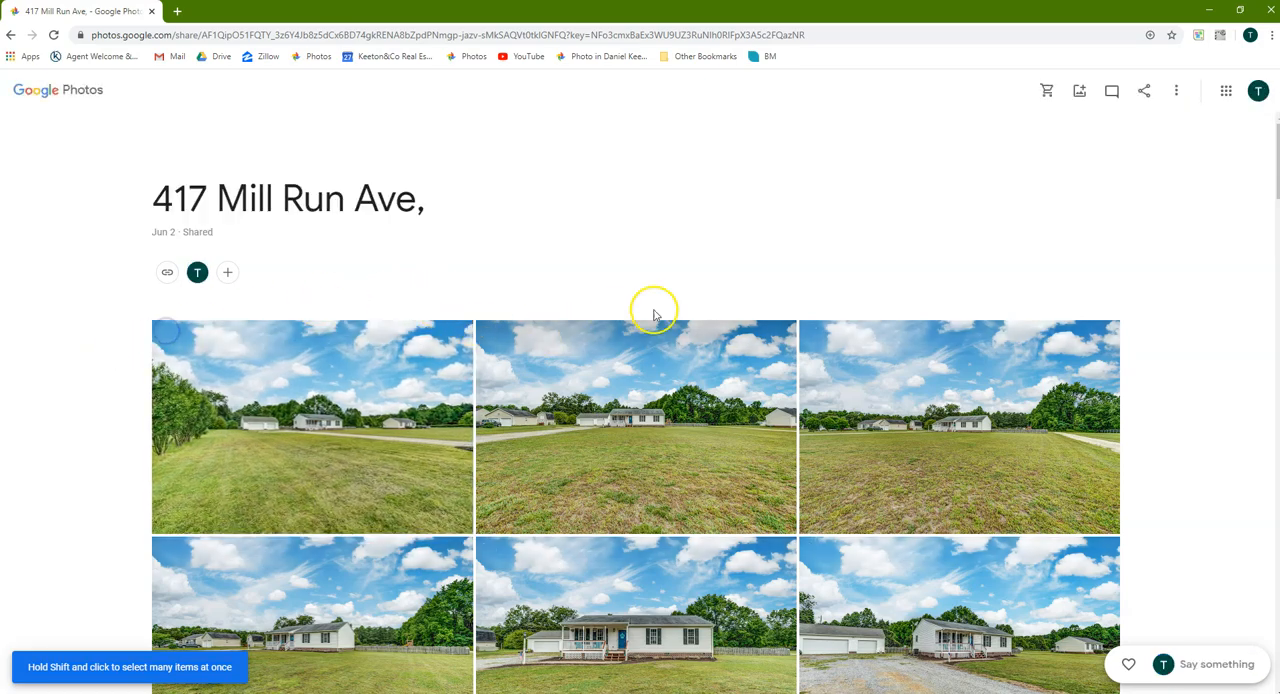
mouse_move(244, 198)
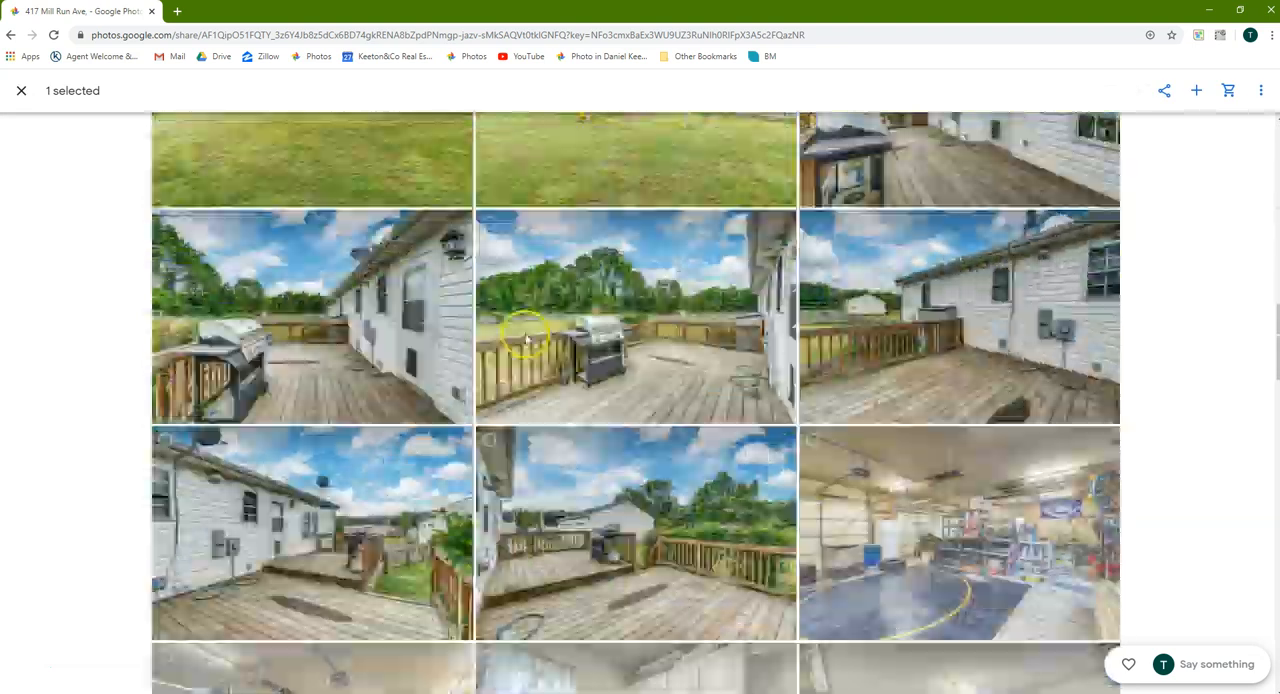
scroll(down, 3)
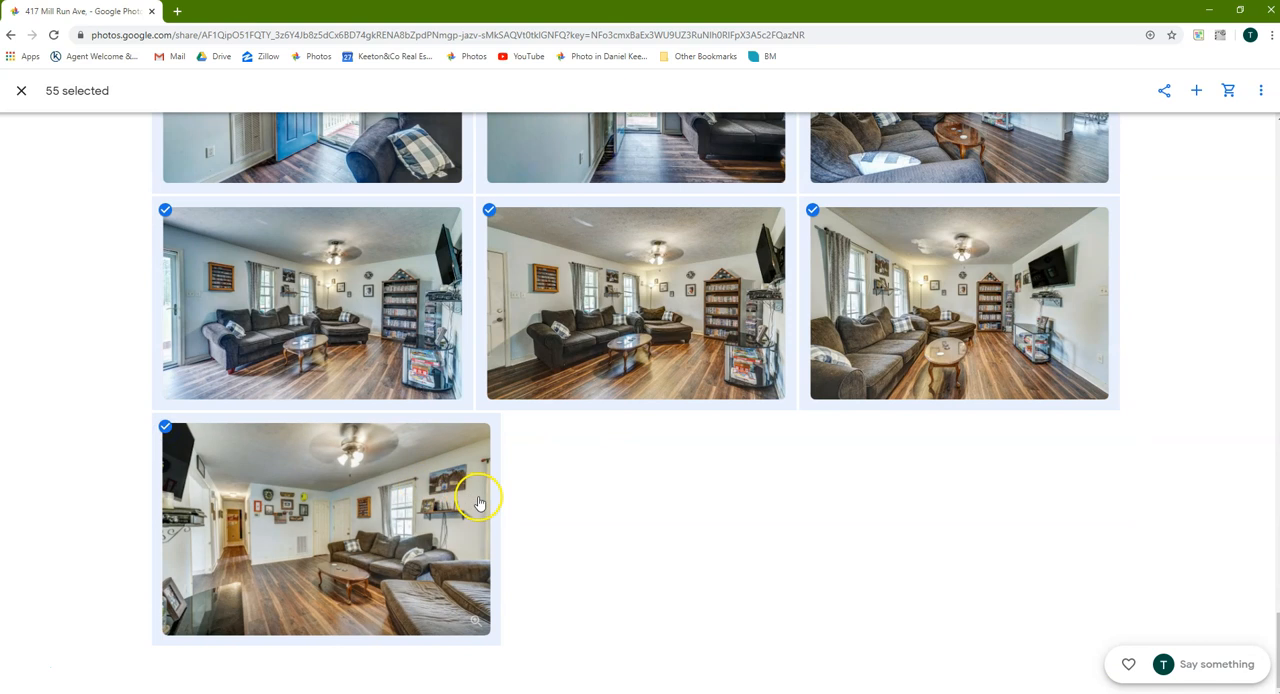
scroll(down, 3)
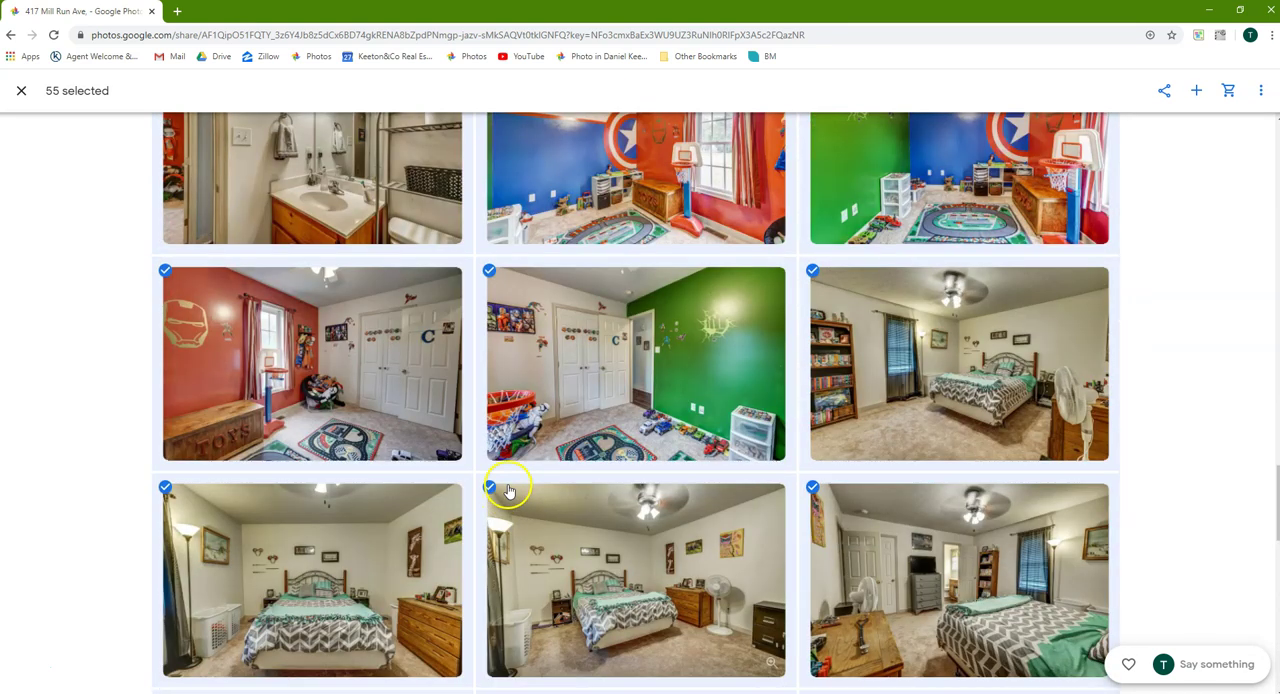
mouse_move(1196, 92)
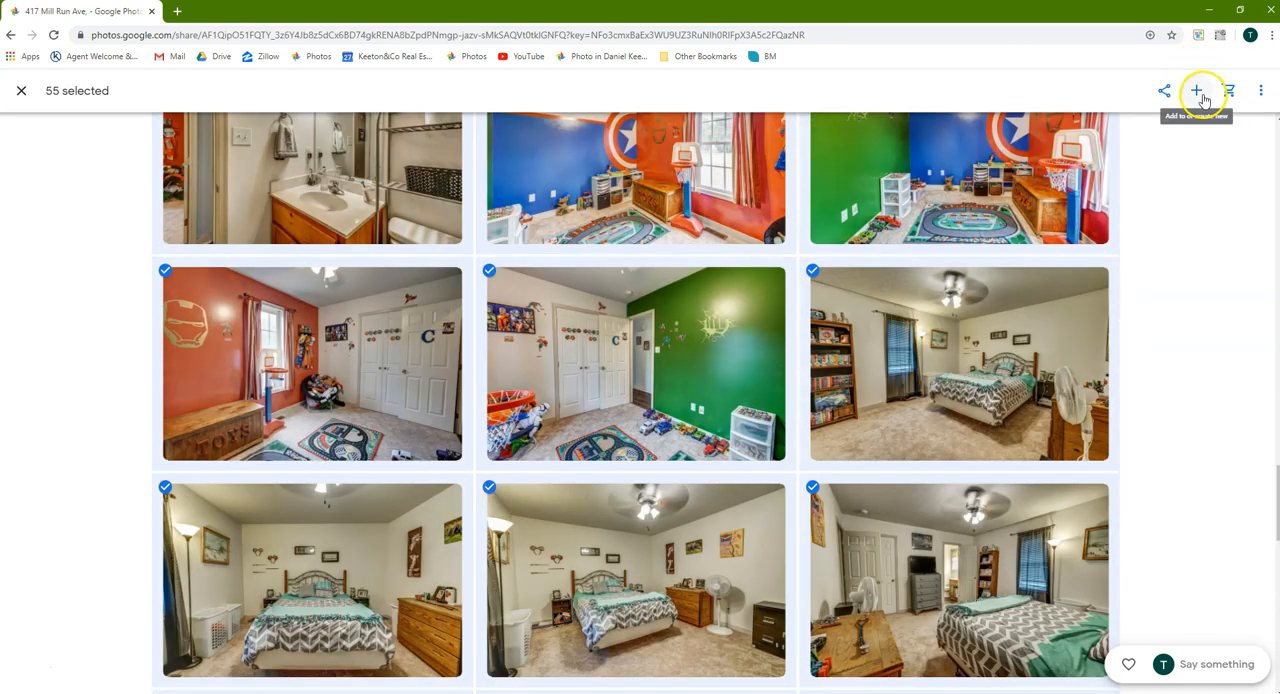
Add the selected photos to the shared album All Listing Photos
click(1196, 92)
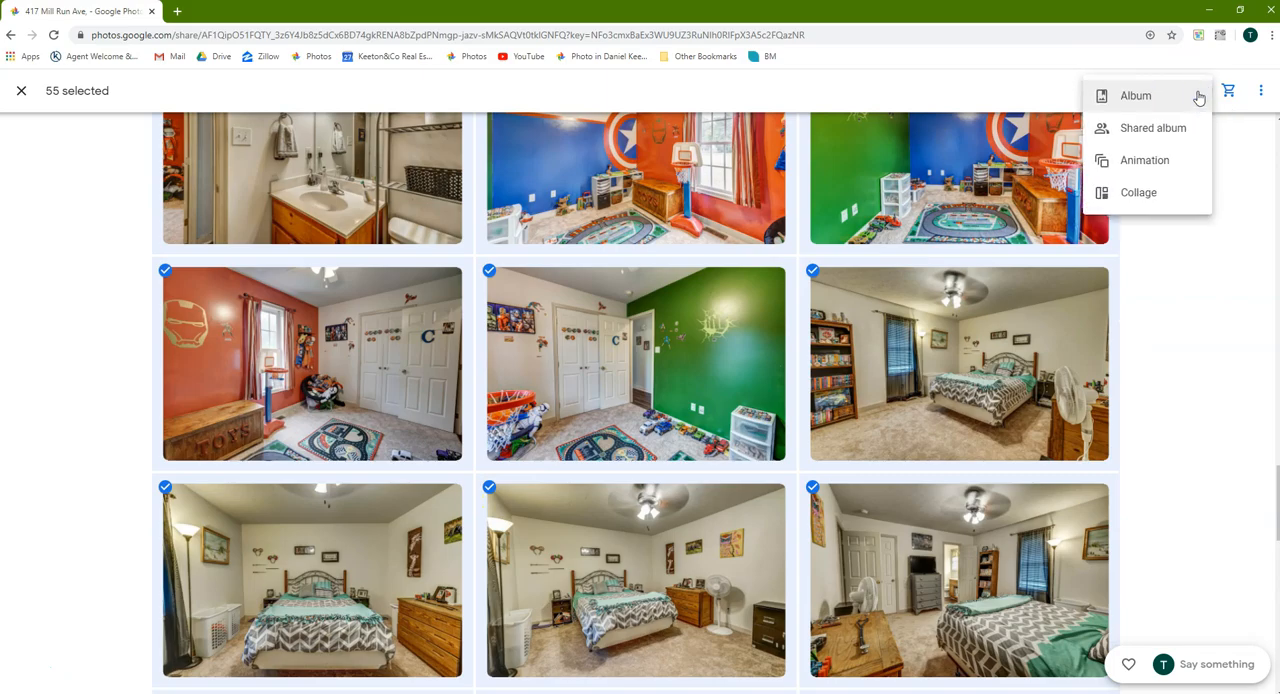
mouse_move(40, 670)
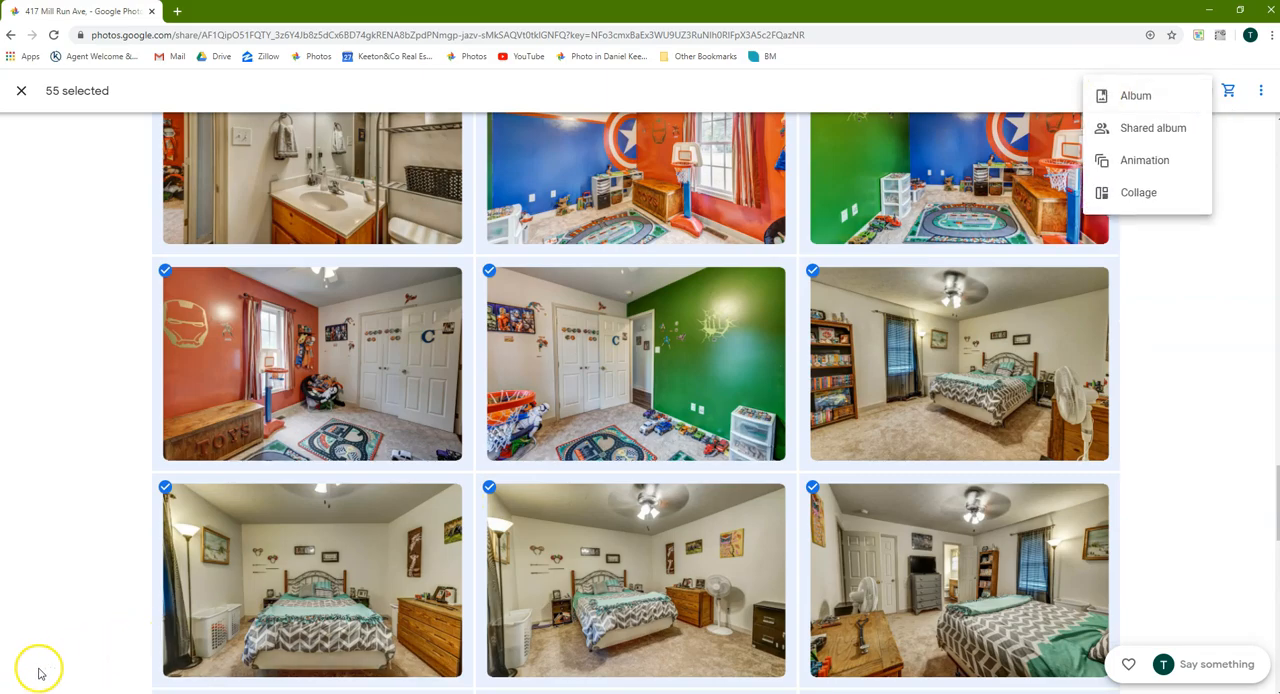
scroll(down, 3)
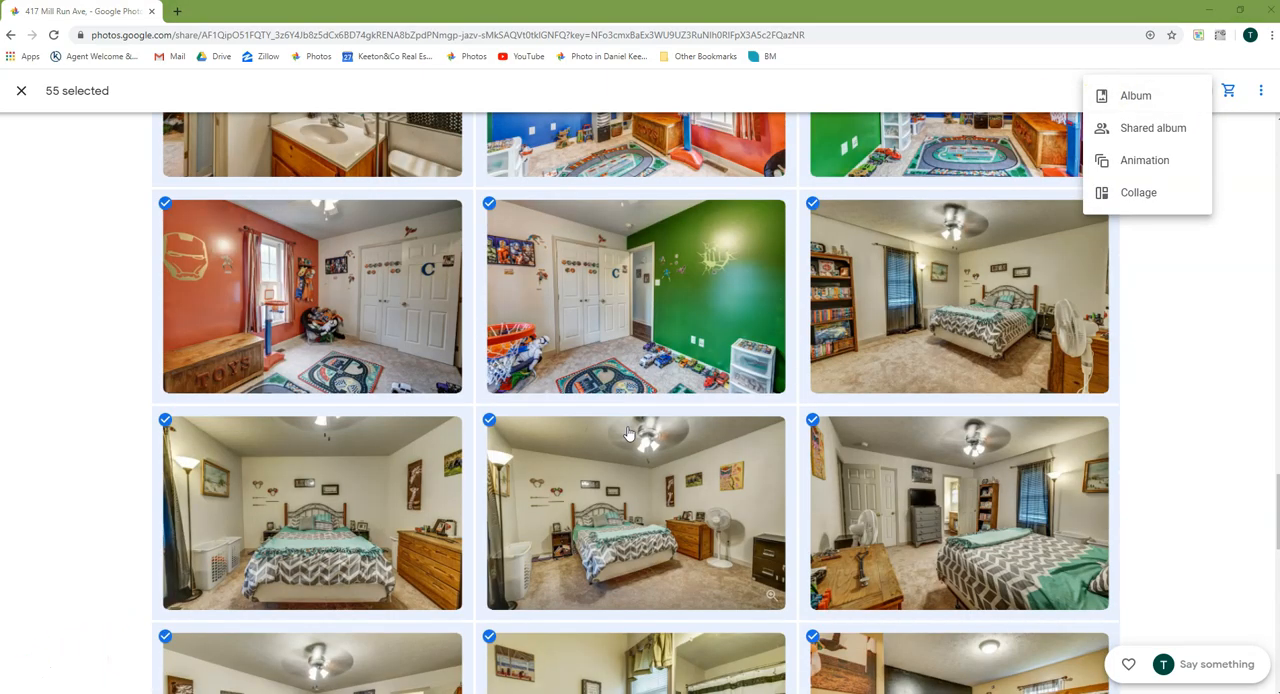
mouse_move(1084, 212)
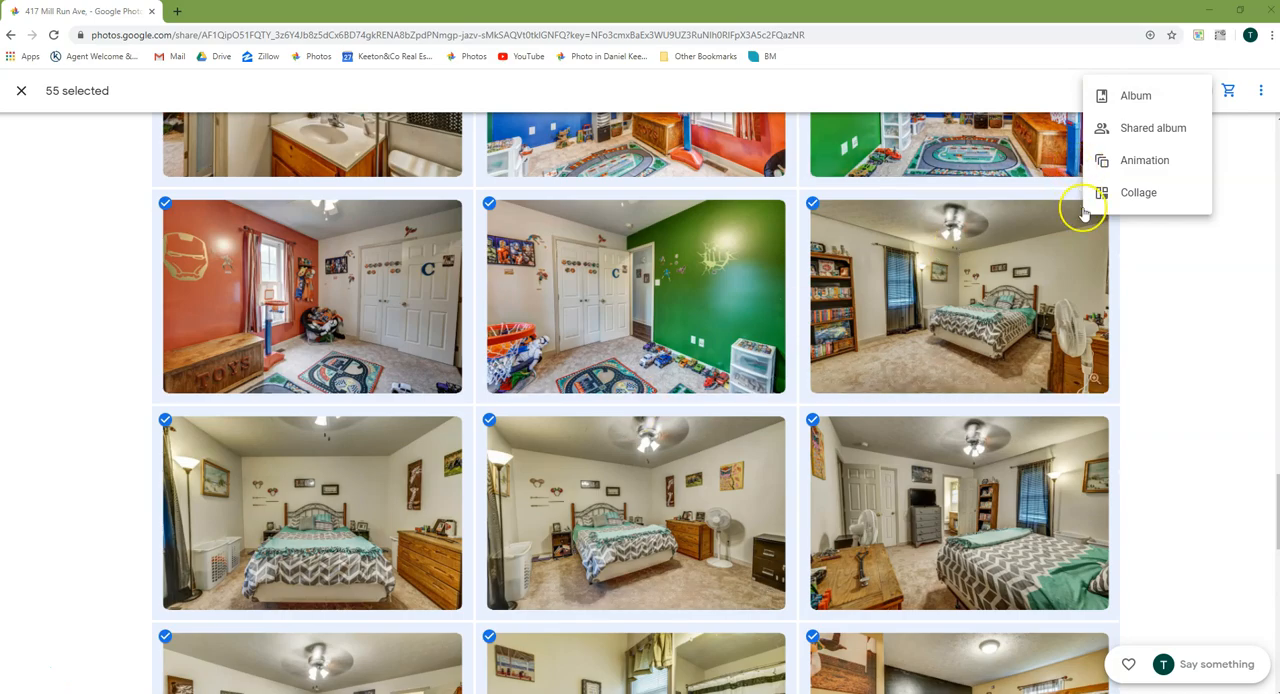
mouse_move(1094, 278)
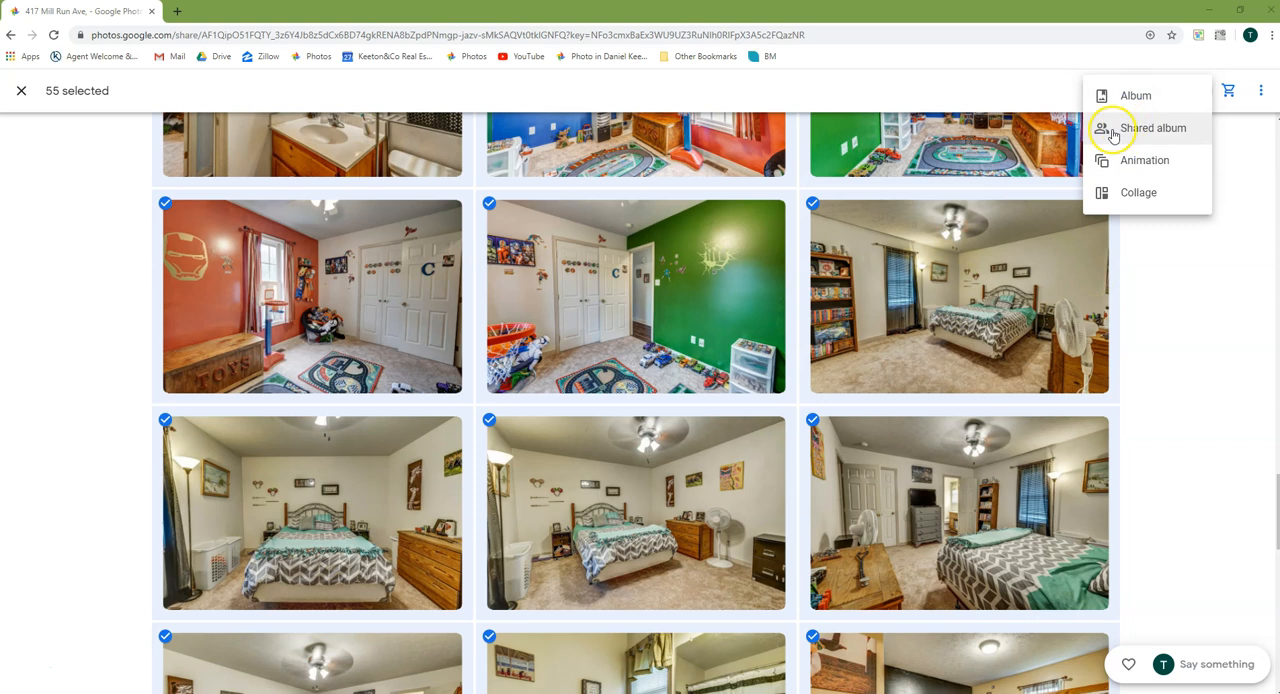
click(1154, 128)
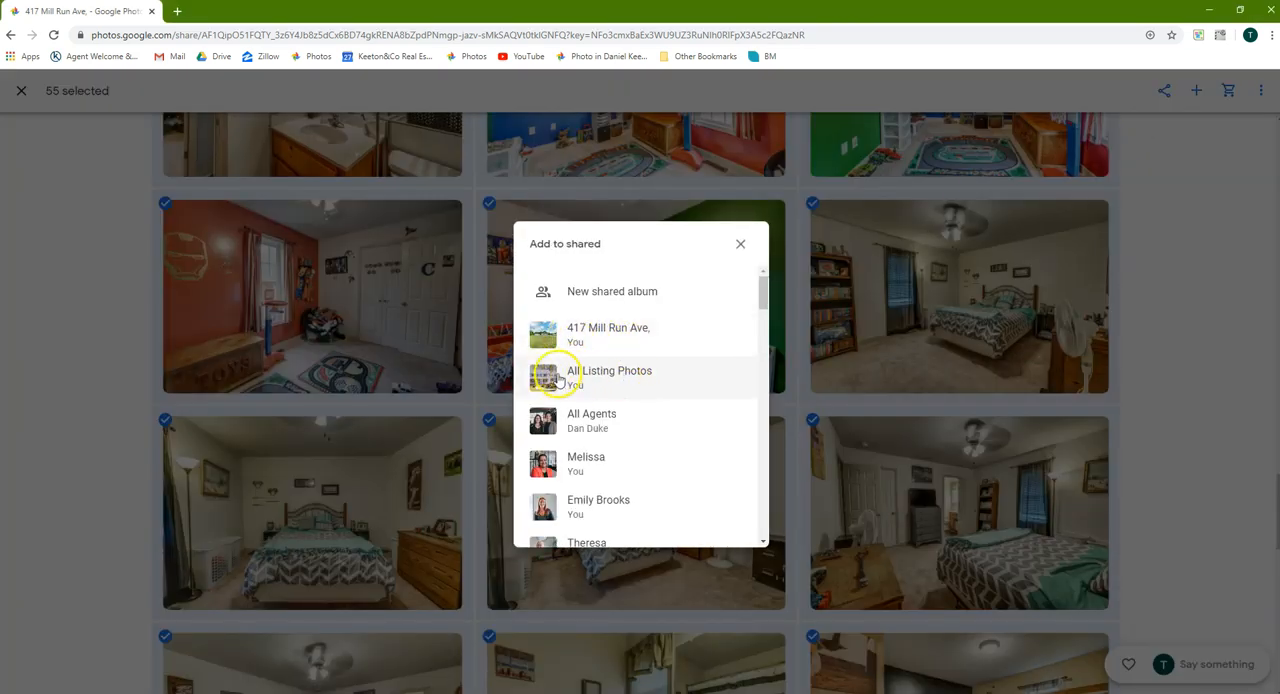
click(608, 370)
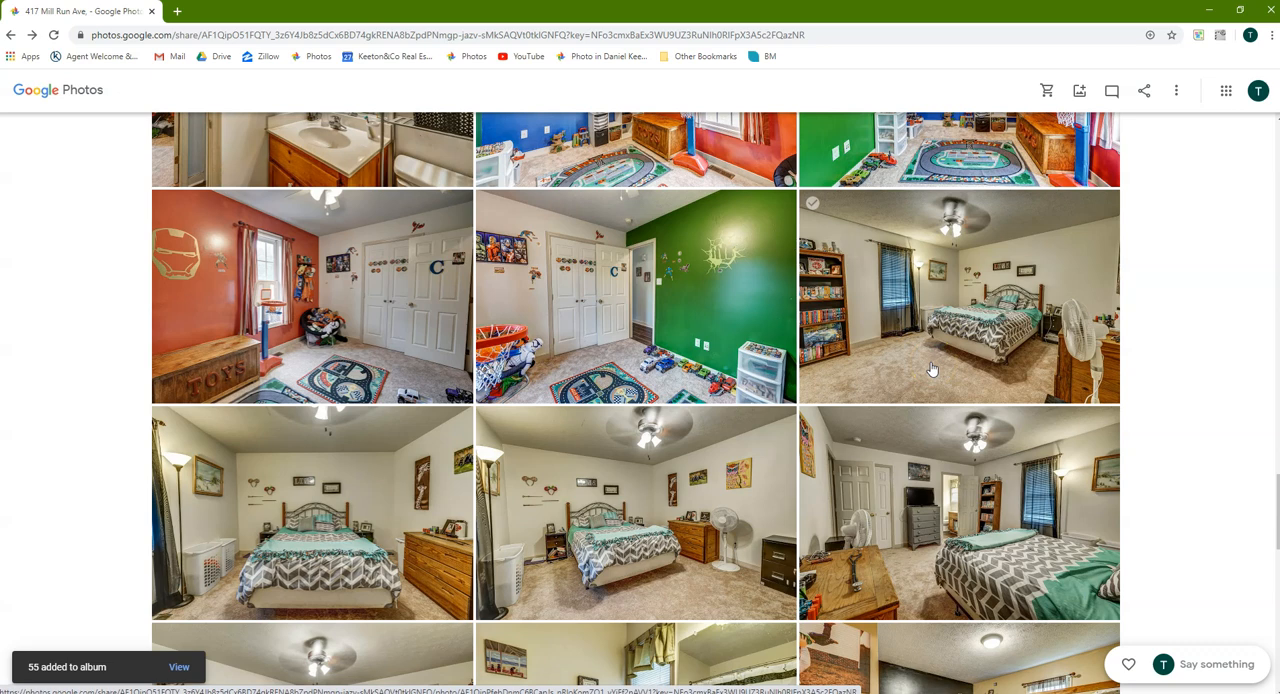
scroll(down, 3)
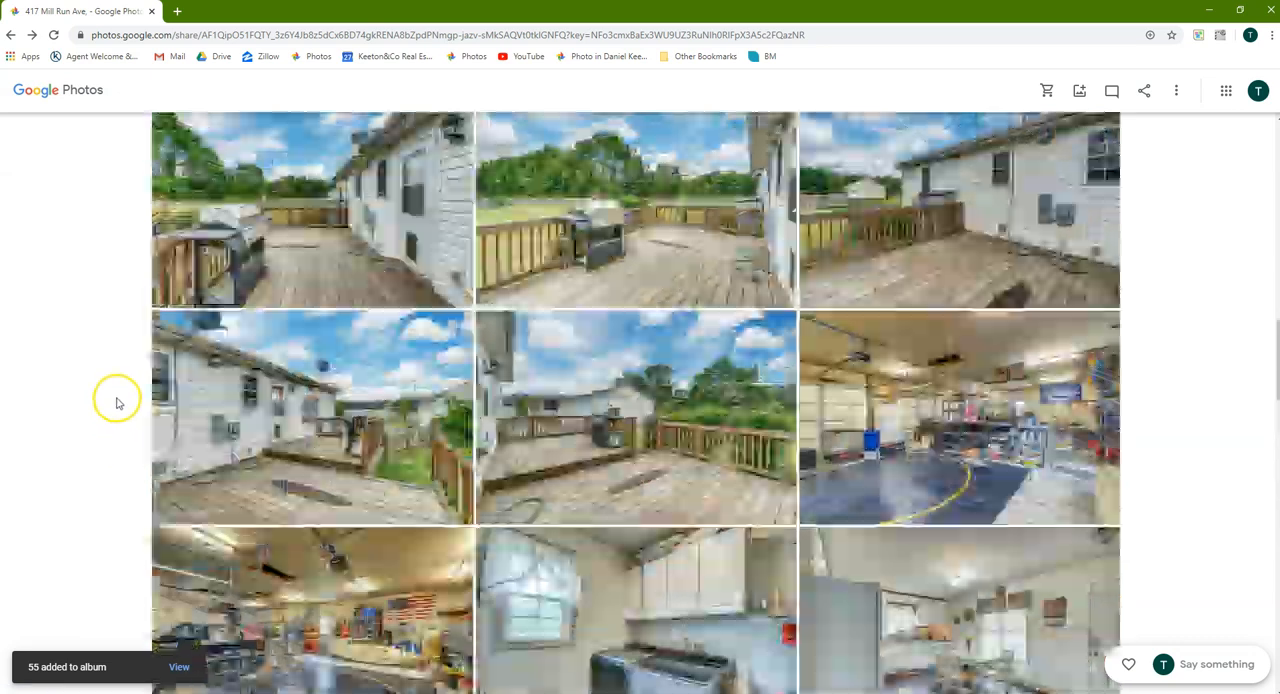
scroll(up, 3)
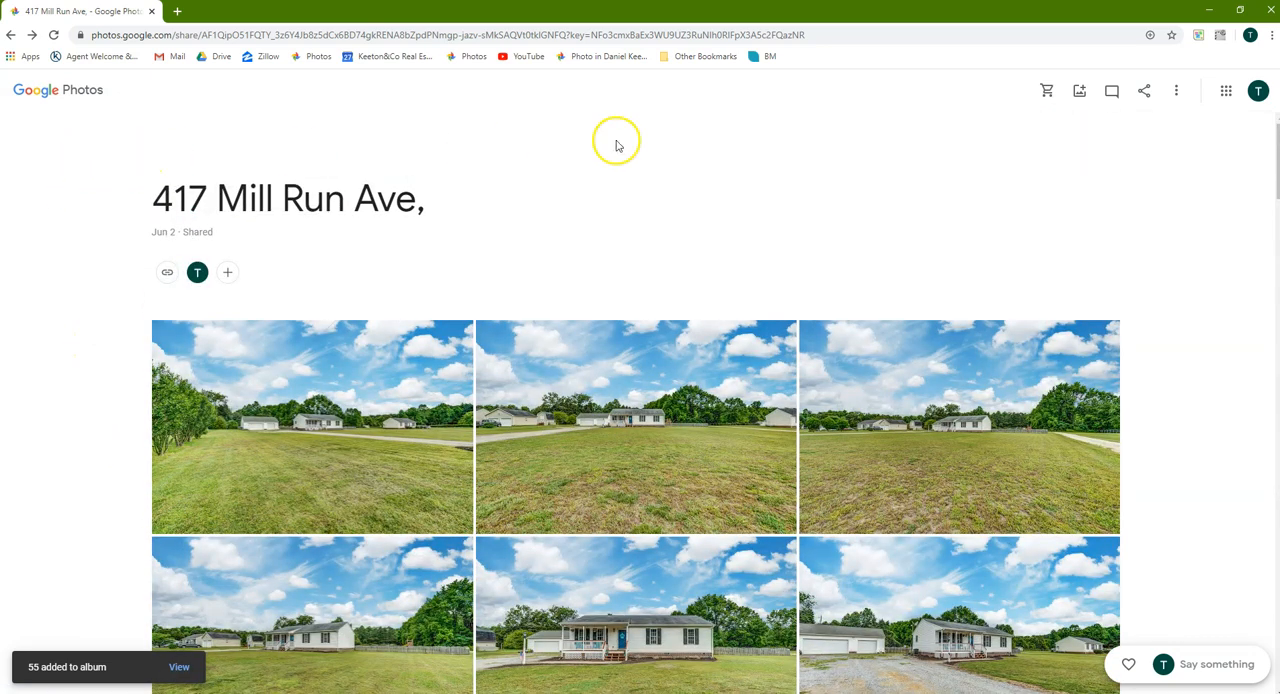
mouse_move(44, 90)
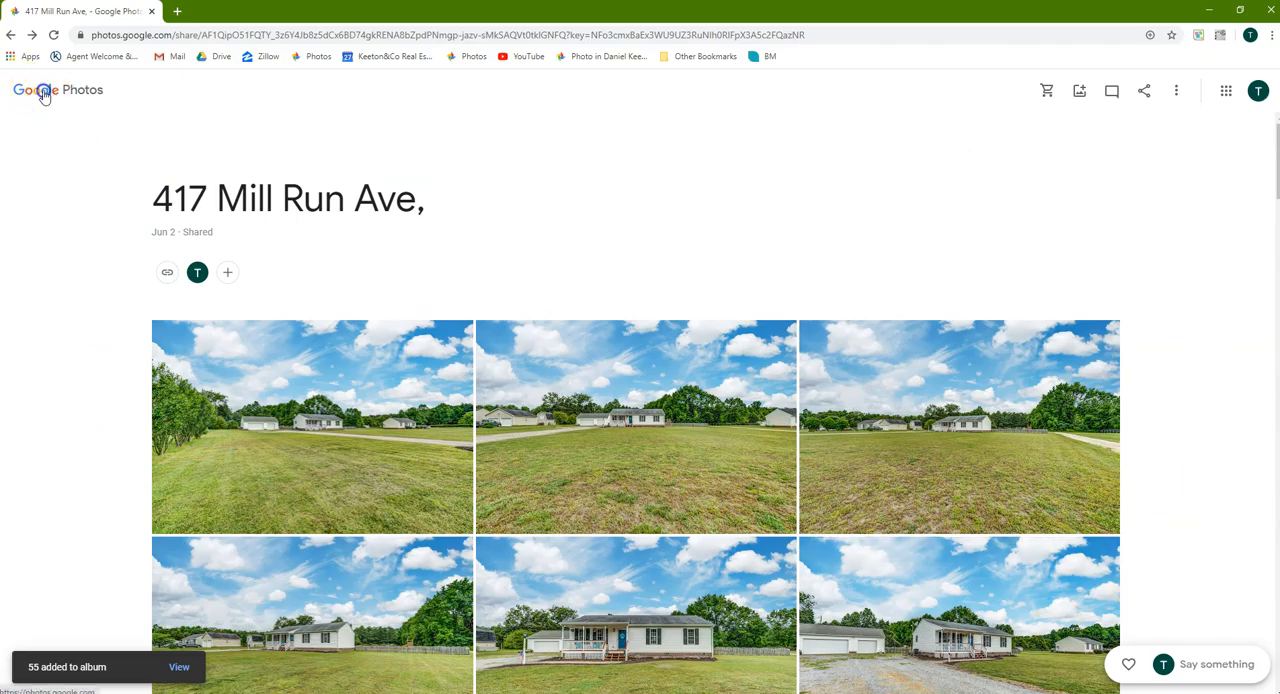
Return to the main Photos library, browse it, then head to the Albums list
click(32, 90)
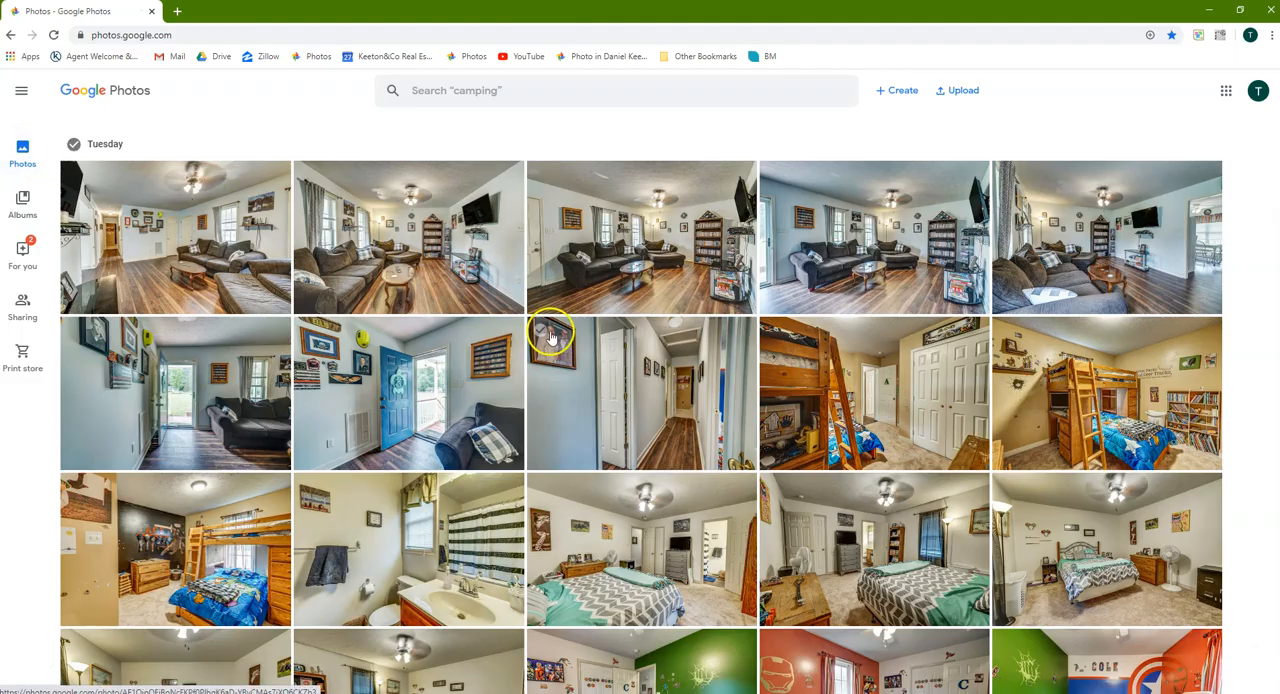
scroll(down, 3)
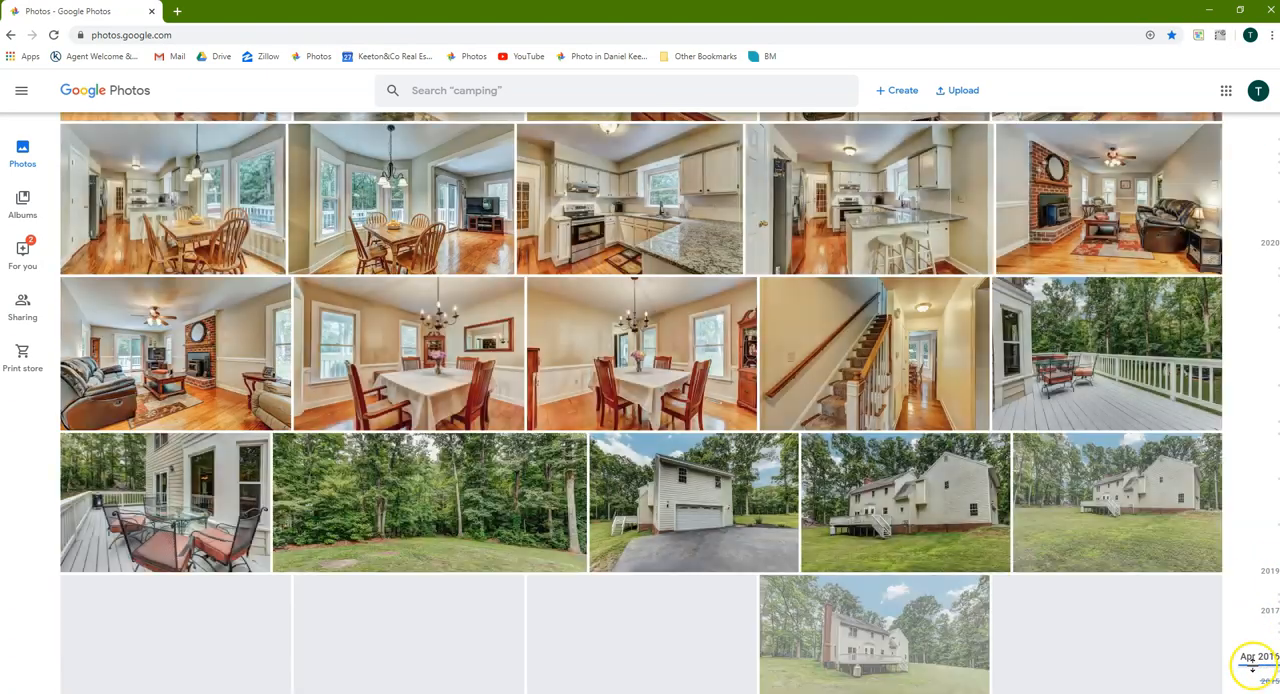
scroll(down, 3)
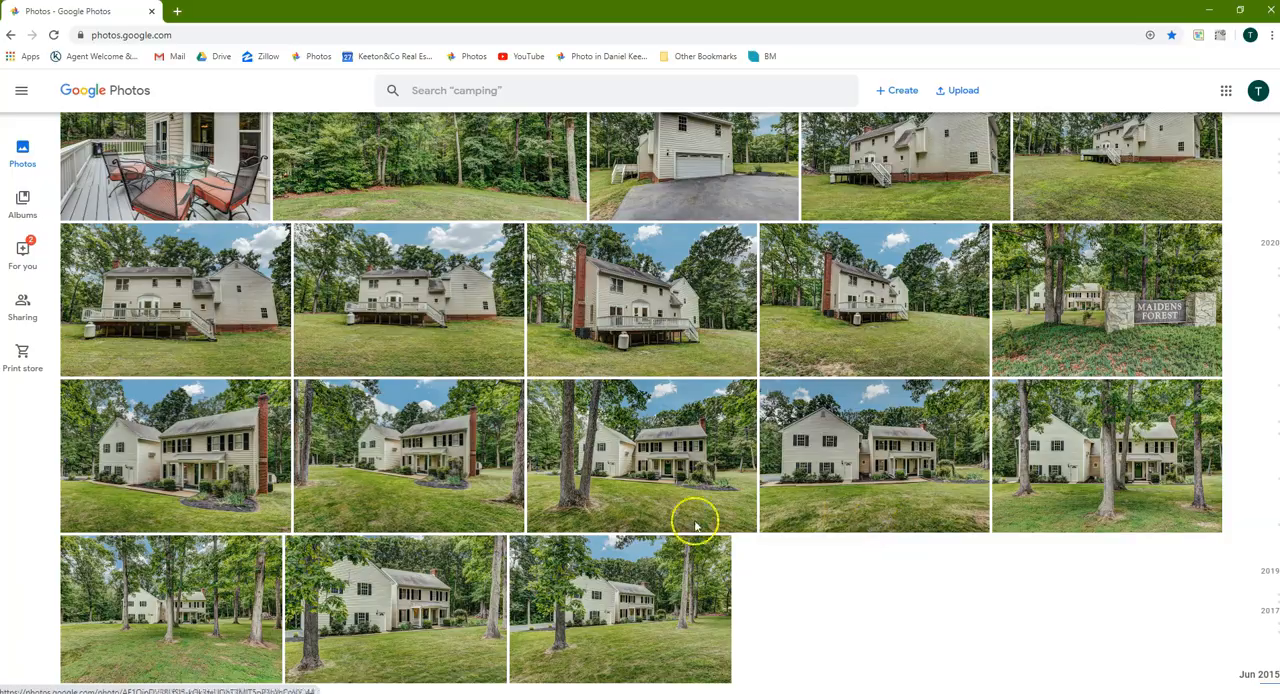
mouse_move(560, 580)
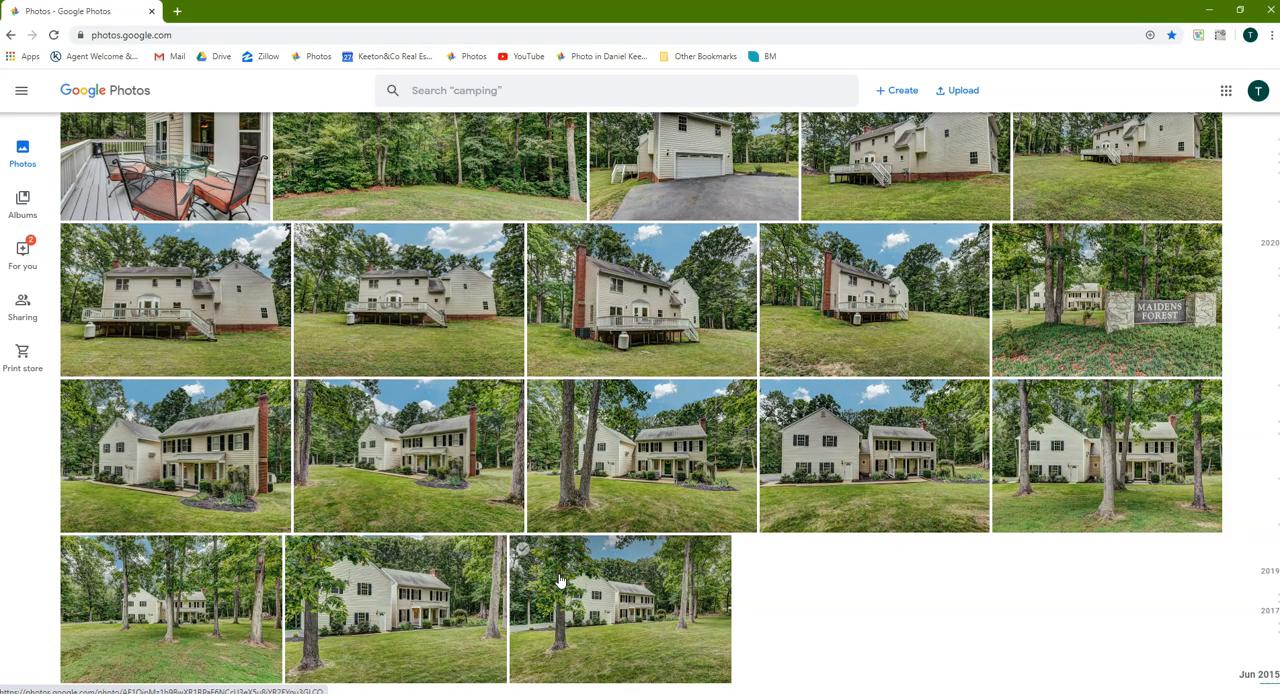
scroll(up, 3)
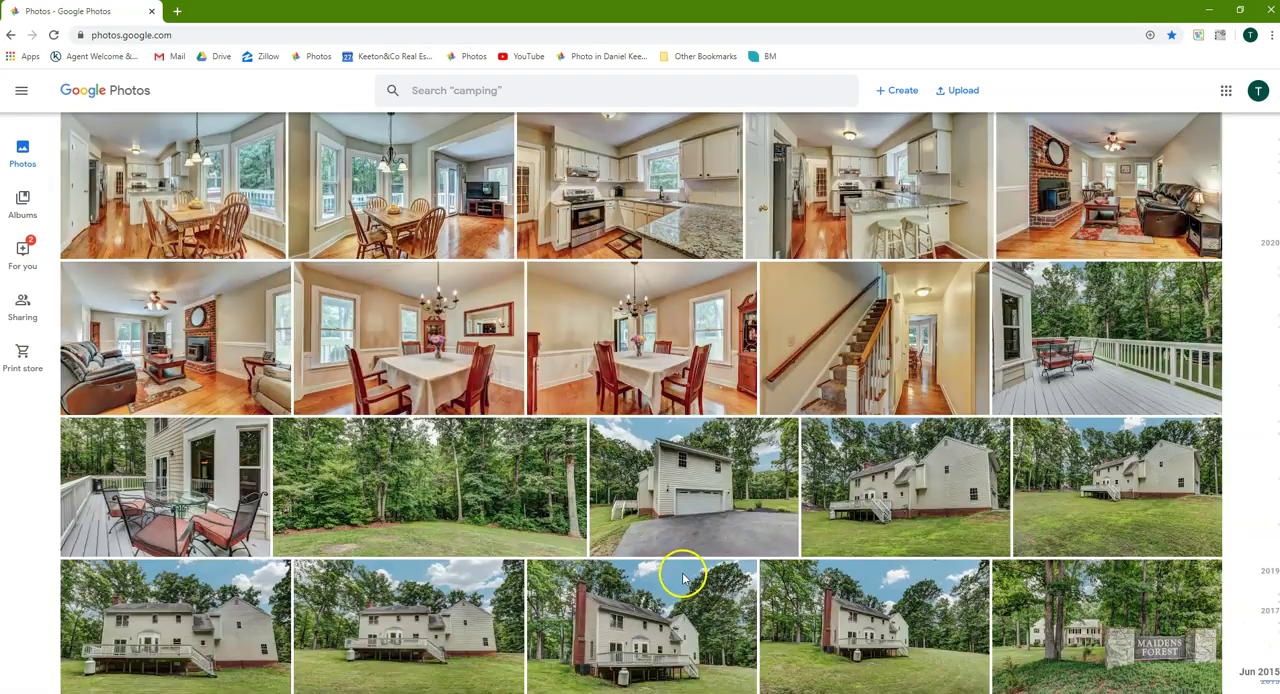
scroll(down, 3)
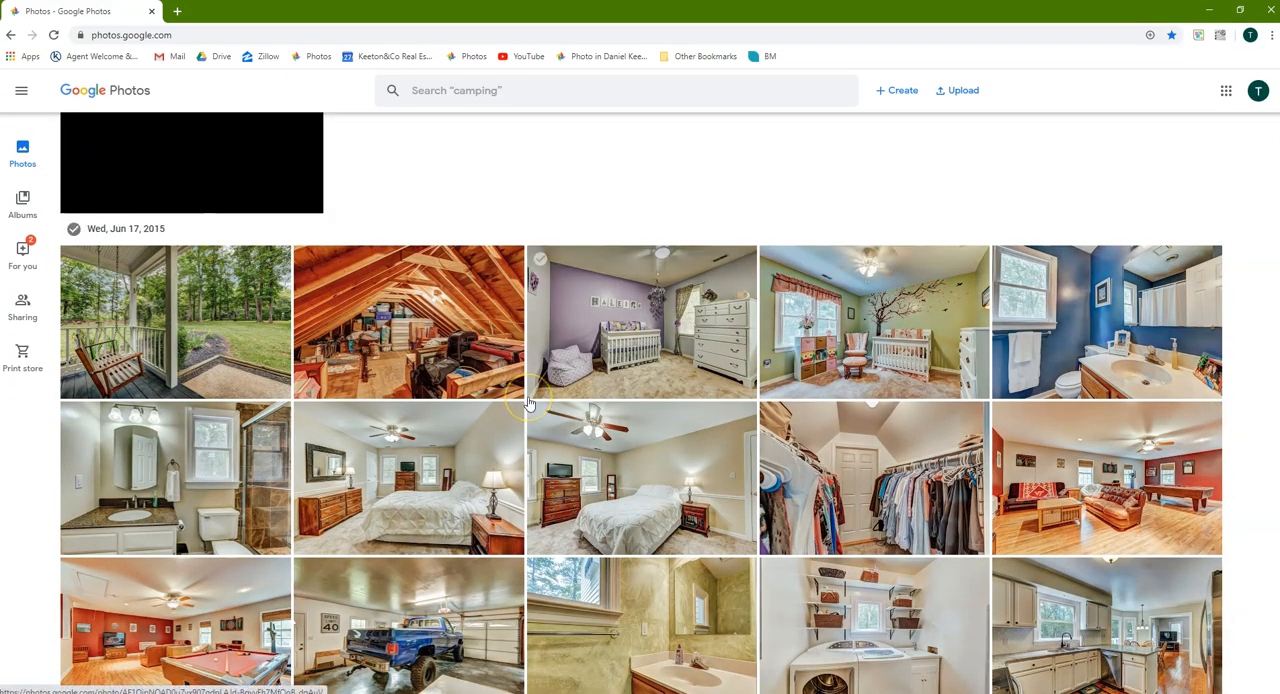
scroll(up, 3)
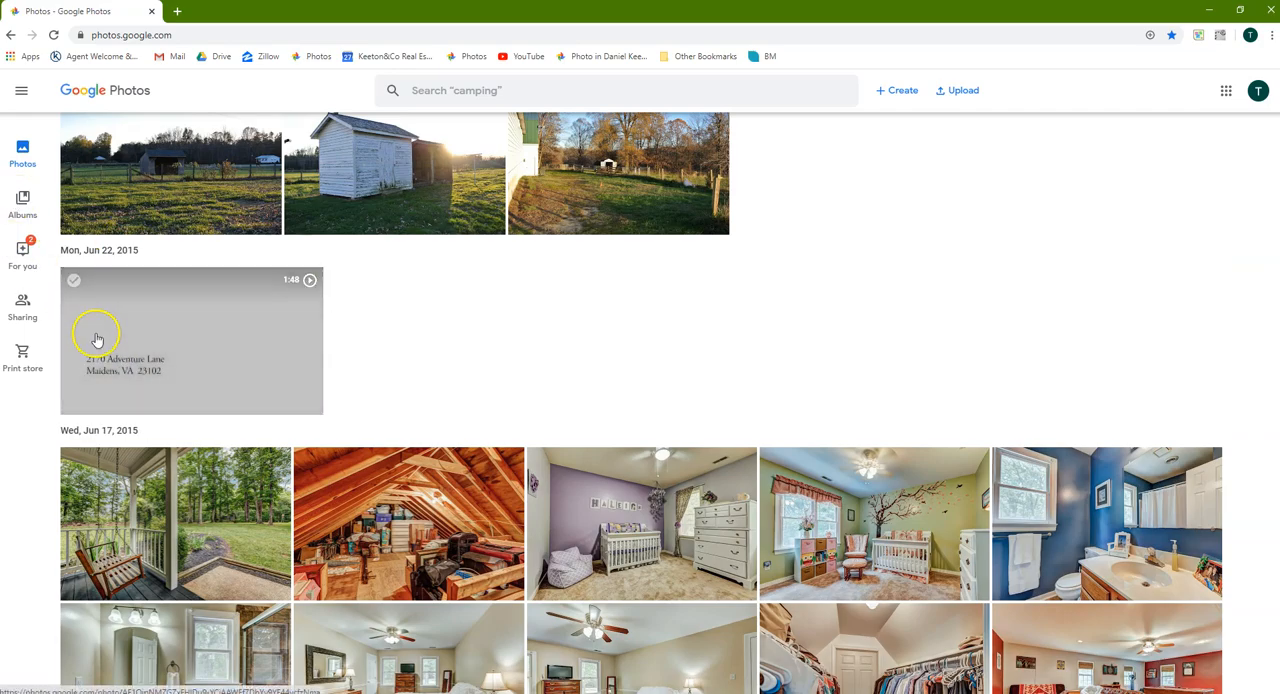
click(22, 204)
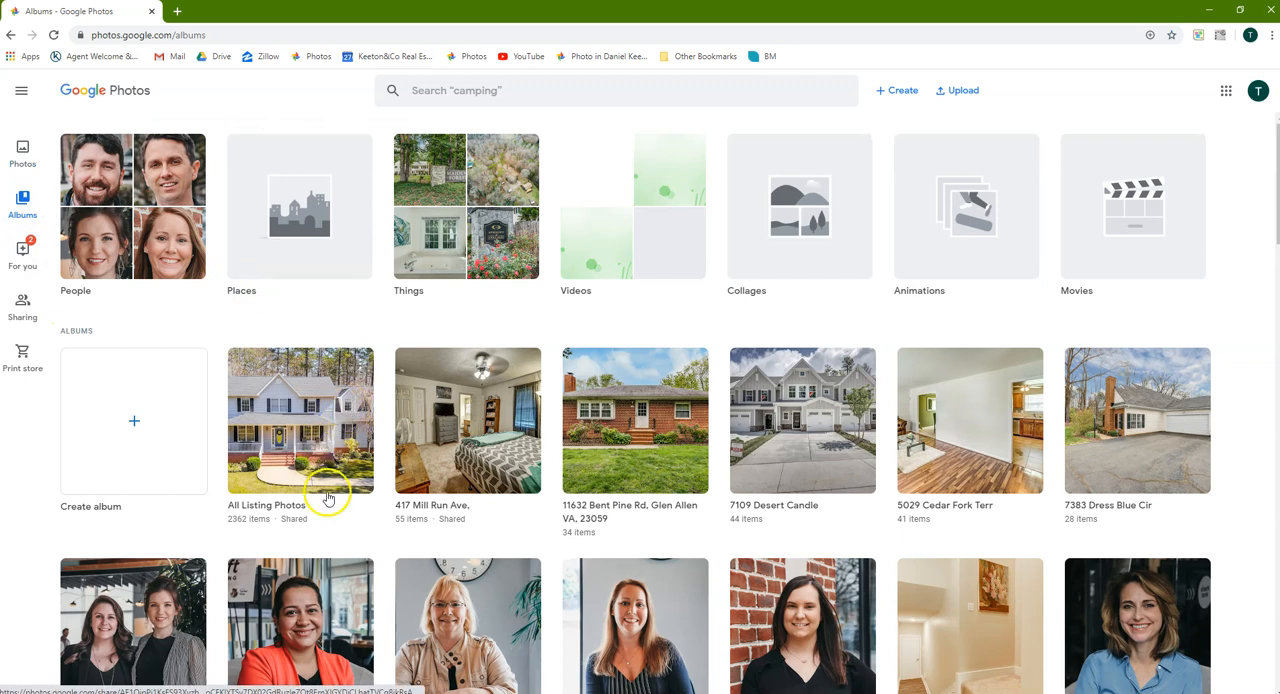
Open the shared All Listing Photos album from the Albums page
scroll(down, 3)
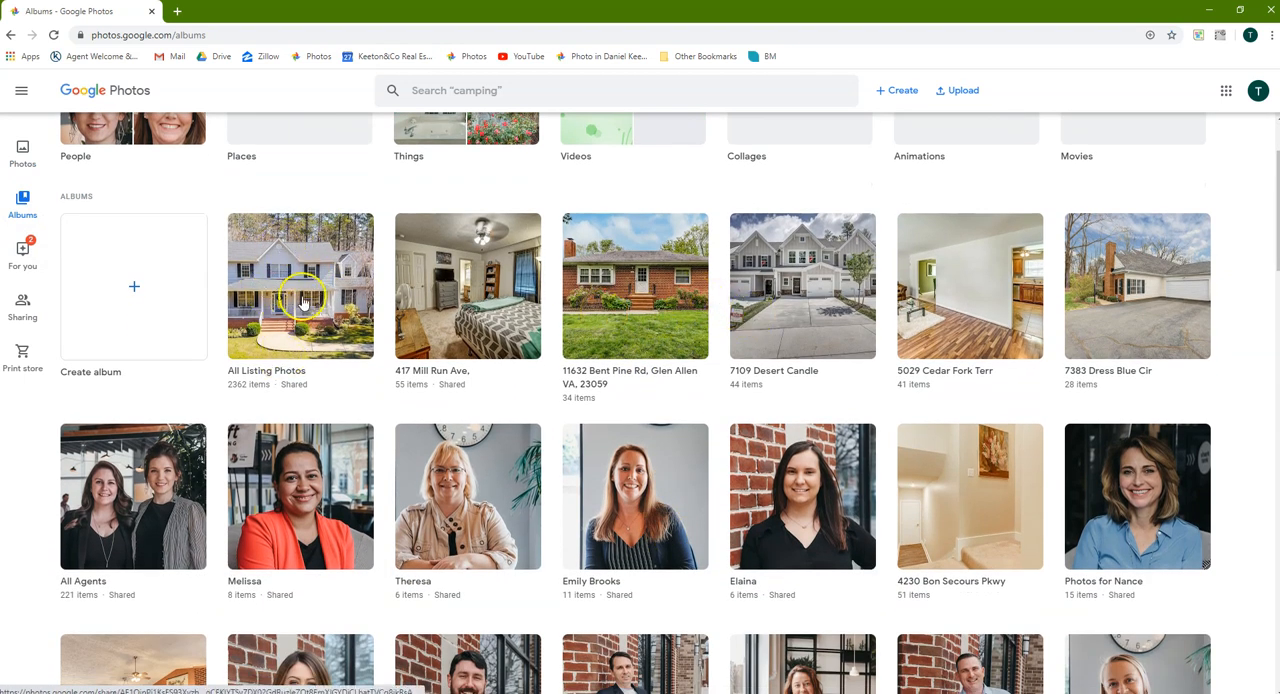
click(300, 284)
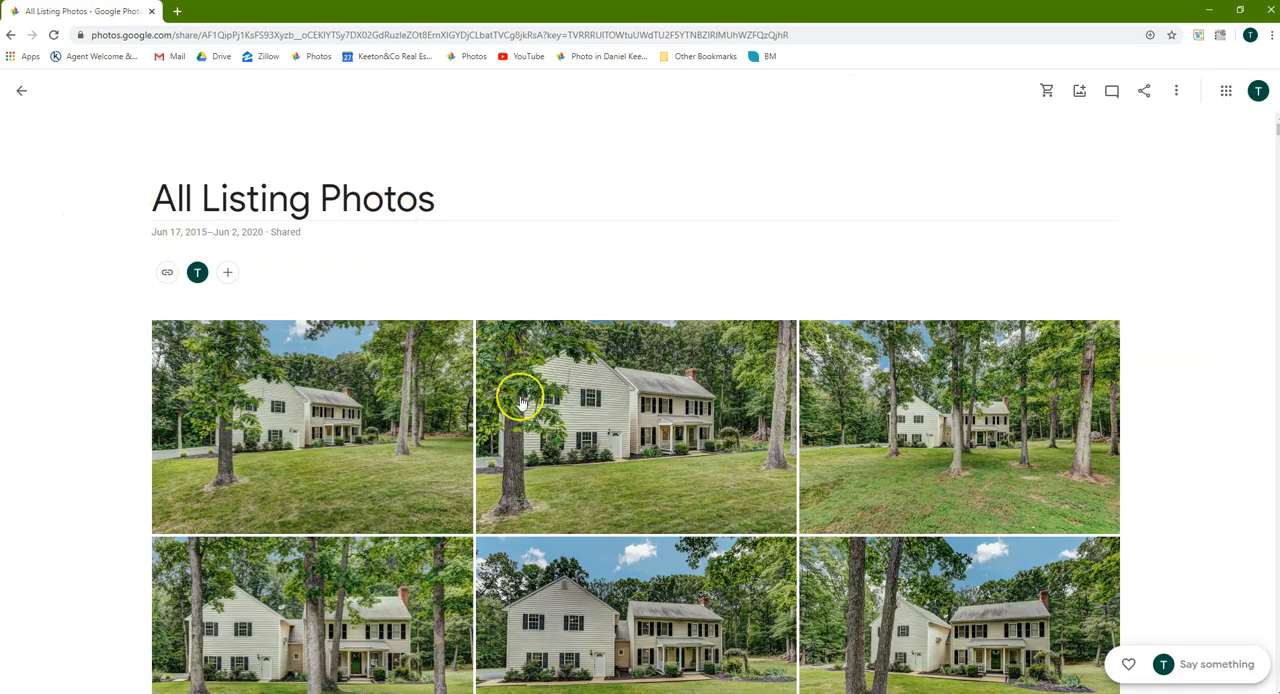
Scroll through the All Listing Photos album, then go back to the Albums overview
scroll(down, 3)
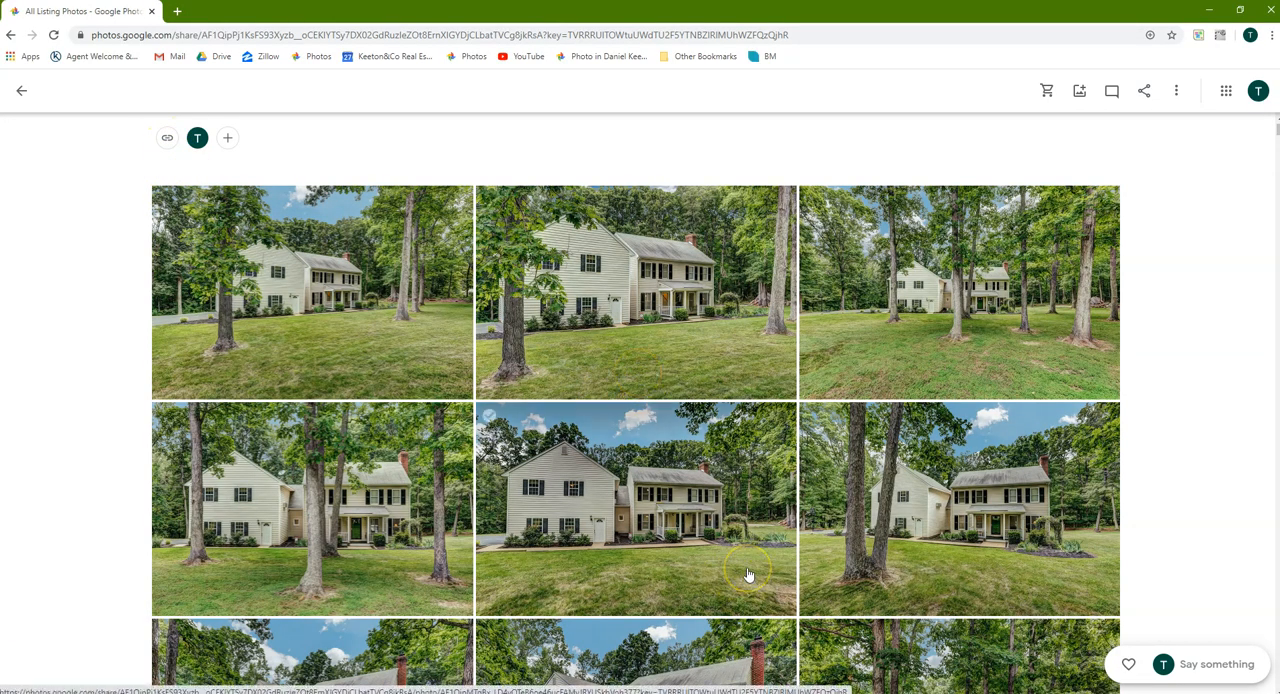
scroll(down, 3)
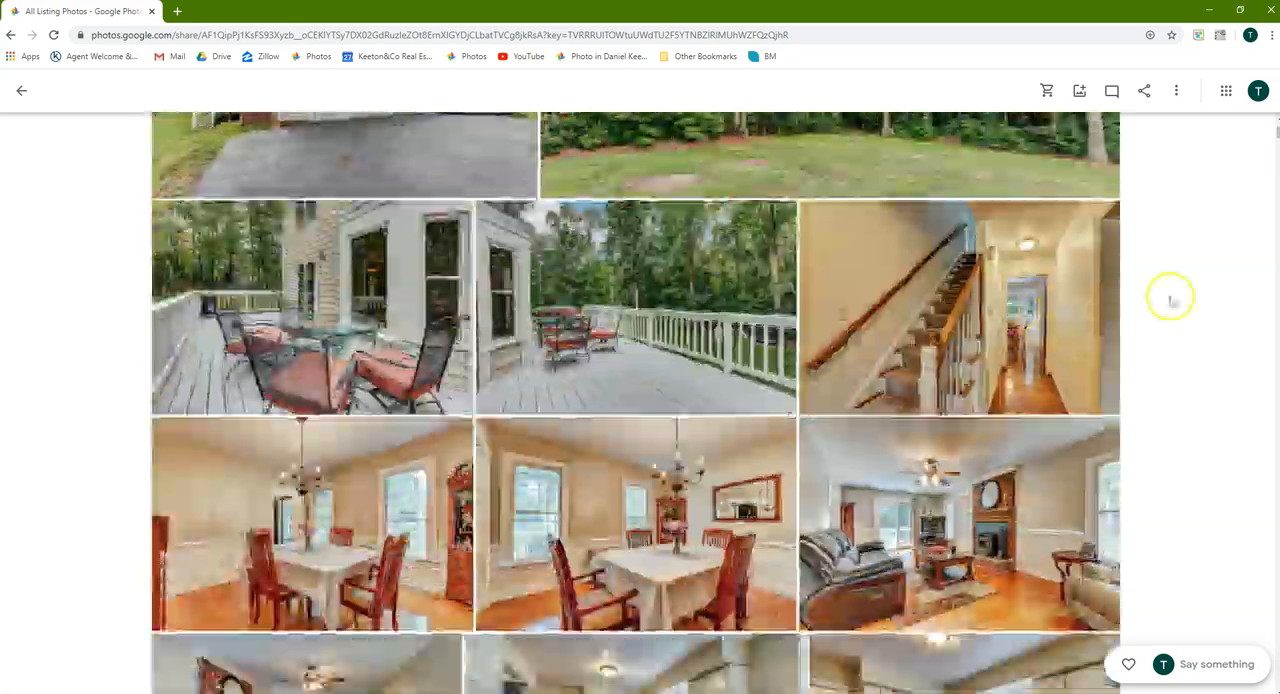
scroll(down, 3)
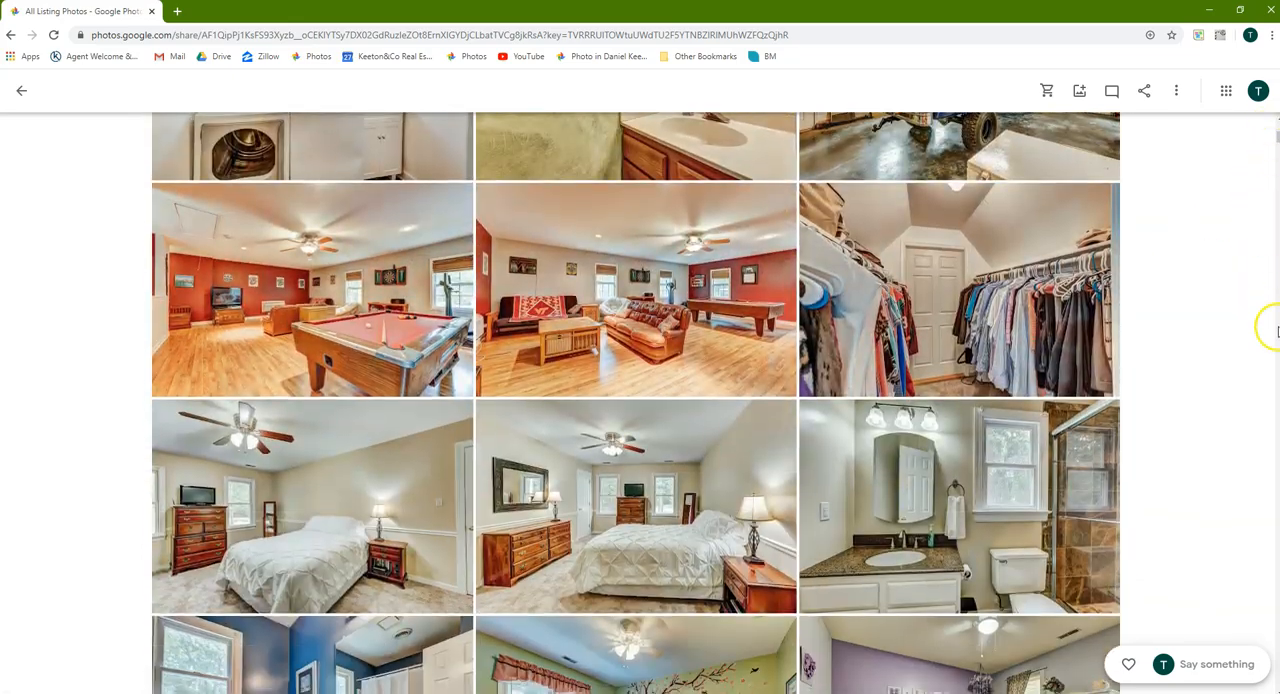
scroll(down, 3)
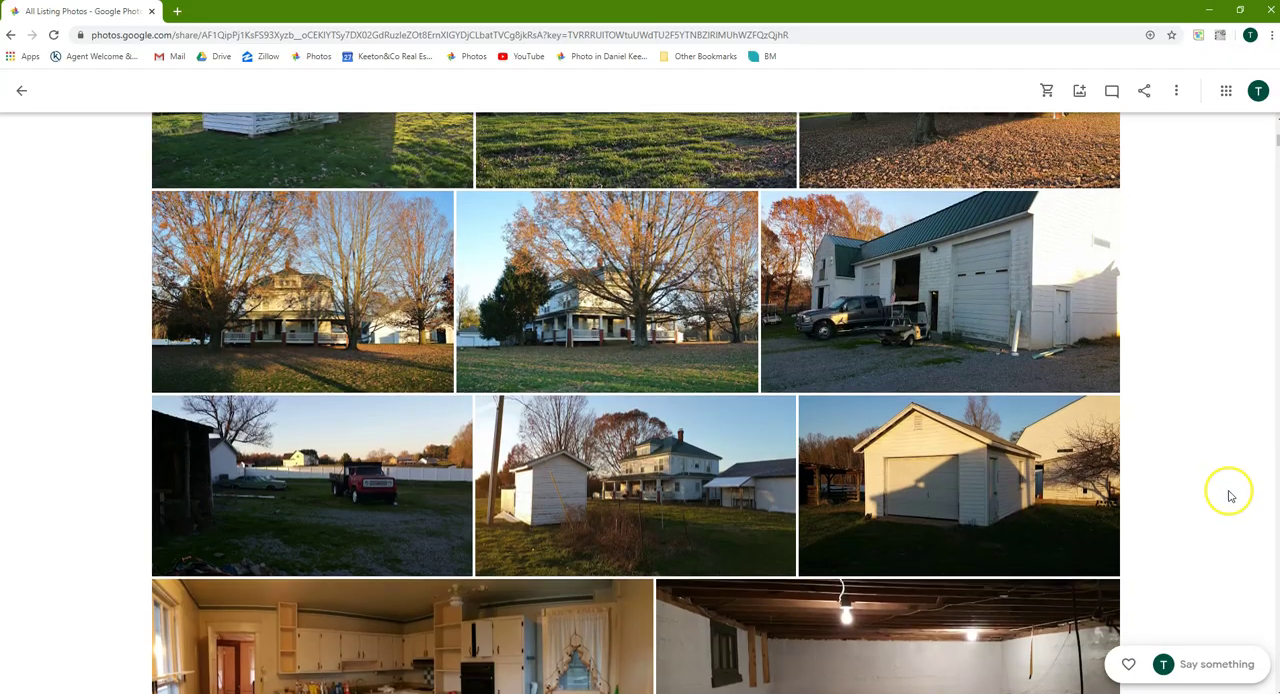
scroll(down, 3)
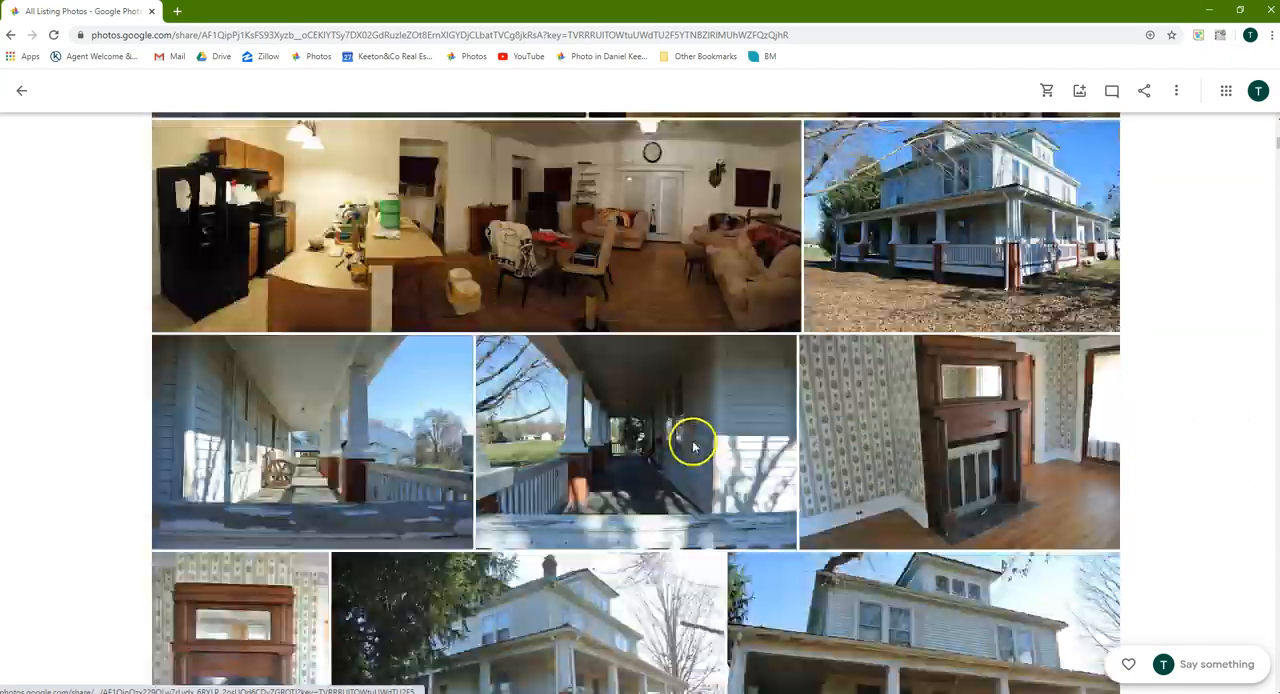
scroll(down, 3)
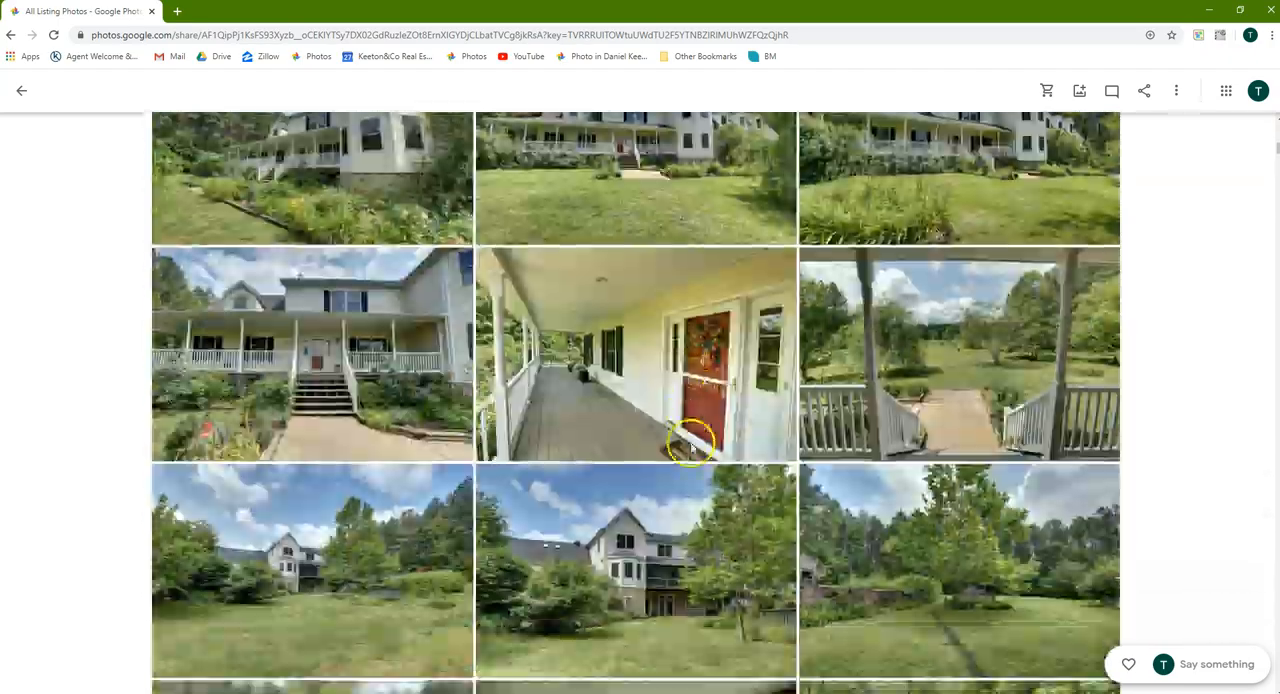
scroll(down, 3)
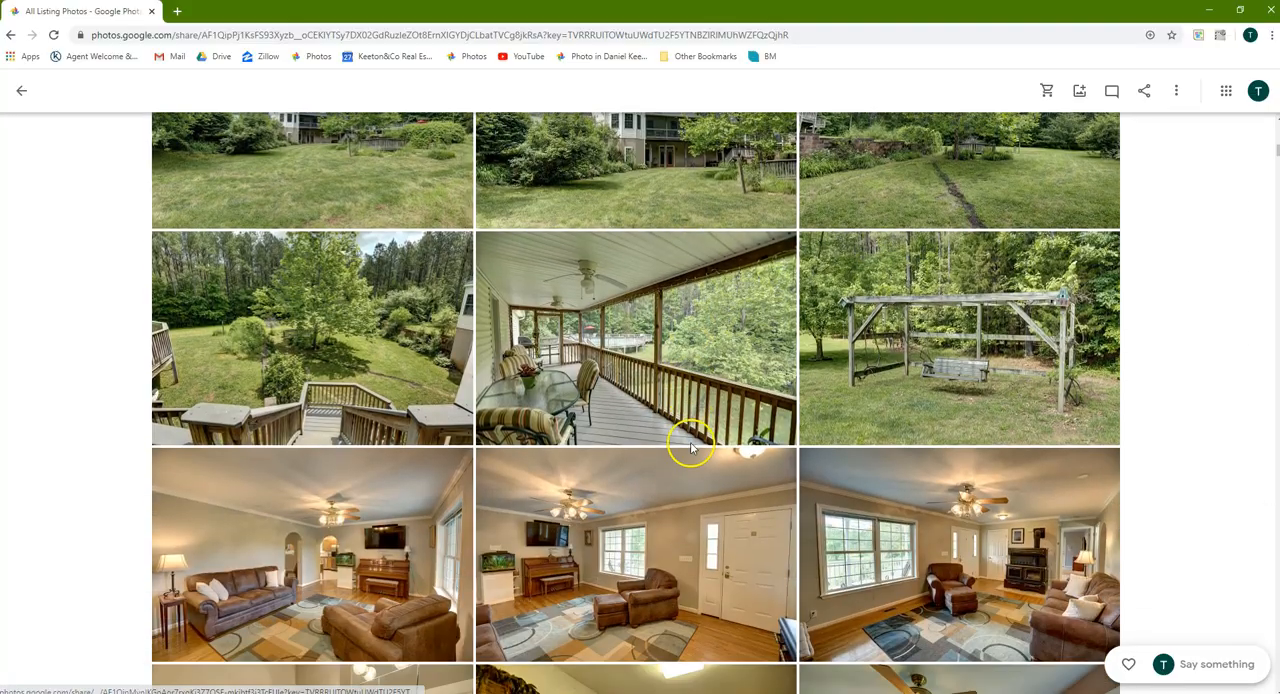
scroll(down, 3)
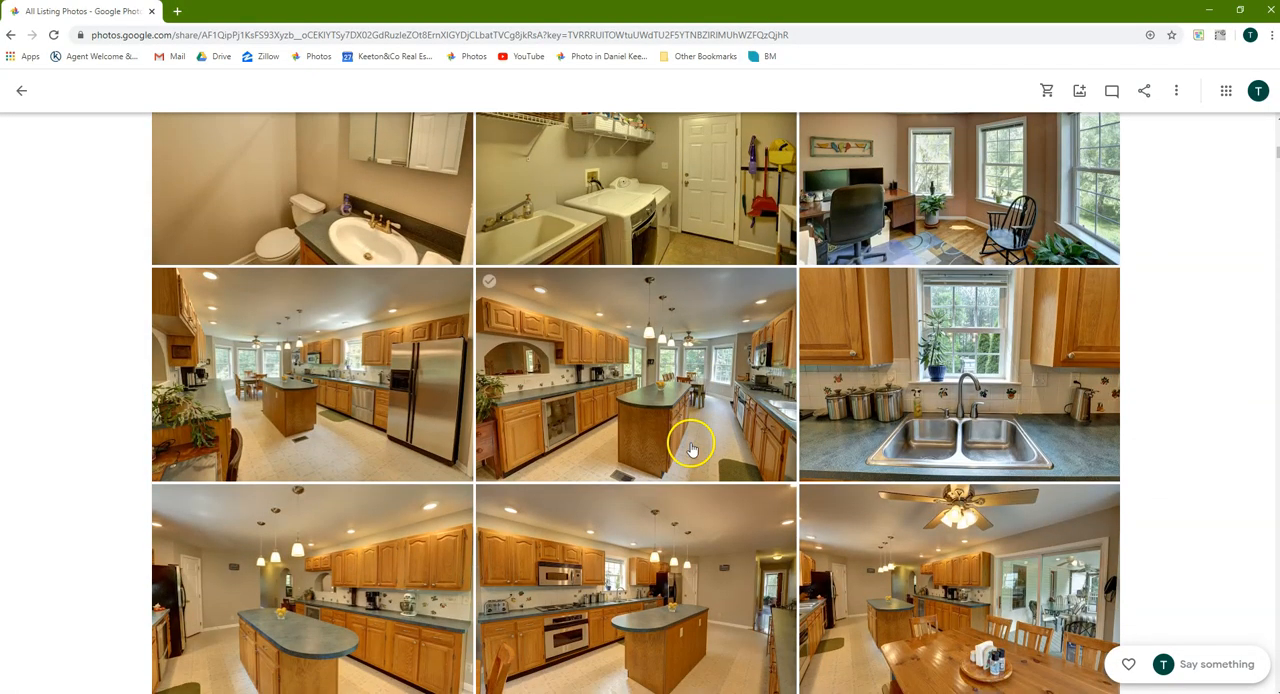
scroll(down, 3)
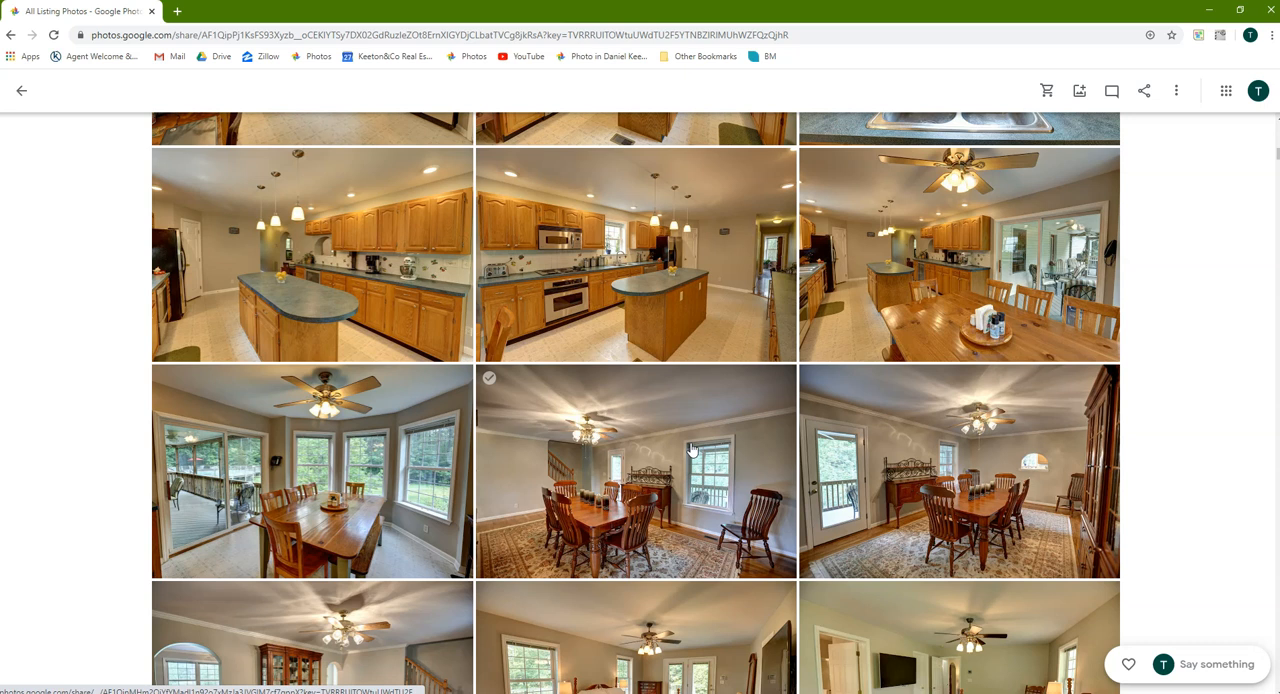
scroll(down, 3)
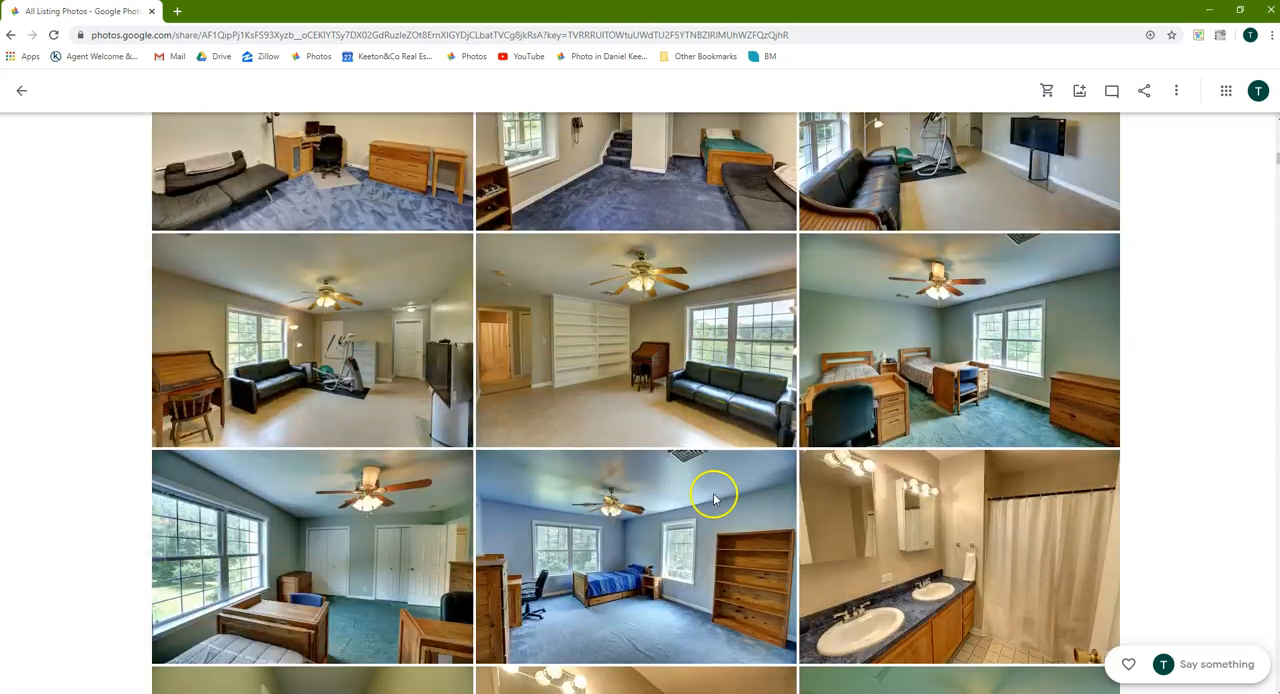
scroll(down, 3)
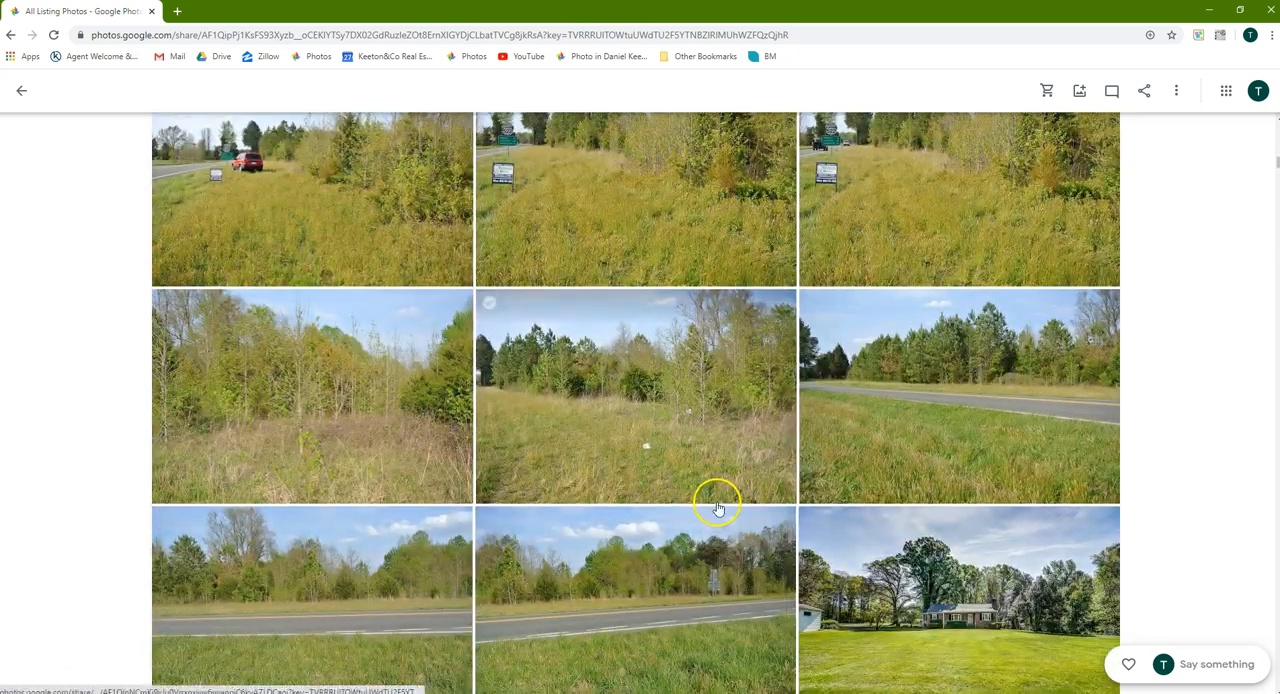
scroll(down, 3)
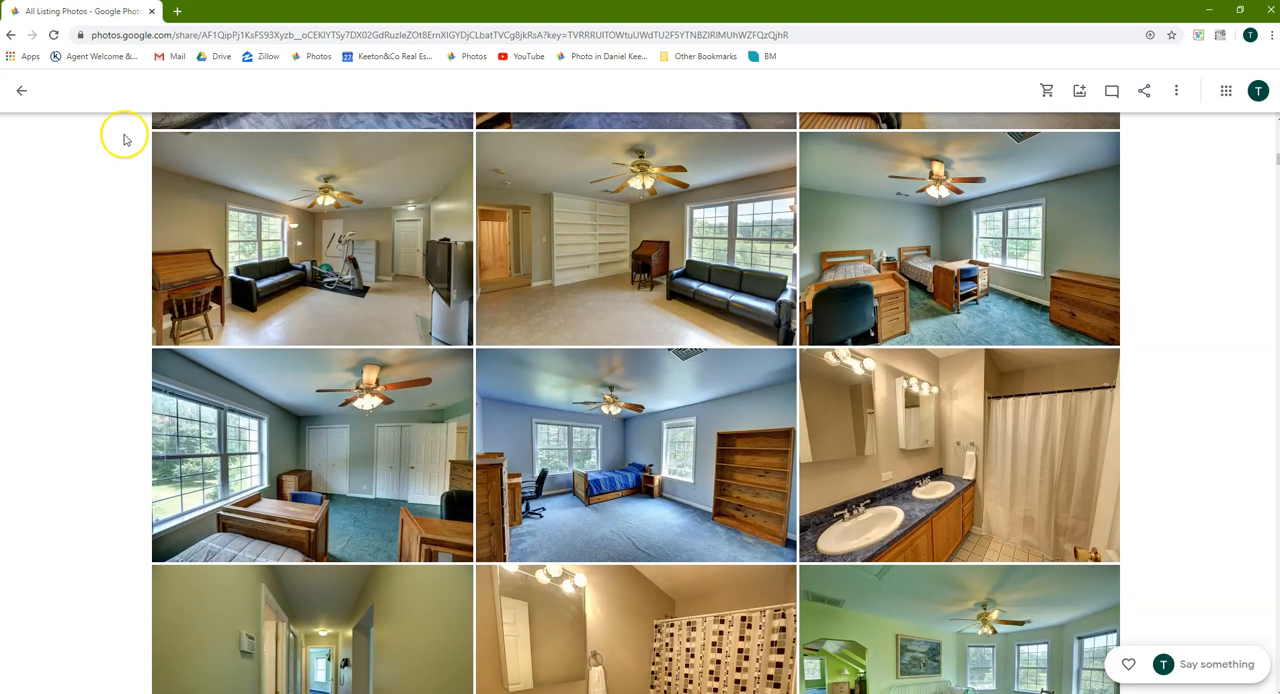
click(20, 90)
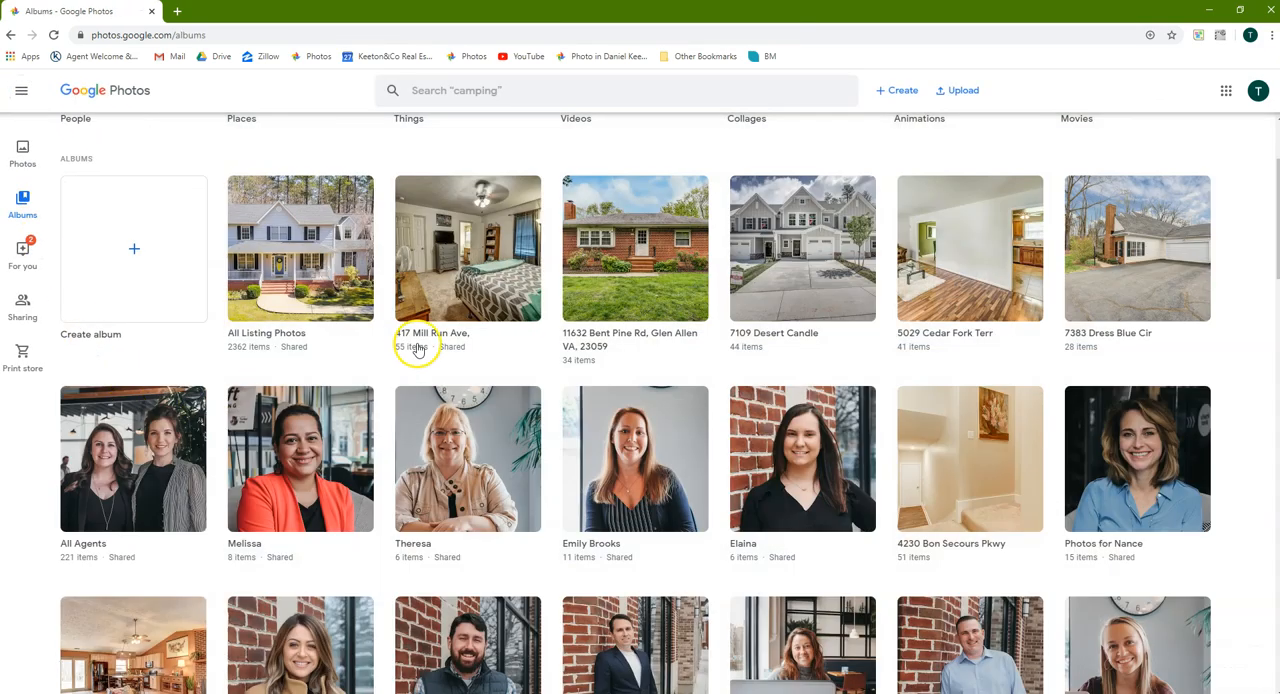
scroll(down, 3)
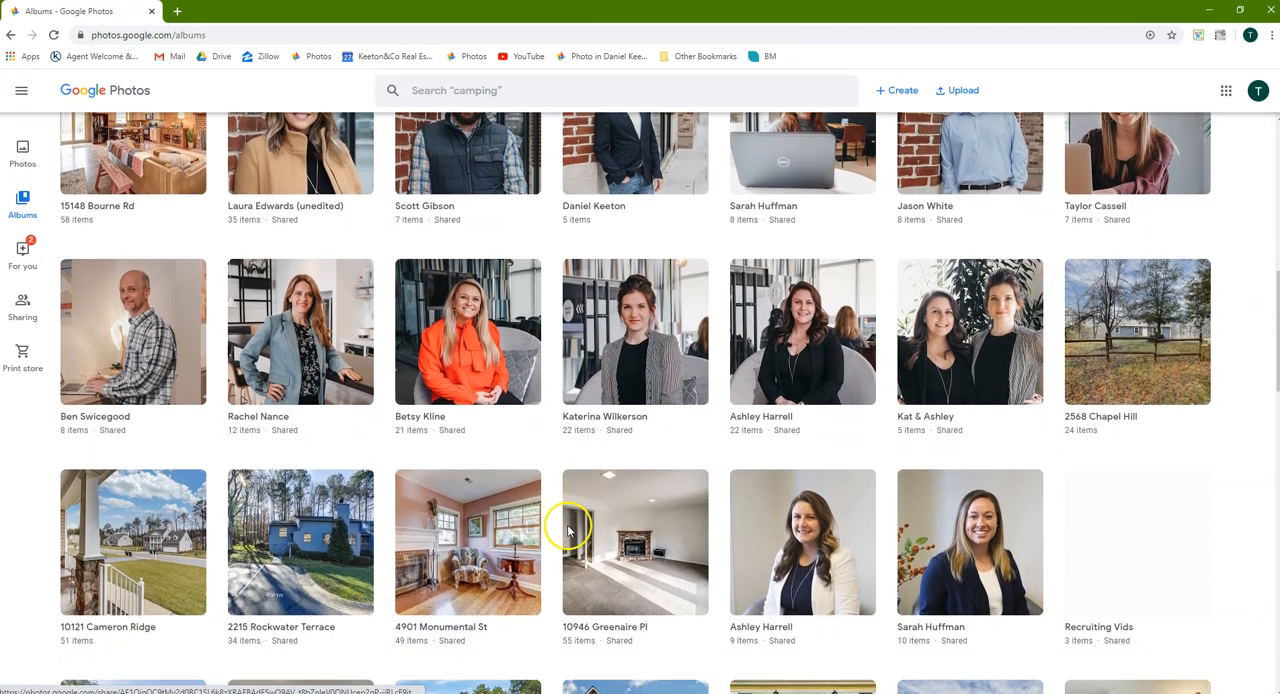
scroll(down, 3)
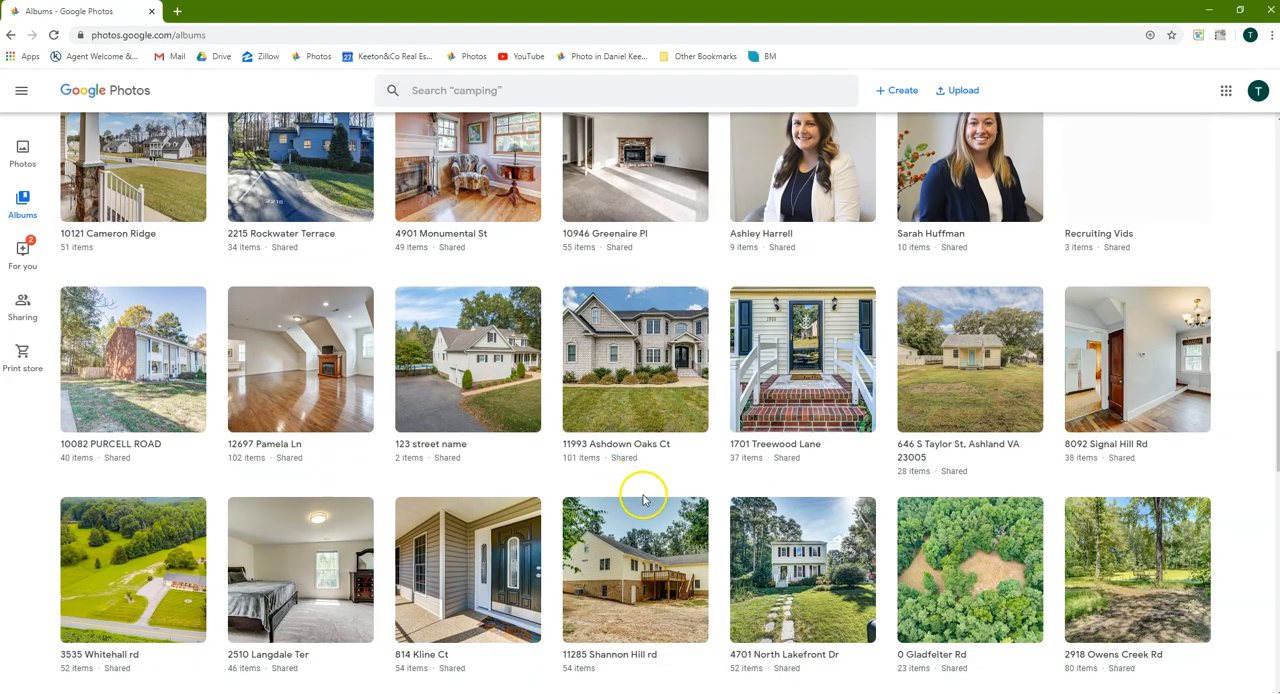
mouse_move(556, 564)
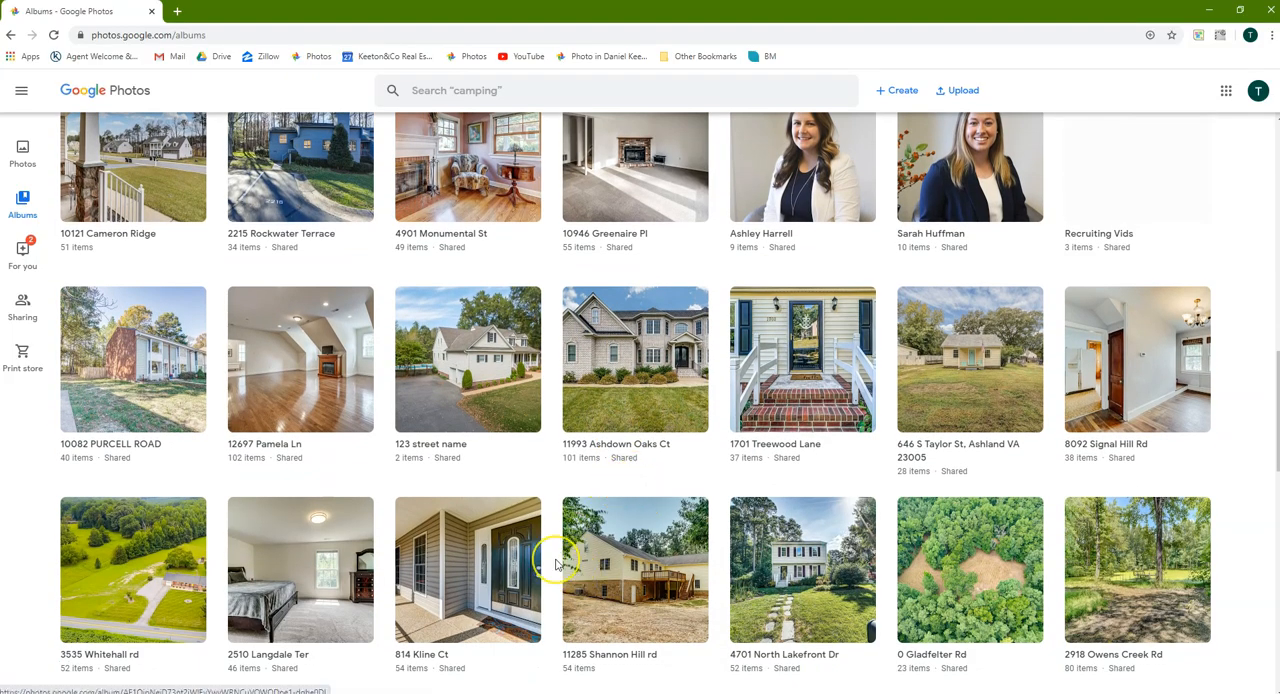
mouse_move(556, 564)
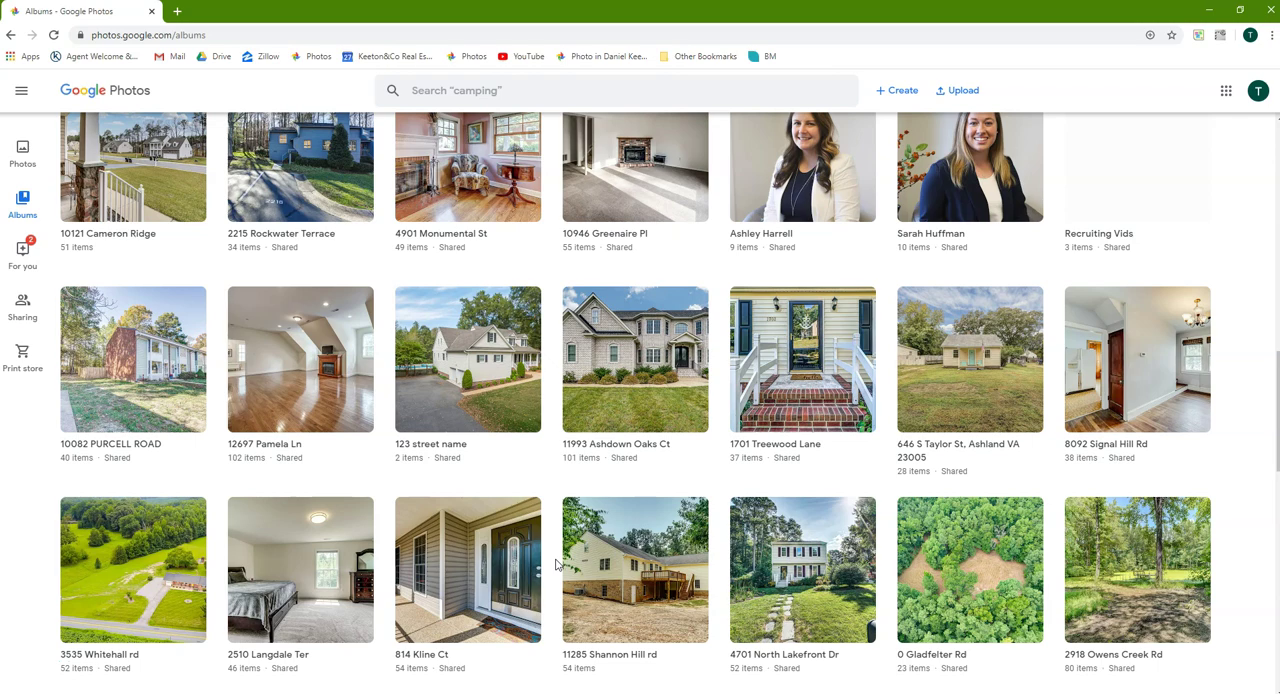
scroll(down, 3)
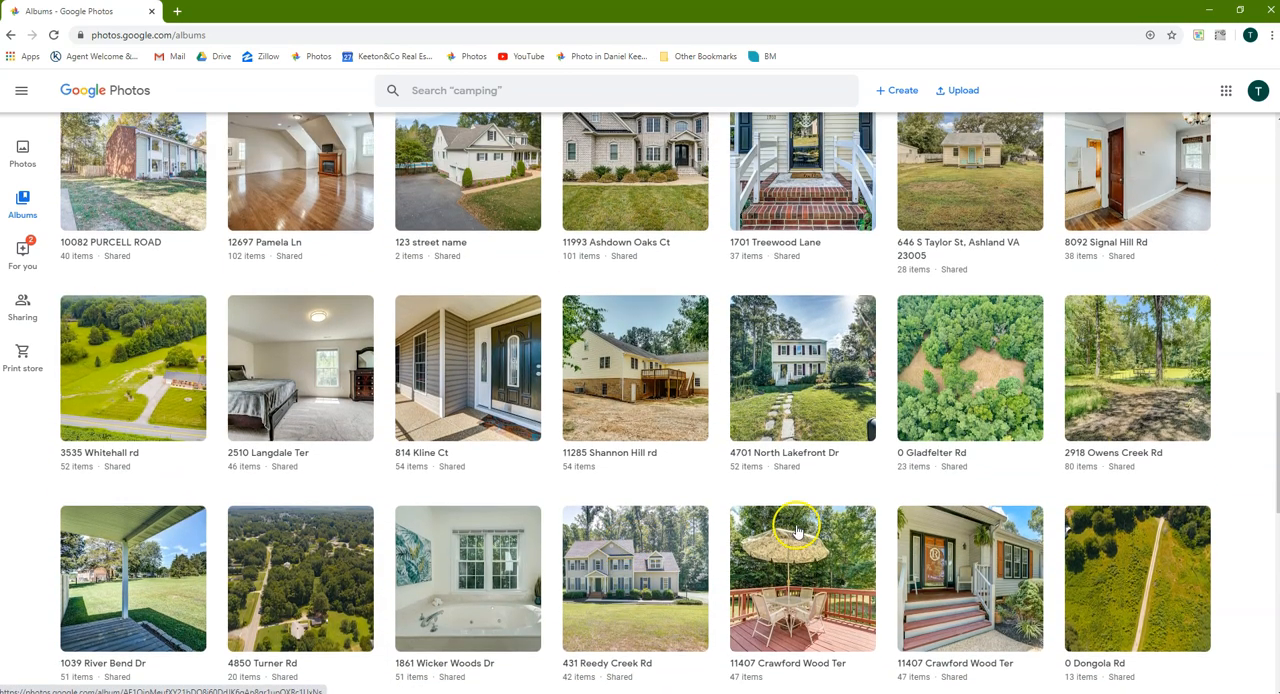
scroll(down, 3)
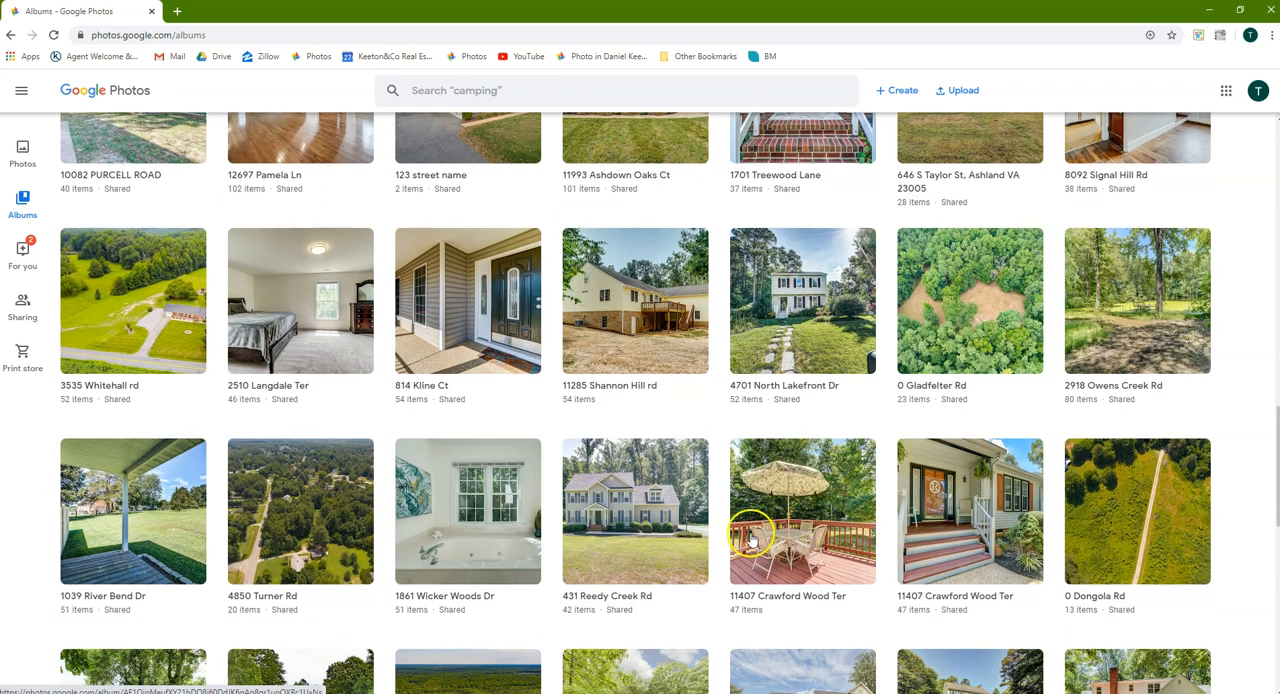
scroll(down, 3)
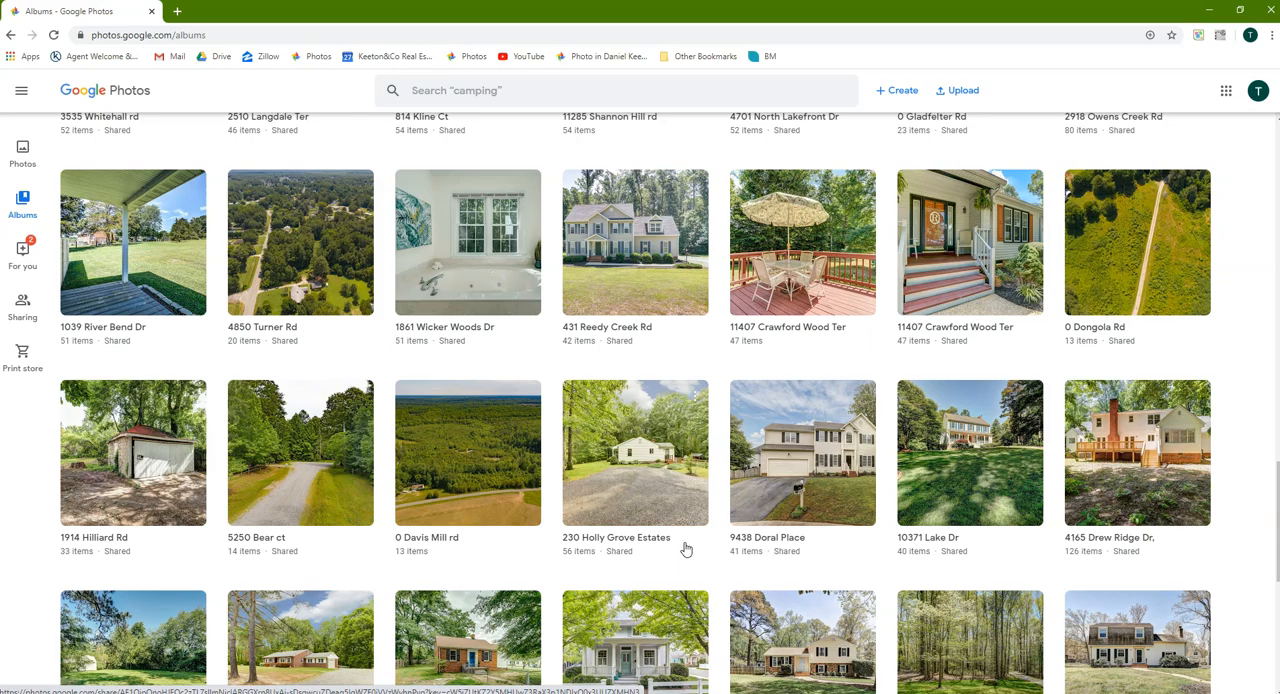
scroll(down, 3)
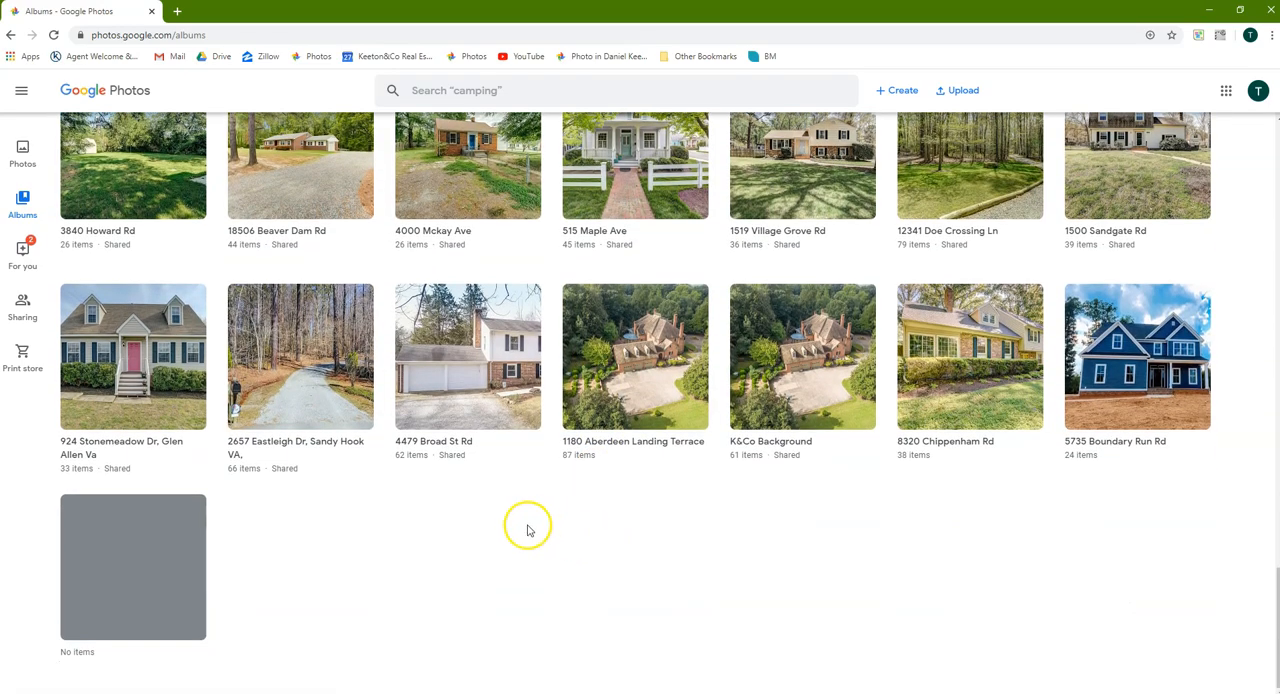
scroll(up, 3)
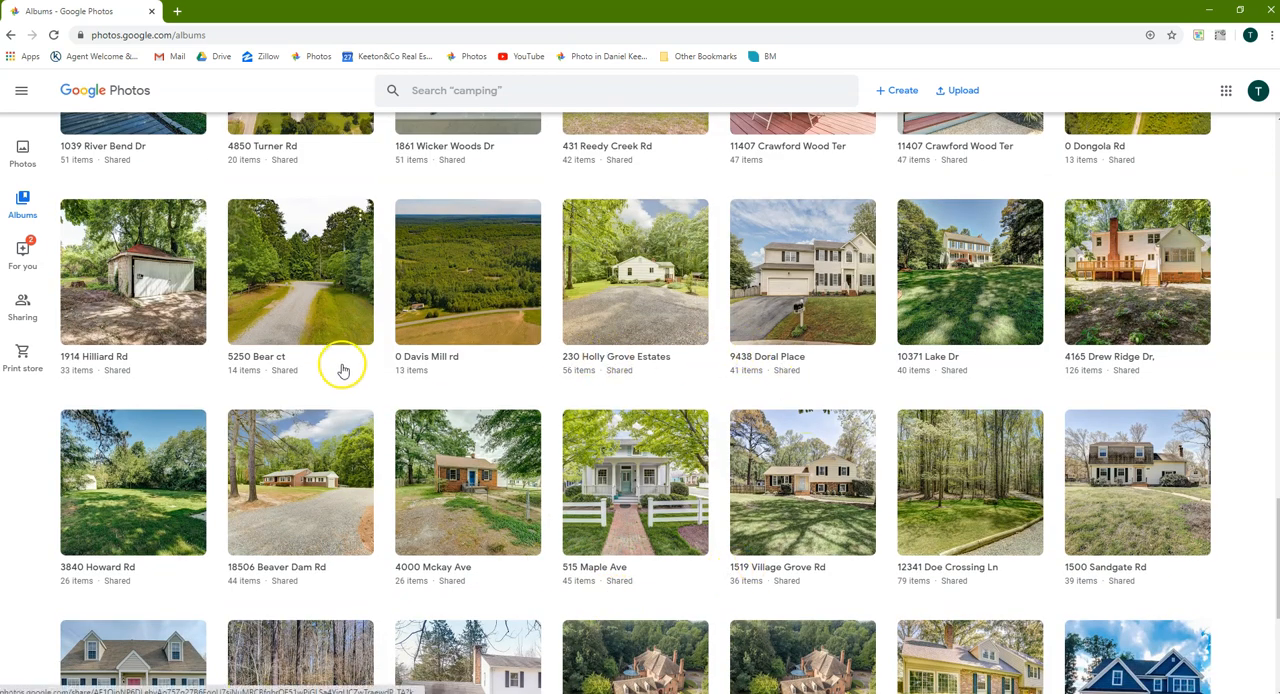
mouse_move(280, 576)
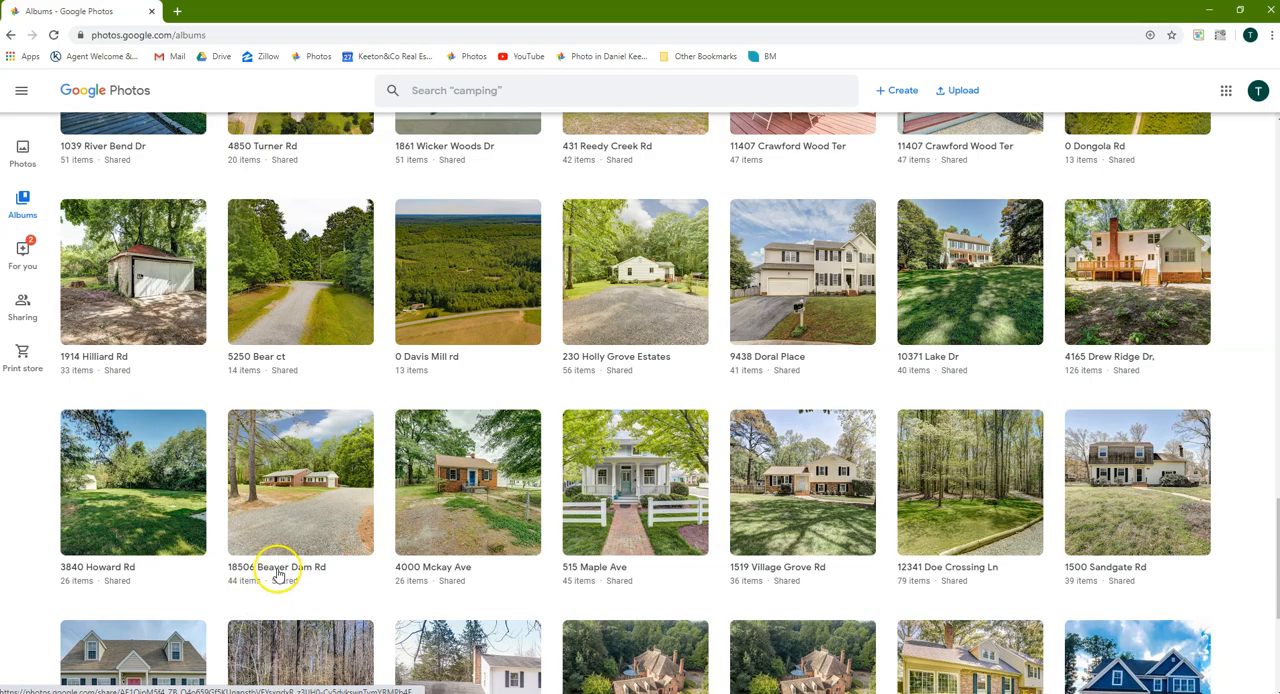
mouse_move(610, 572)
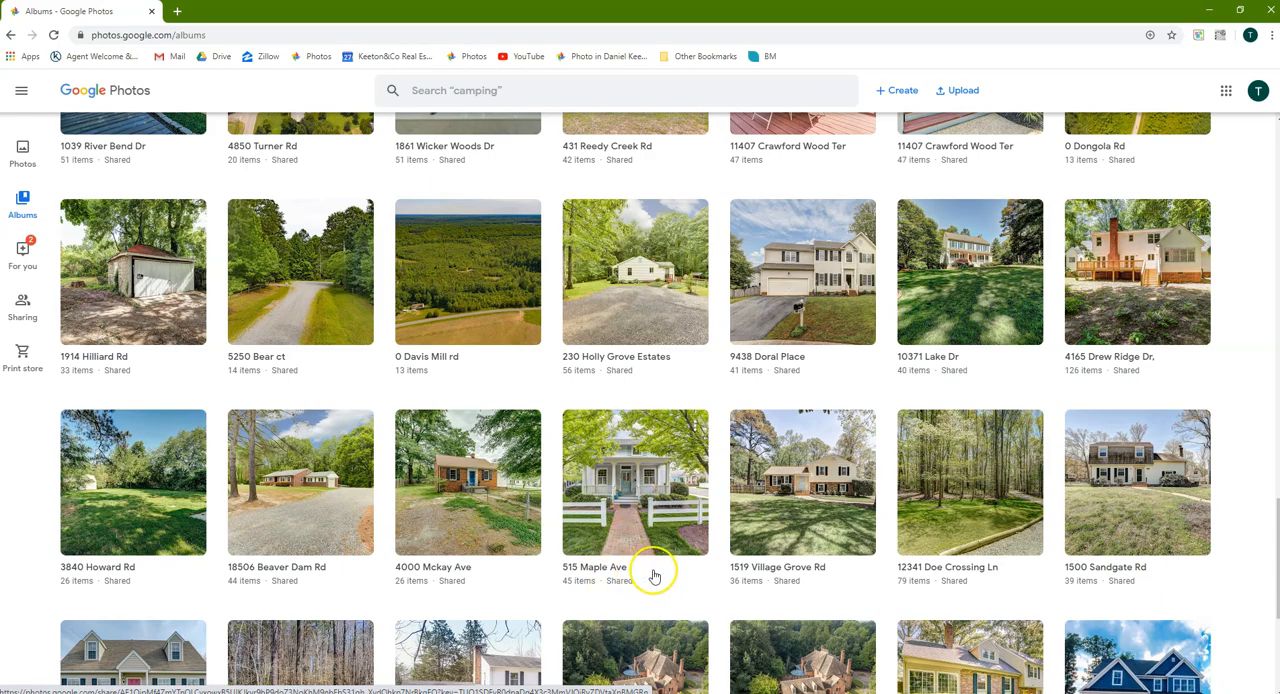
mouse_move(688, 576)
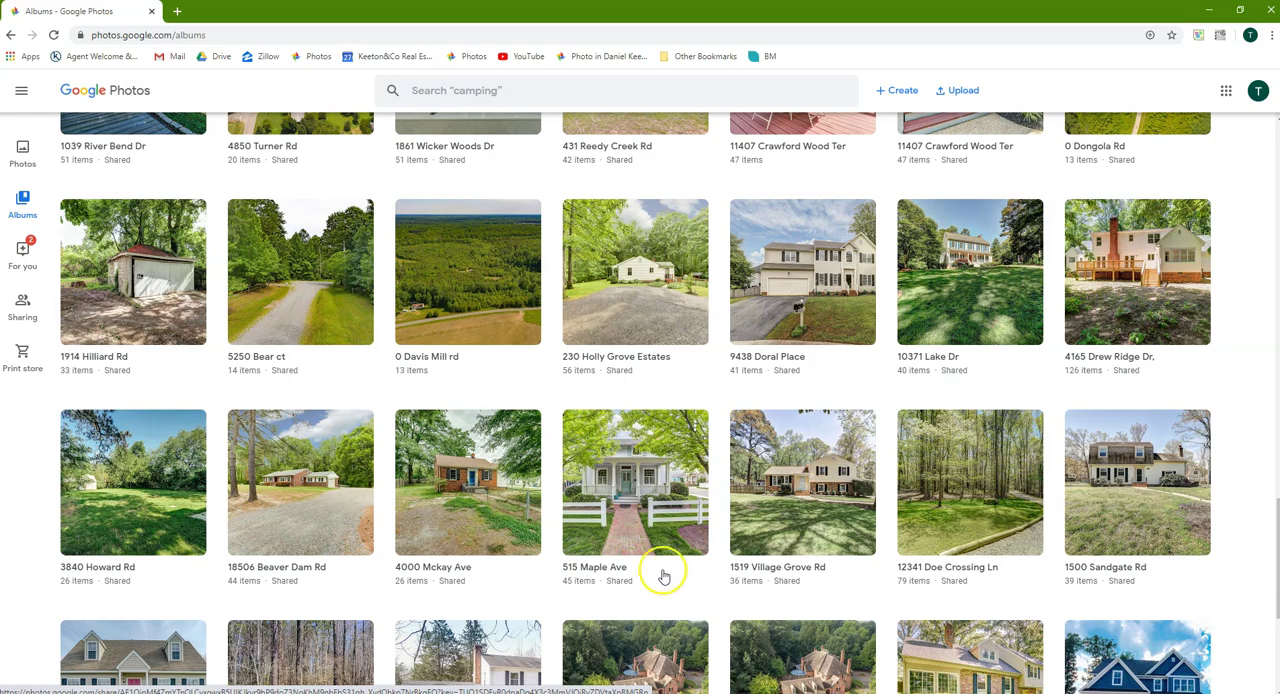
scroll(up, 3)
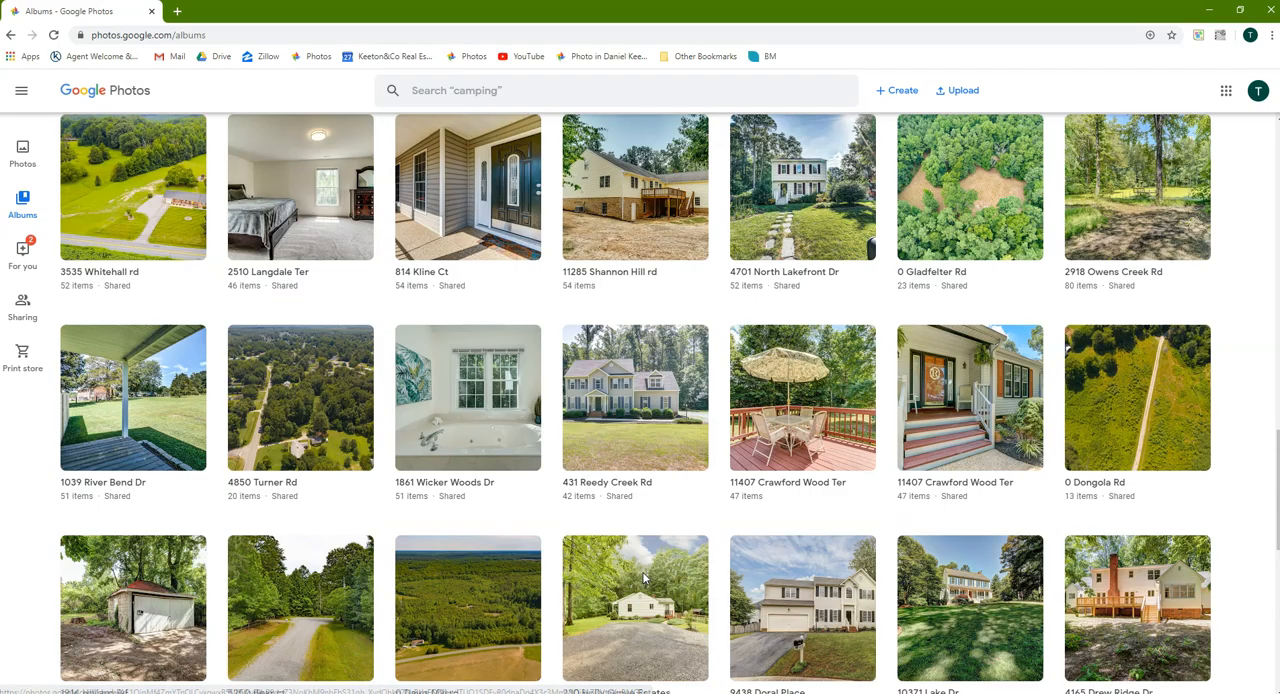
scroll(up, 3)
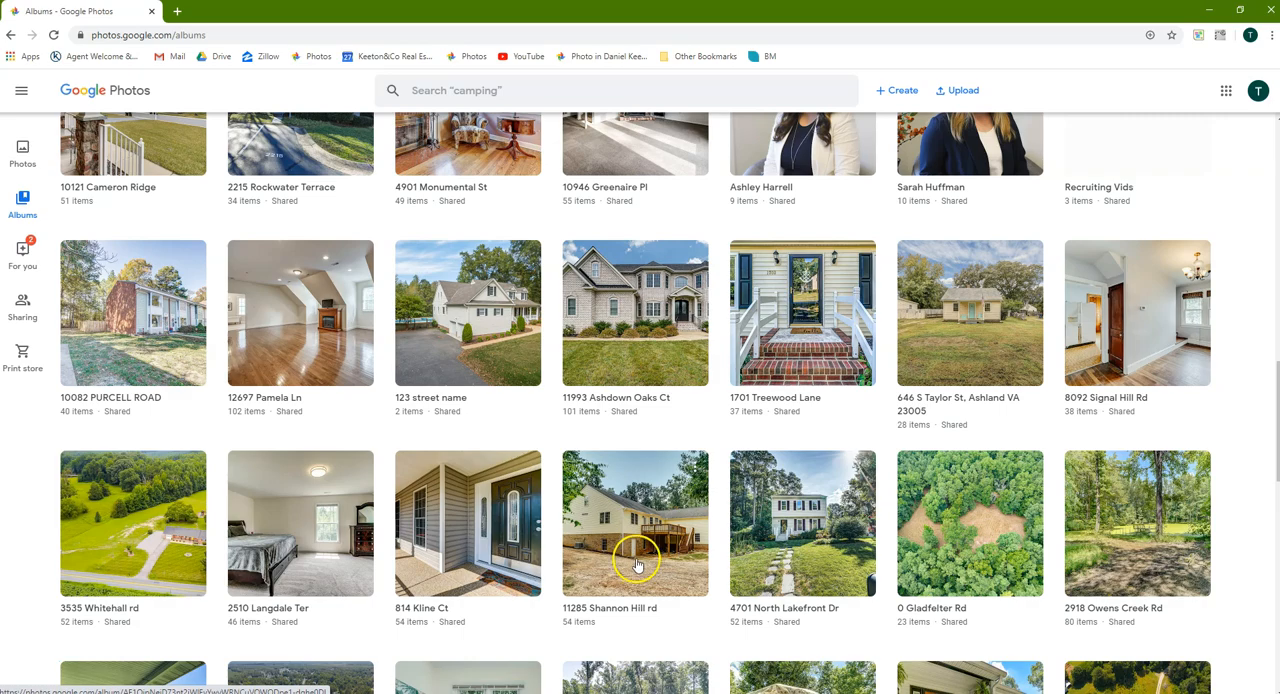
scroll(up, 3)
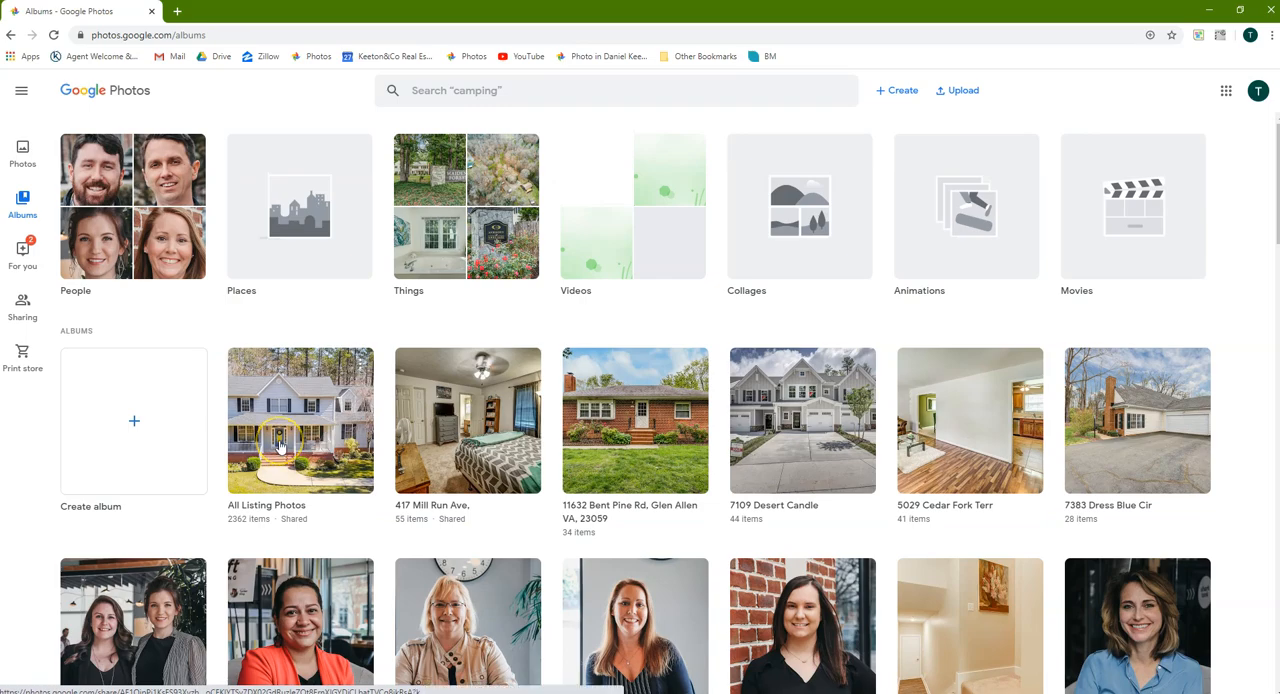
mouse_move(388, 322)
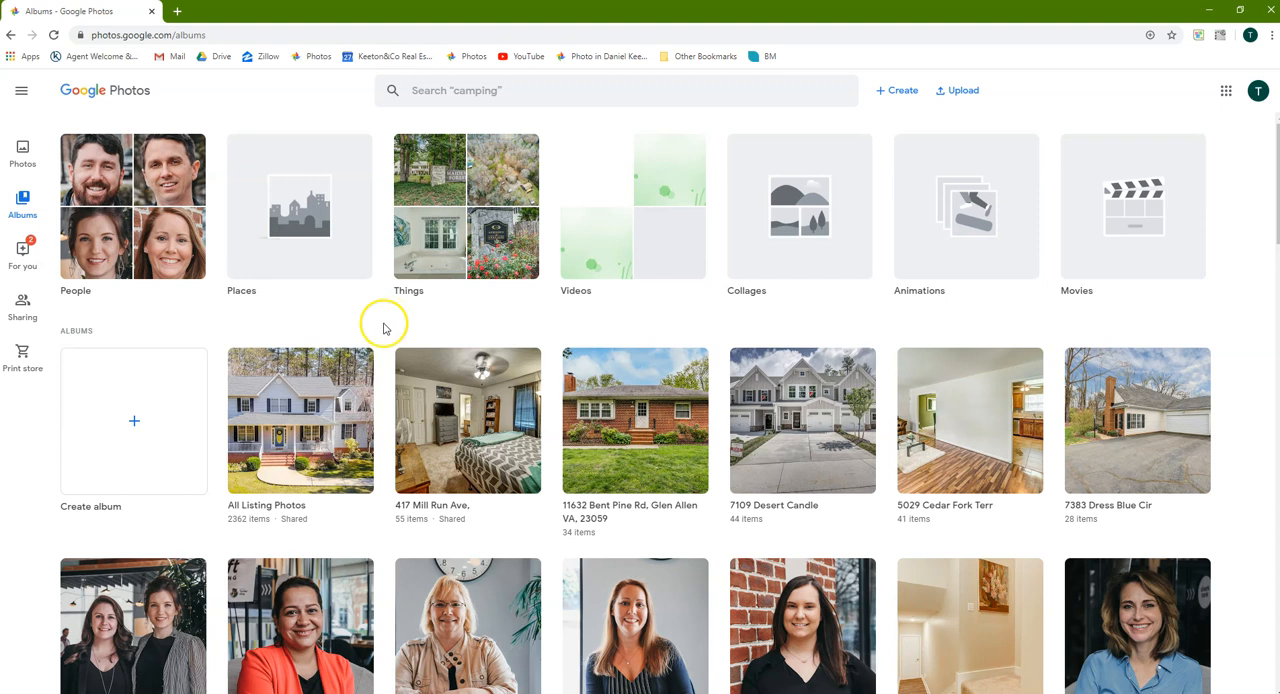
Show the account menu for the Training profile with the other signed-in accounts
click(1256, 92)
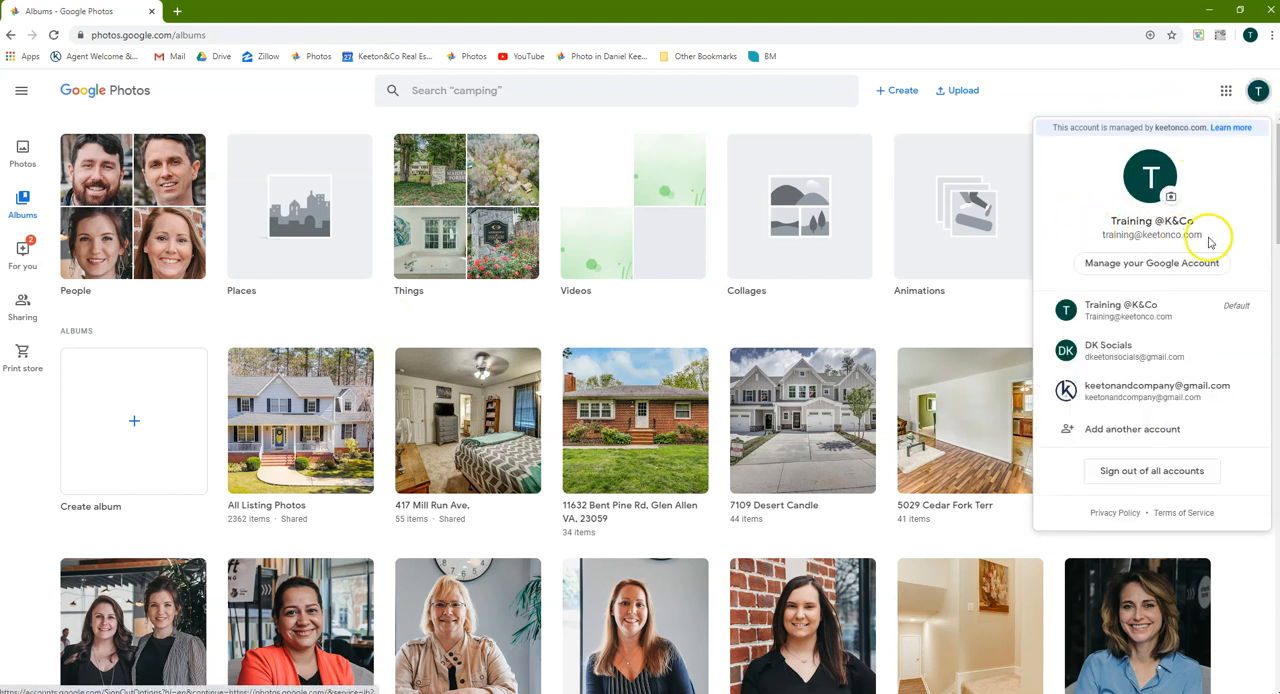
mouse_move(1204, 222)
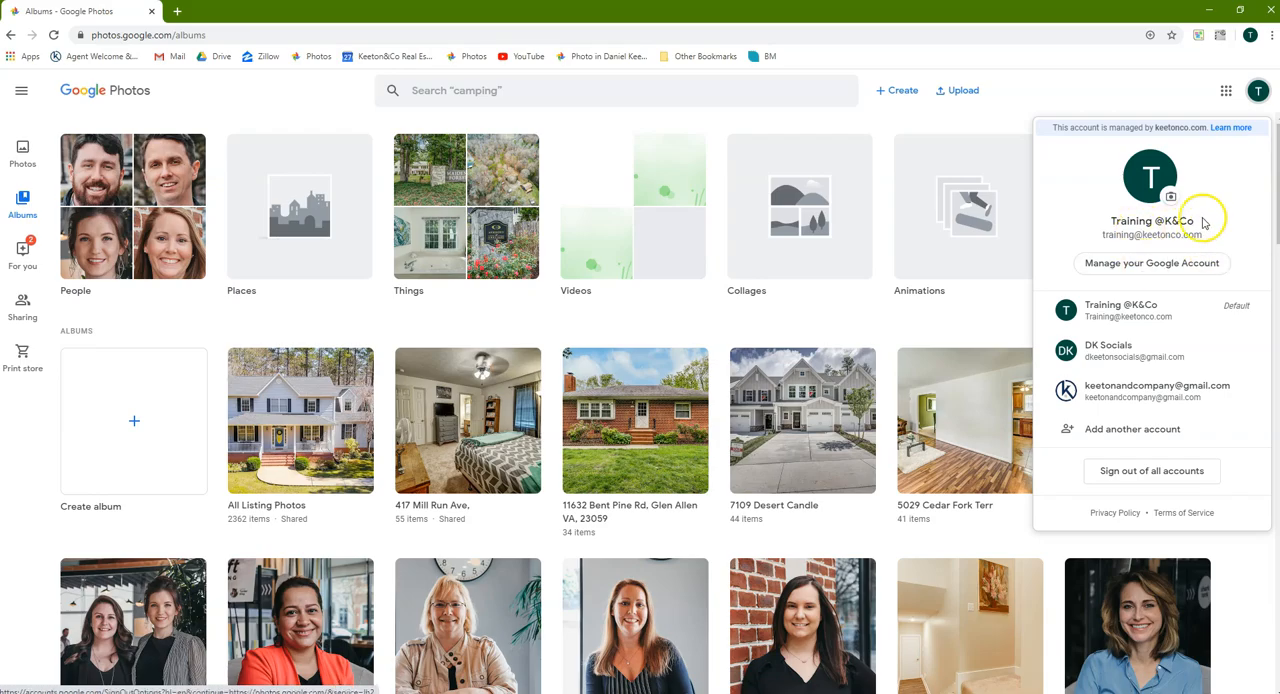
mouse_move(508, 12)
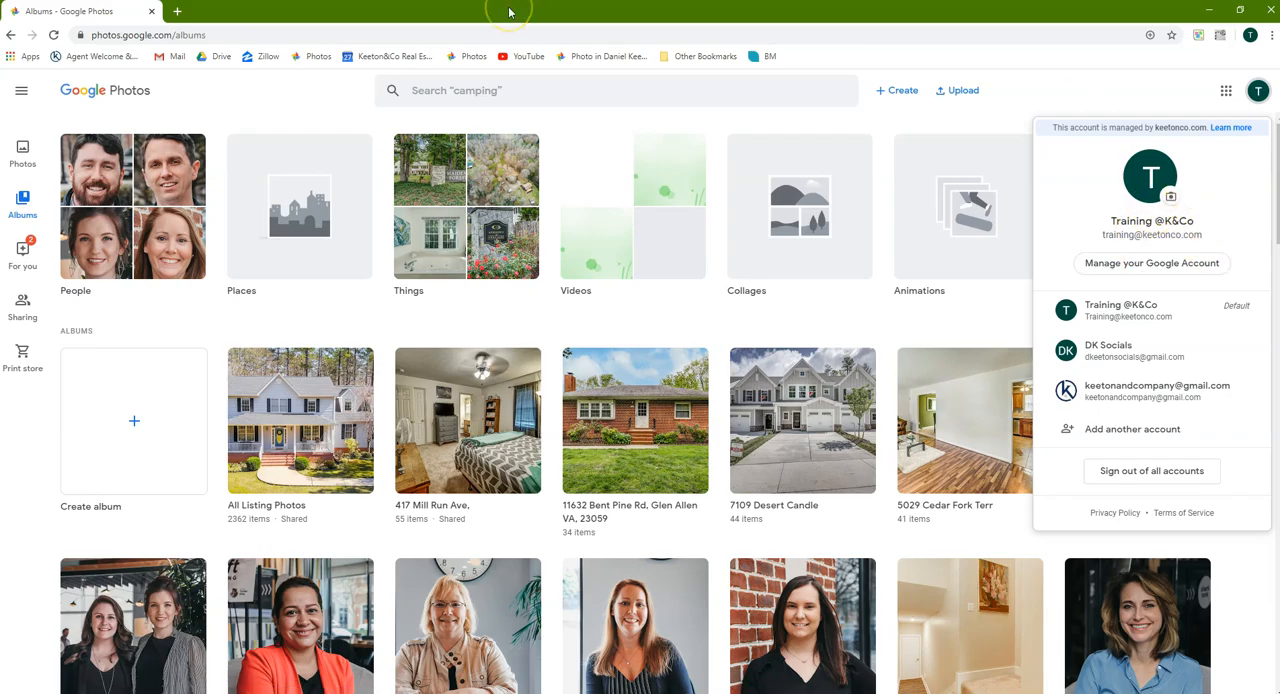
mouse_move(256, 34)
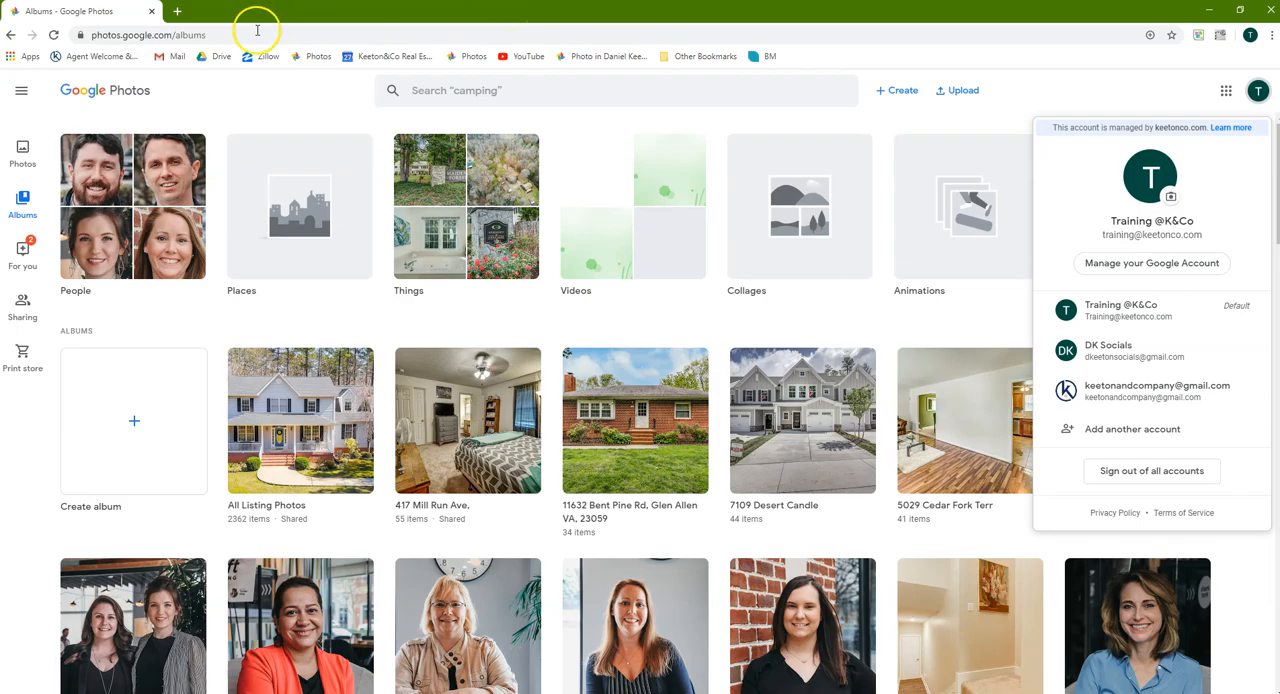
mouse_move(104, 608)
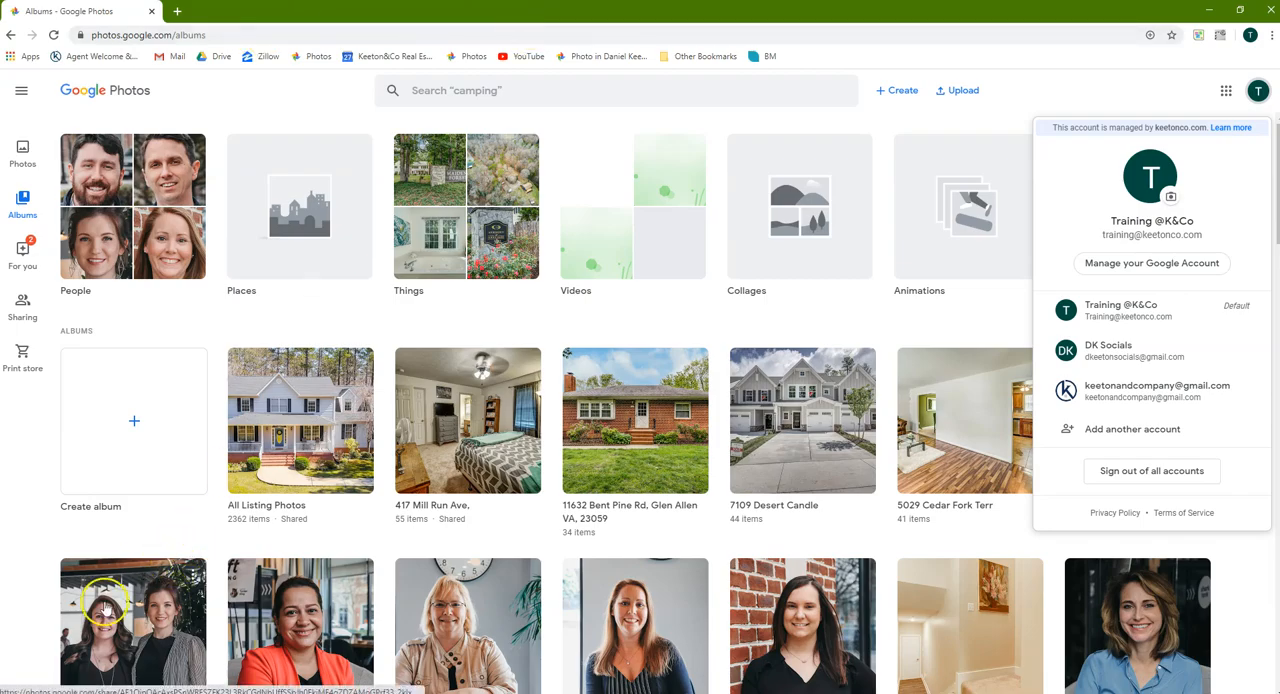
mouse_move(28, 668)
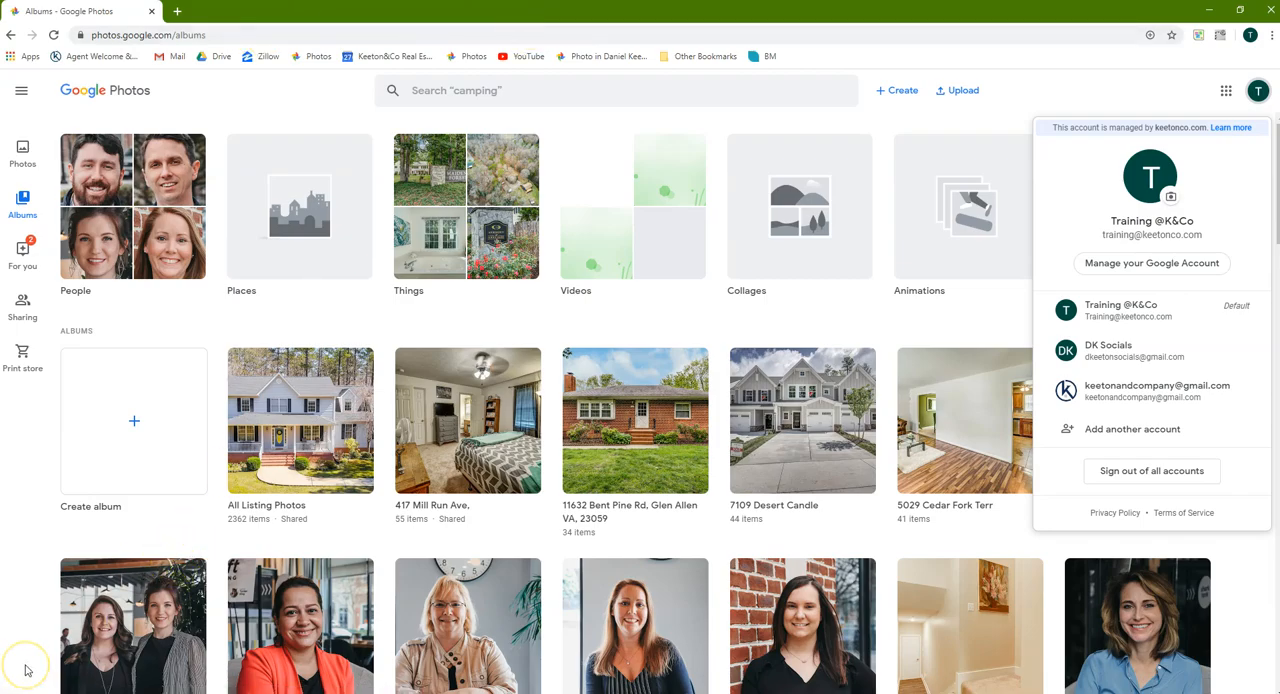